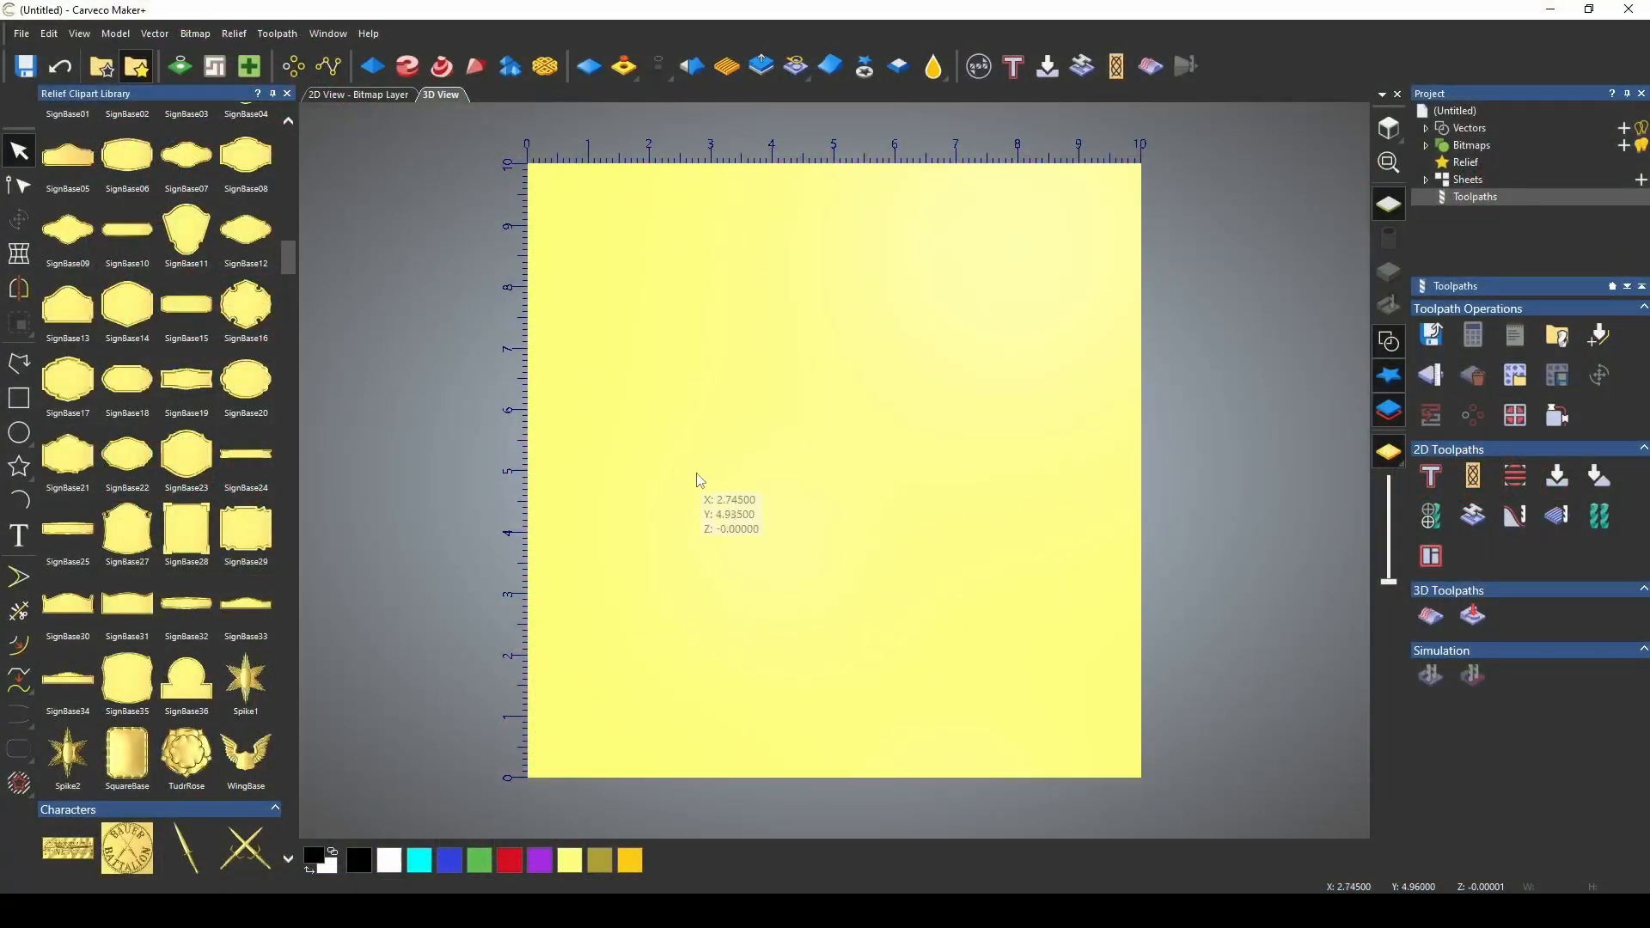
mouse_move(758, 509)
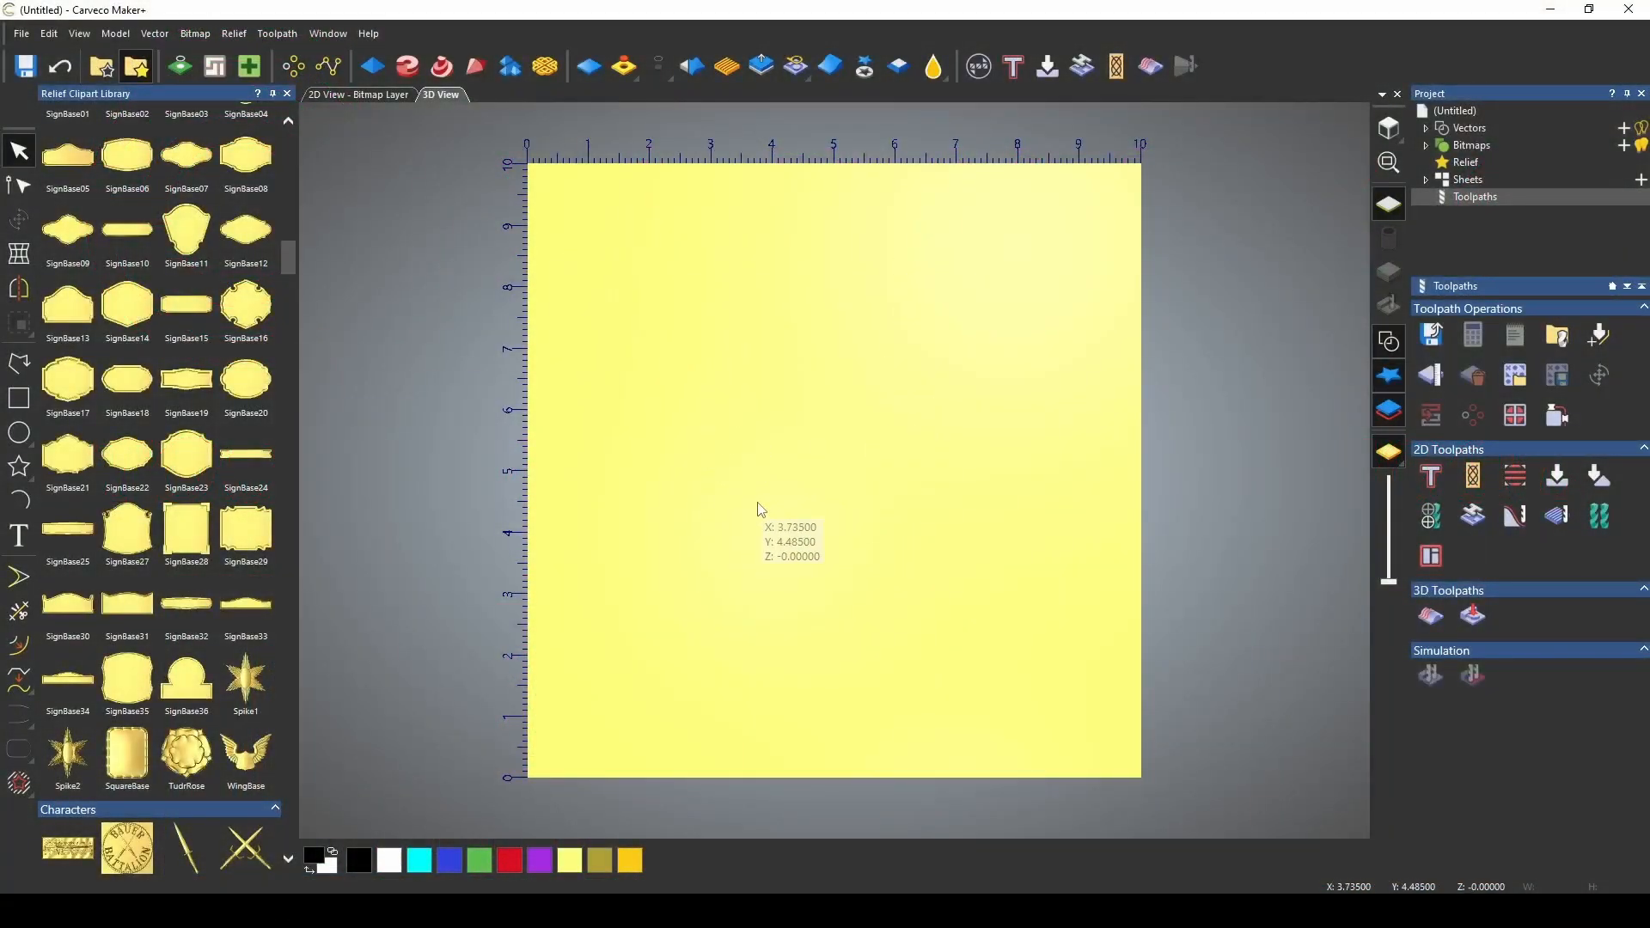
mouse_move(423, 642)
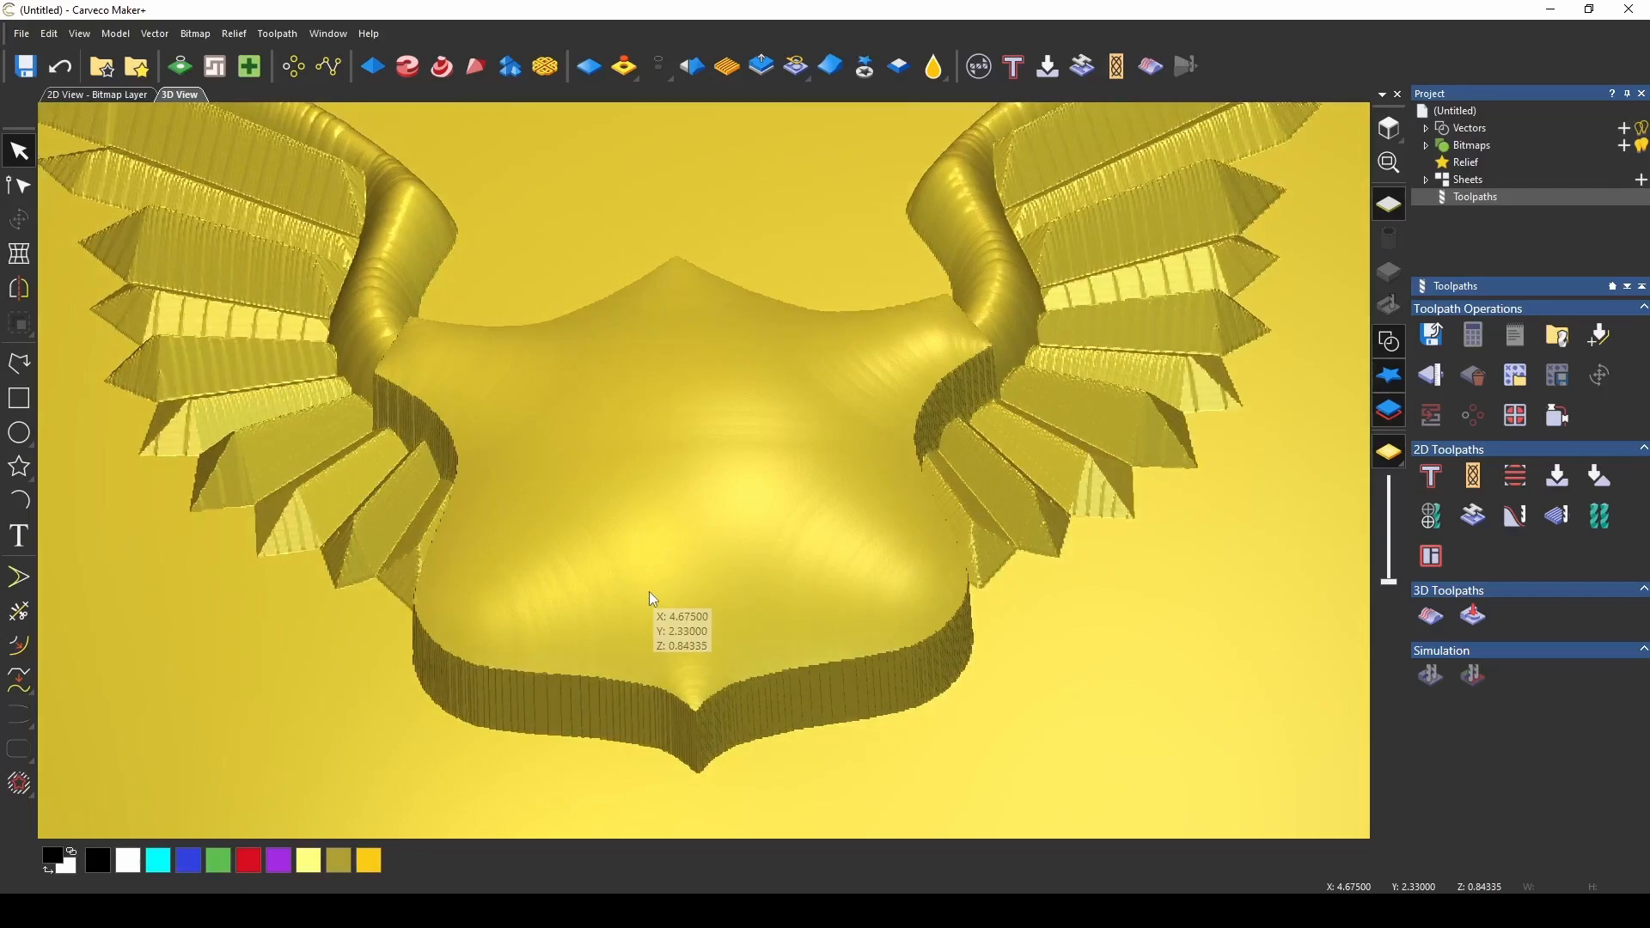
- Turn on 3D vector display and zoom onto the shield with the text outlines
left_click(17, 536)
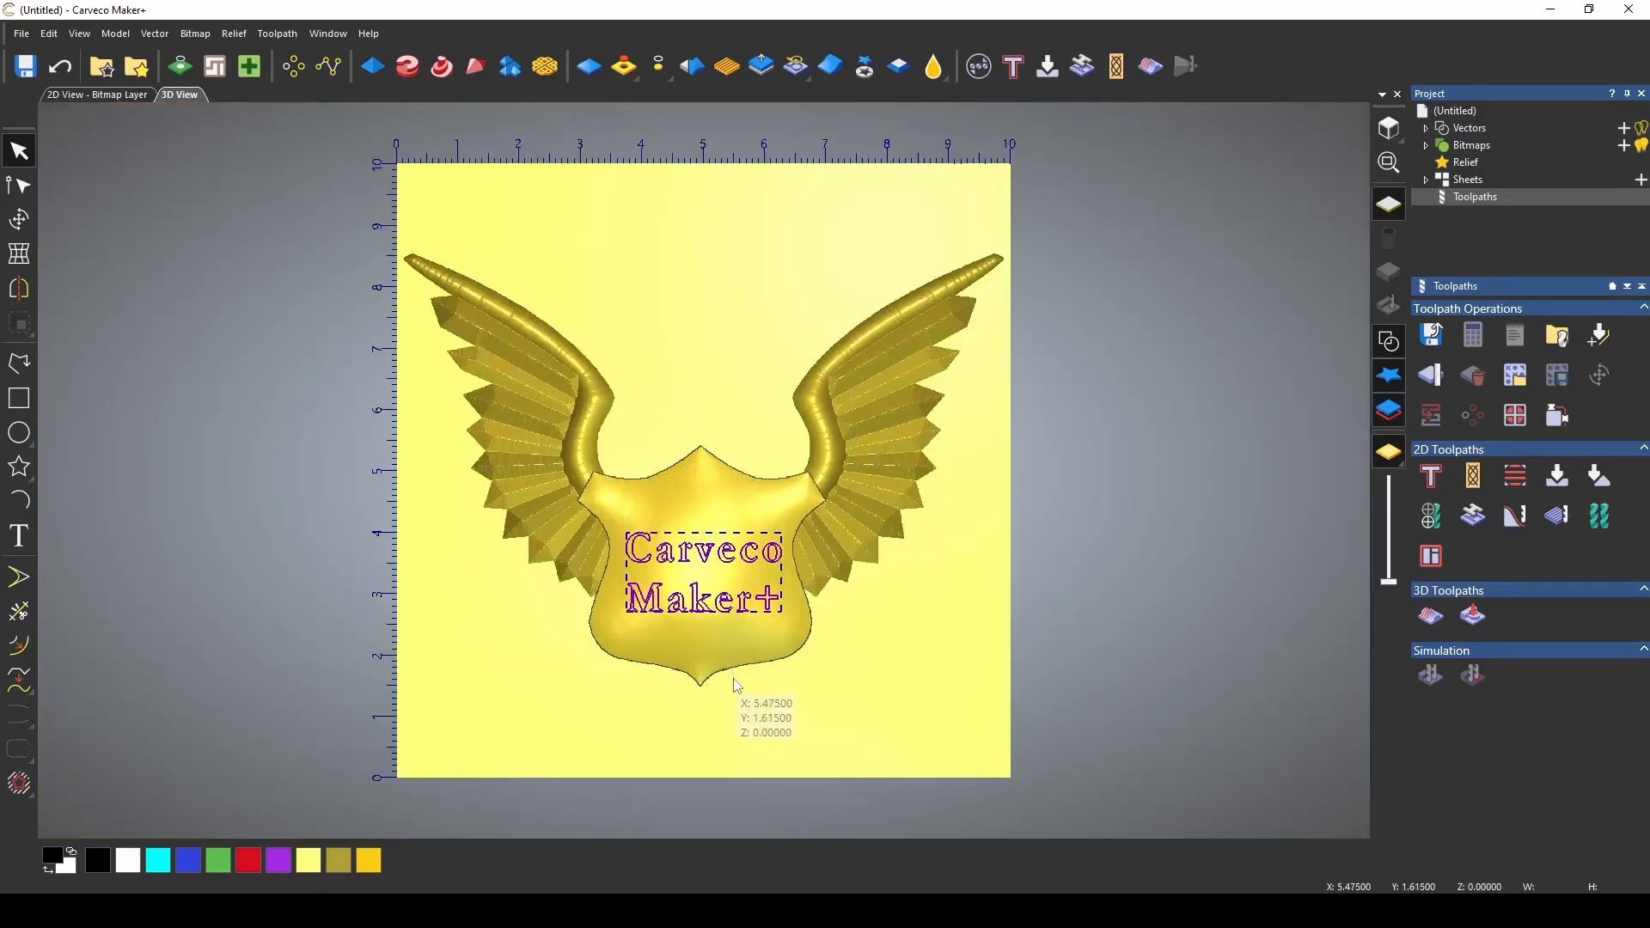
scroll("up", 3)
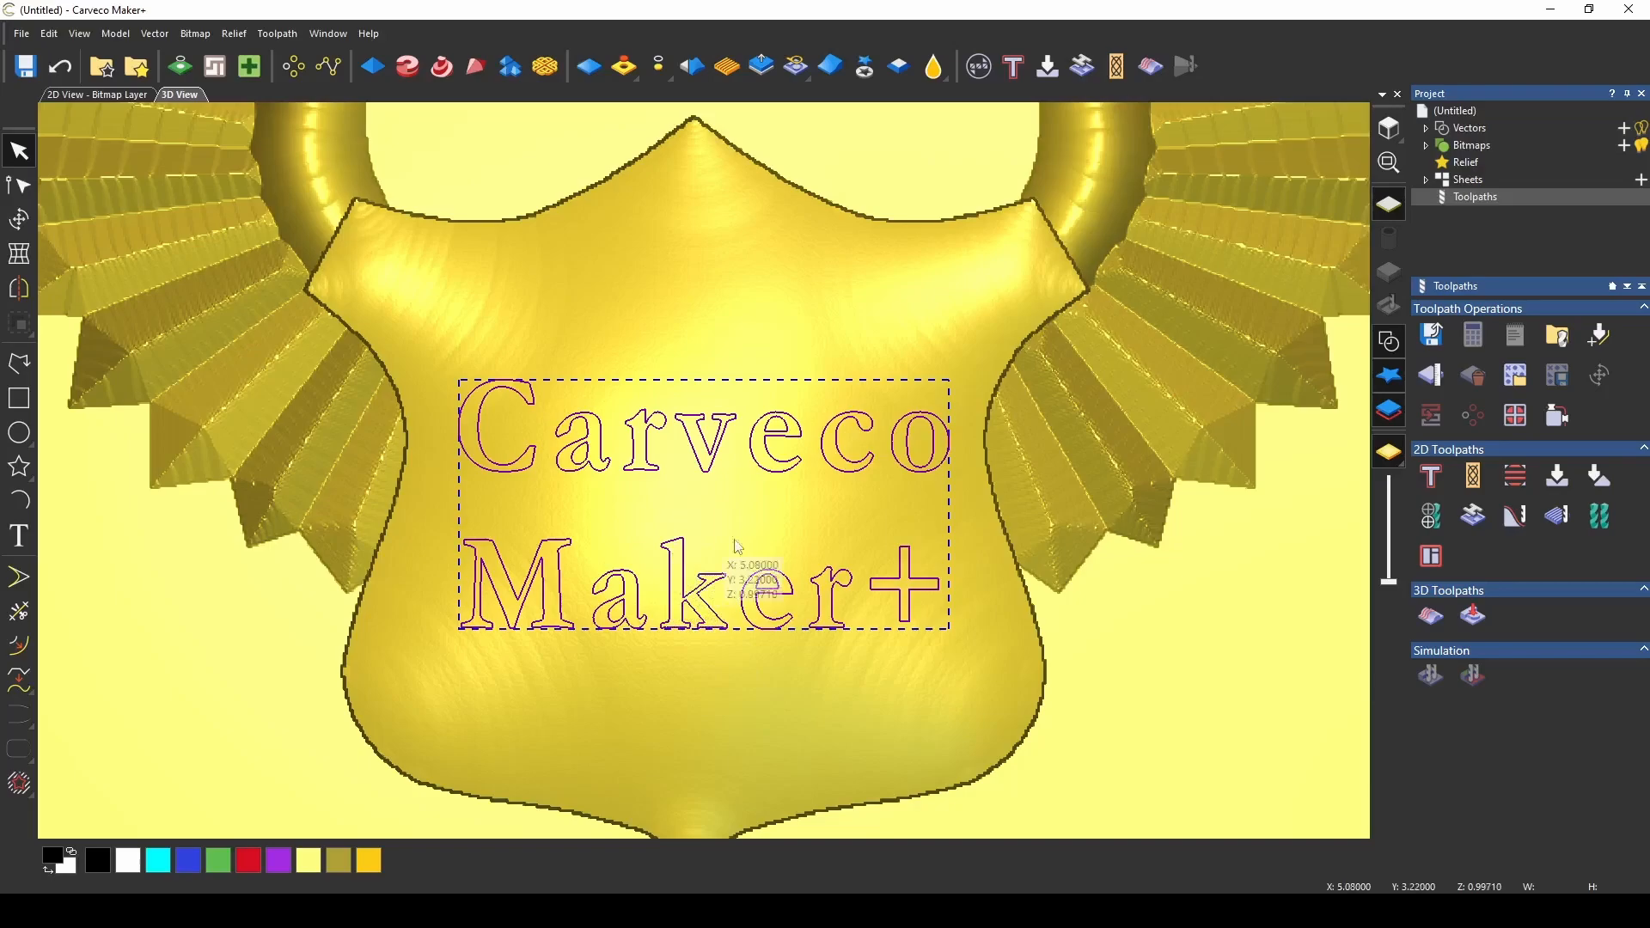
mouse_move(1450, 610)
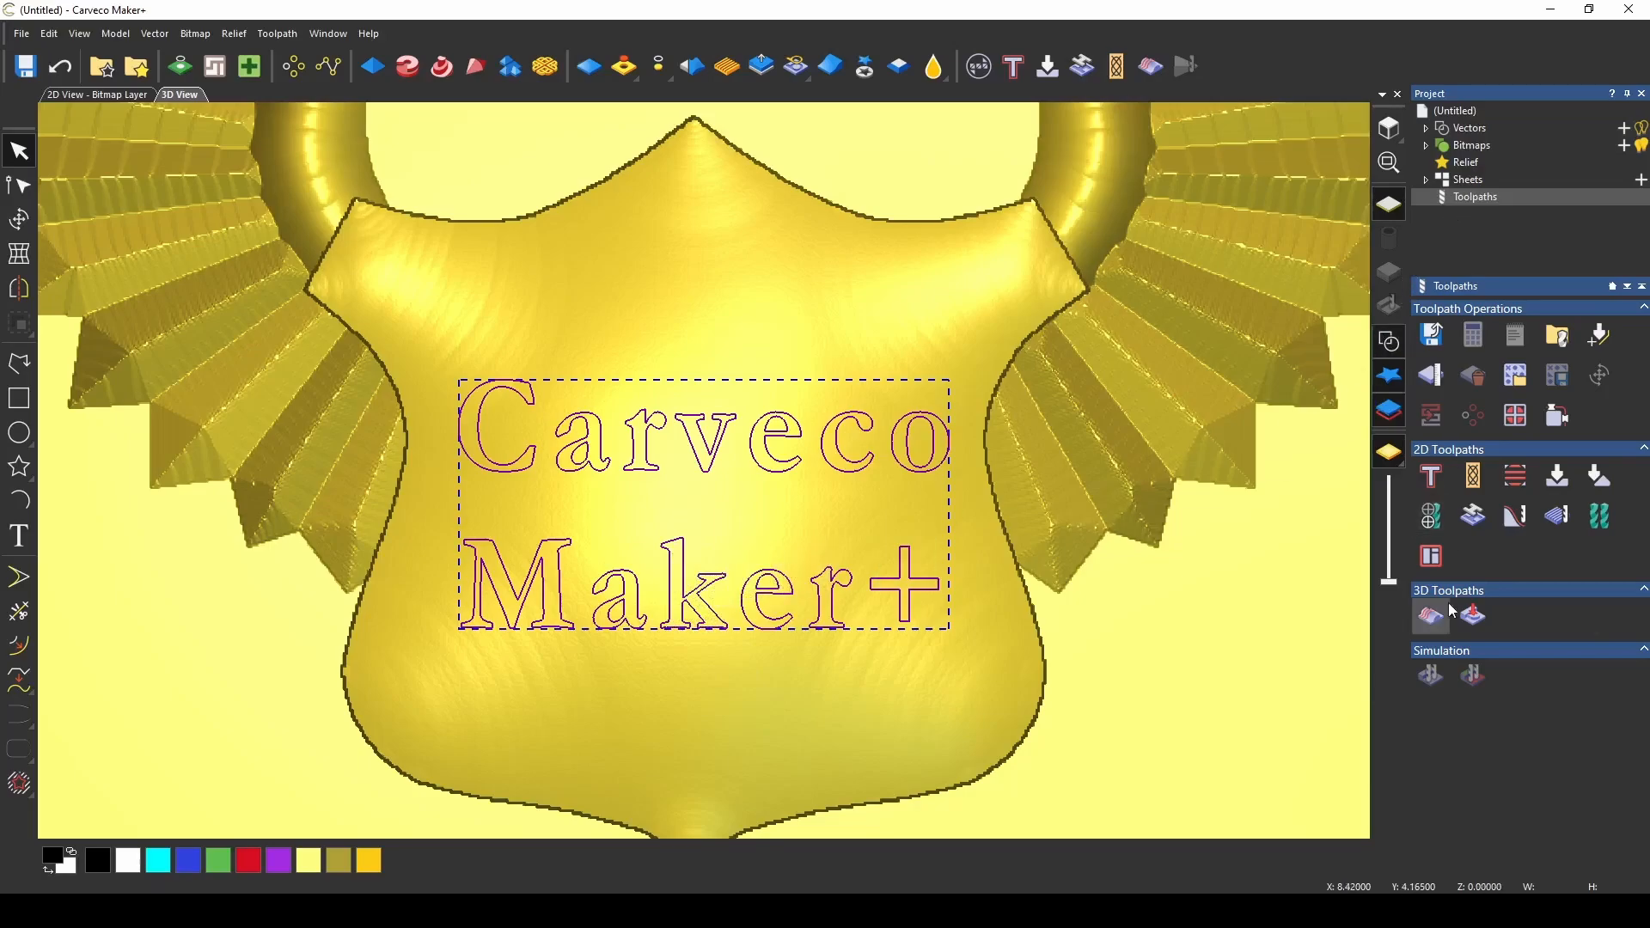
- Choose the 1/4" The Jenny Compression cutter from the Tool Database for Machine Relief
scroll("down", 3)
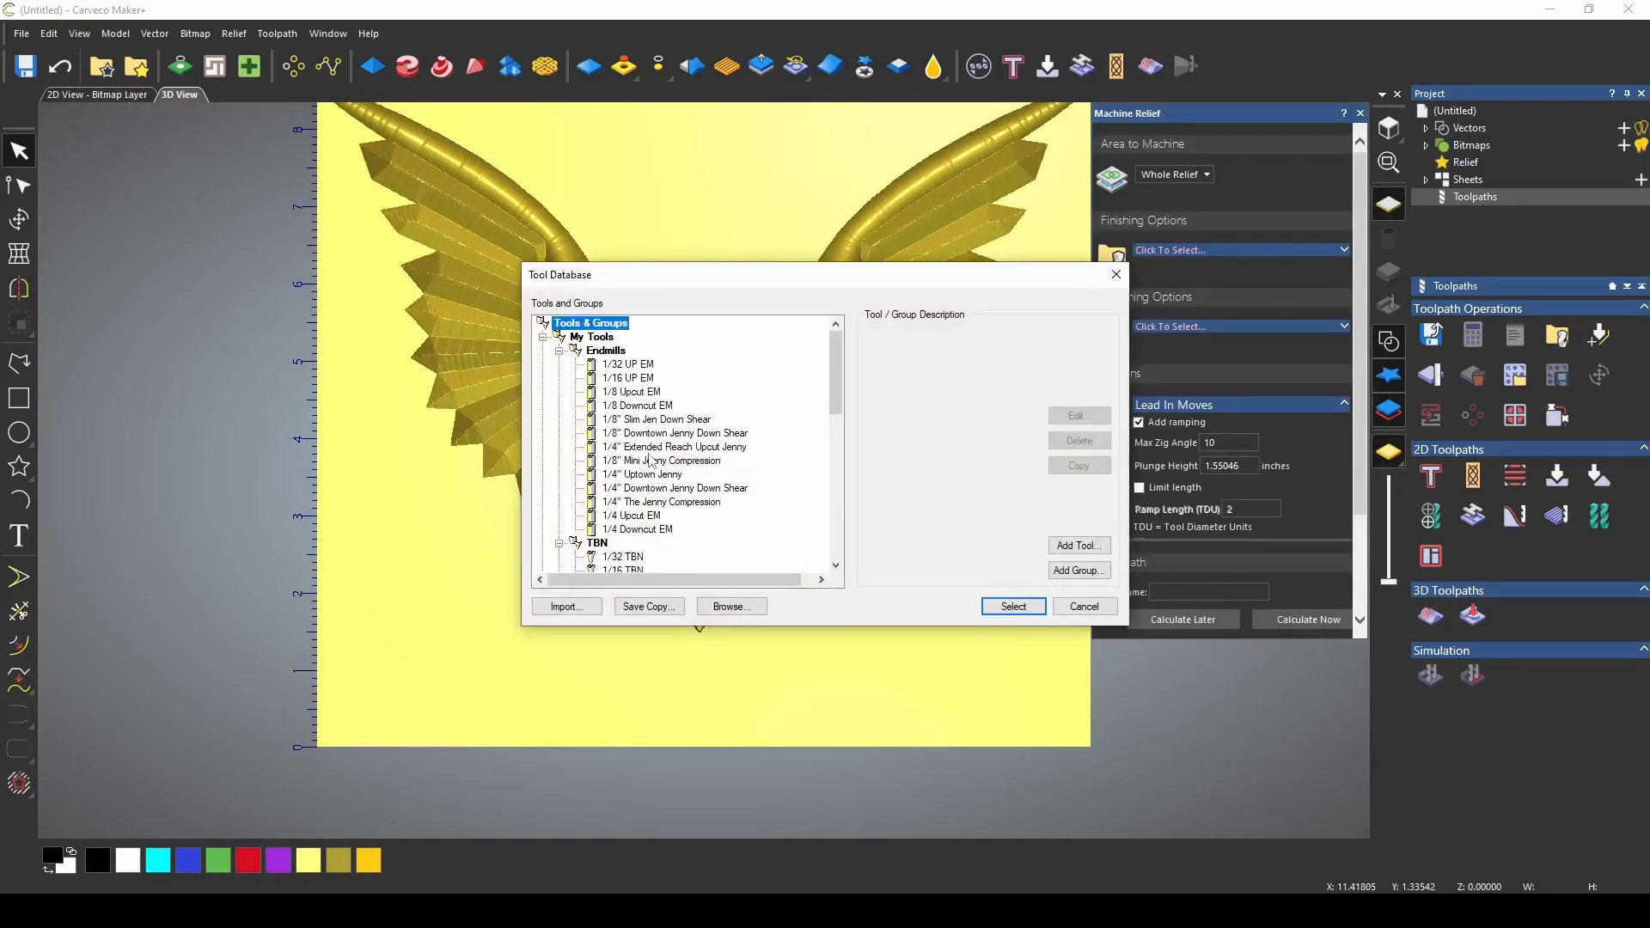
scroll("down", 3)
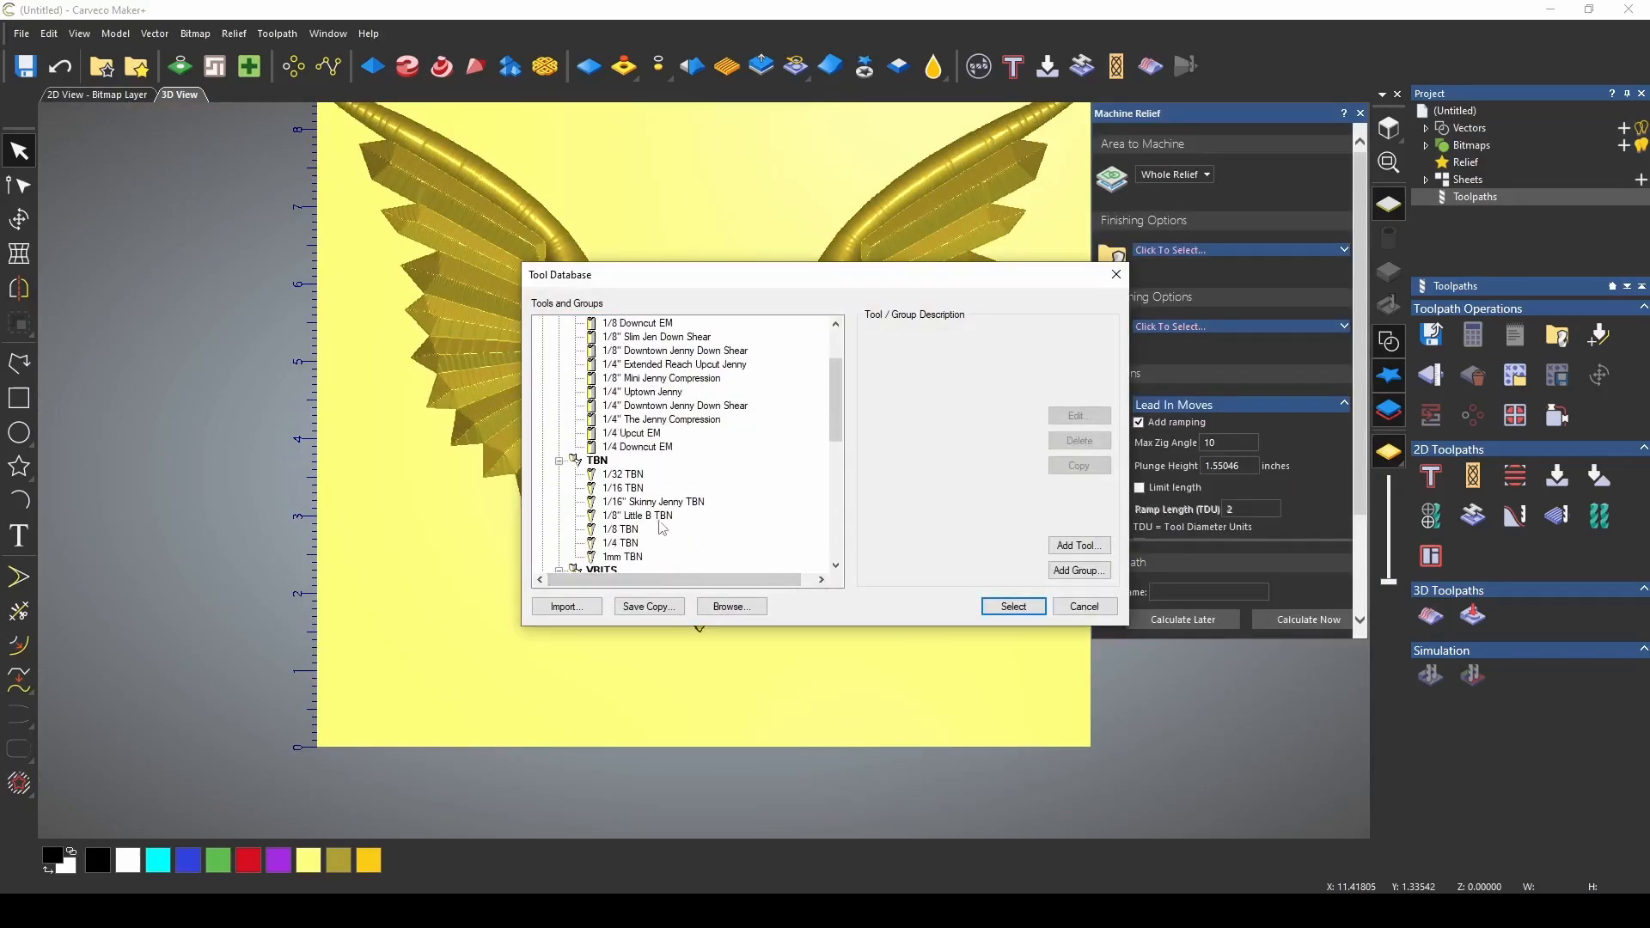
left_click(654, 500)
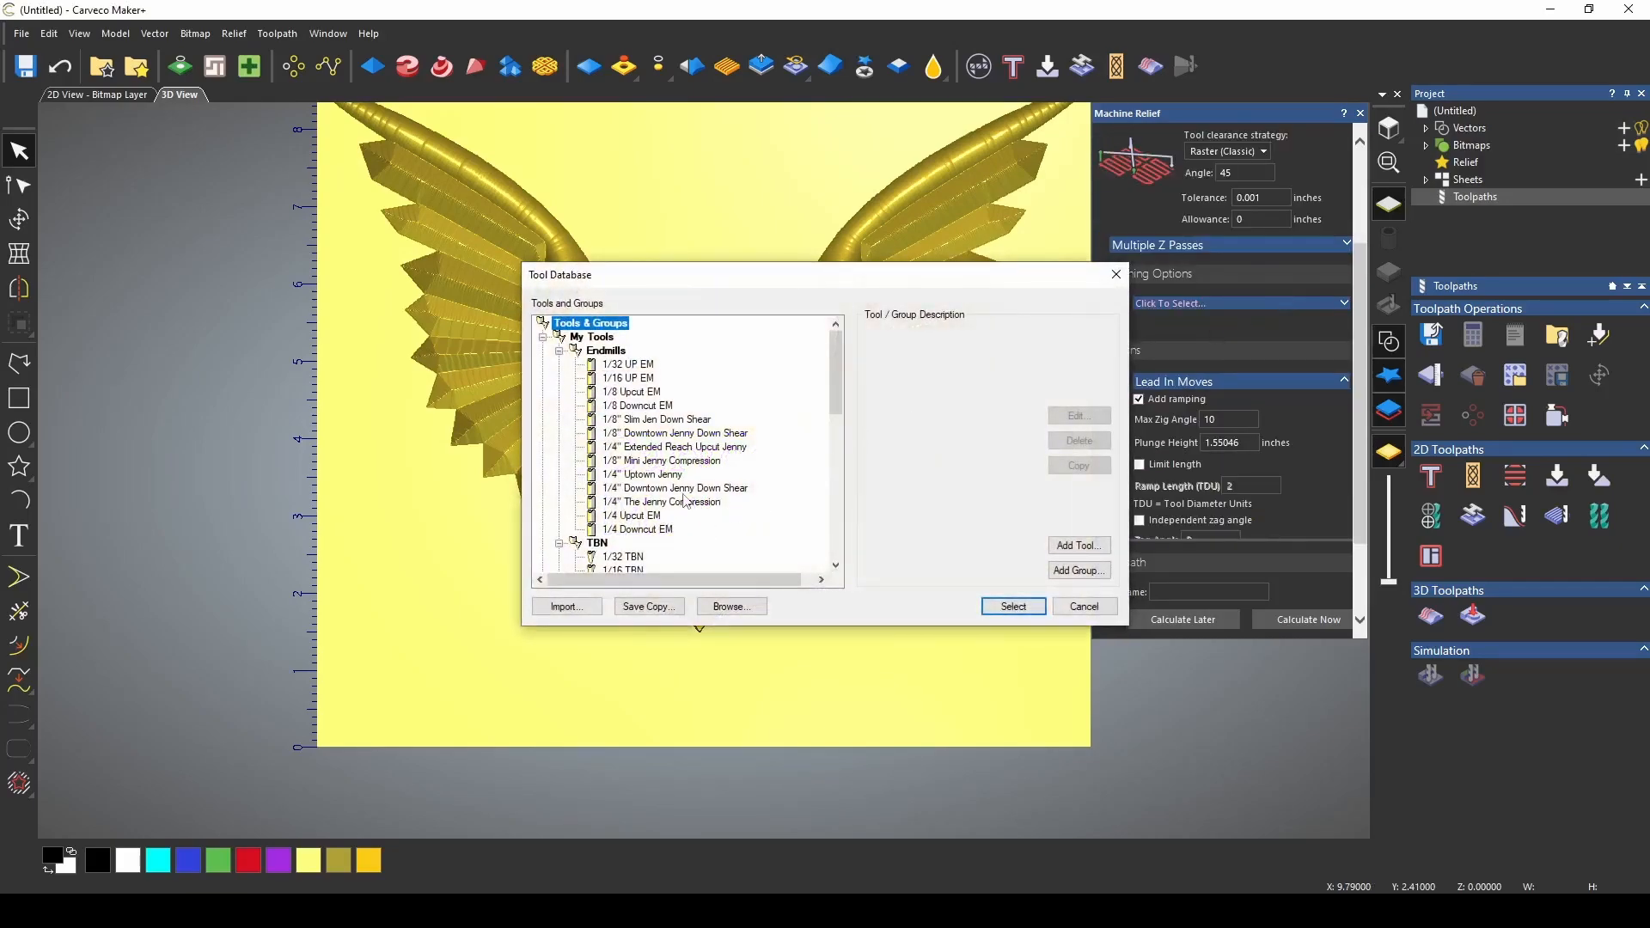
left_click(662, 502)
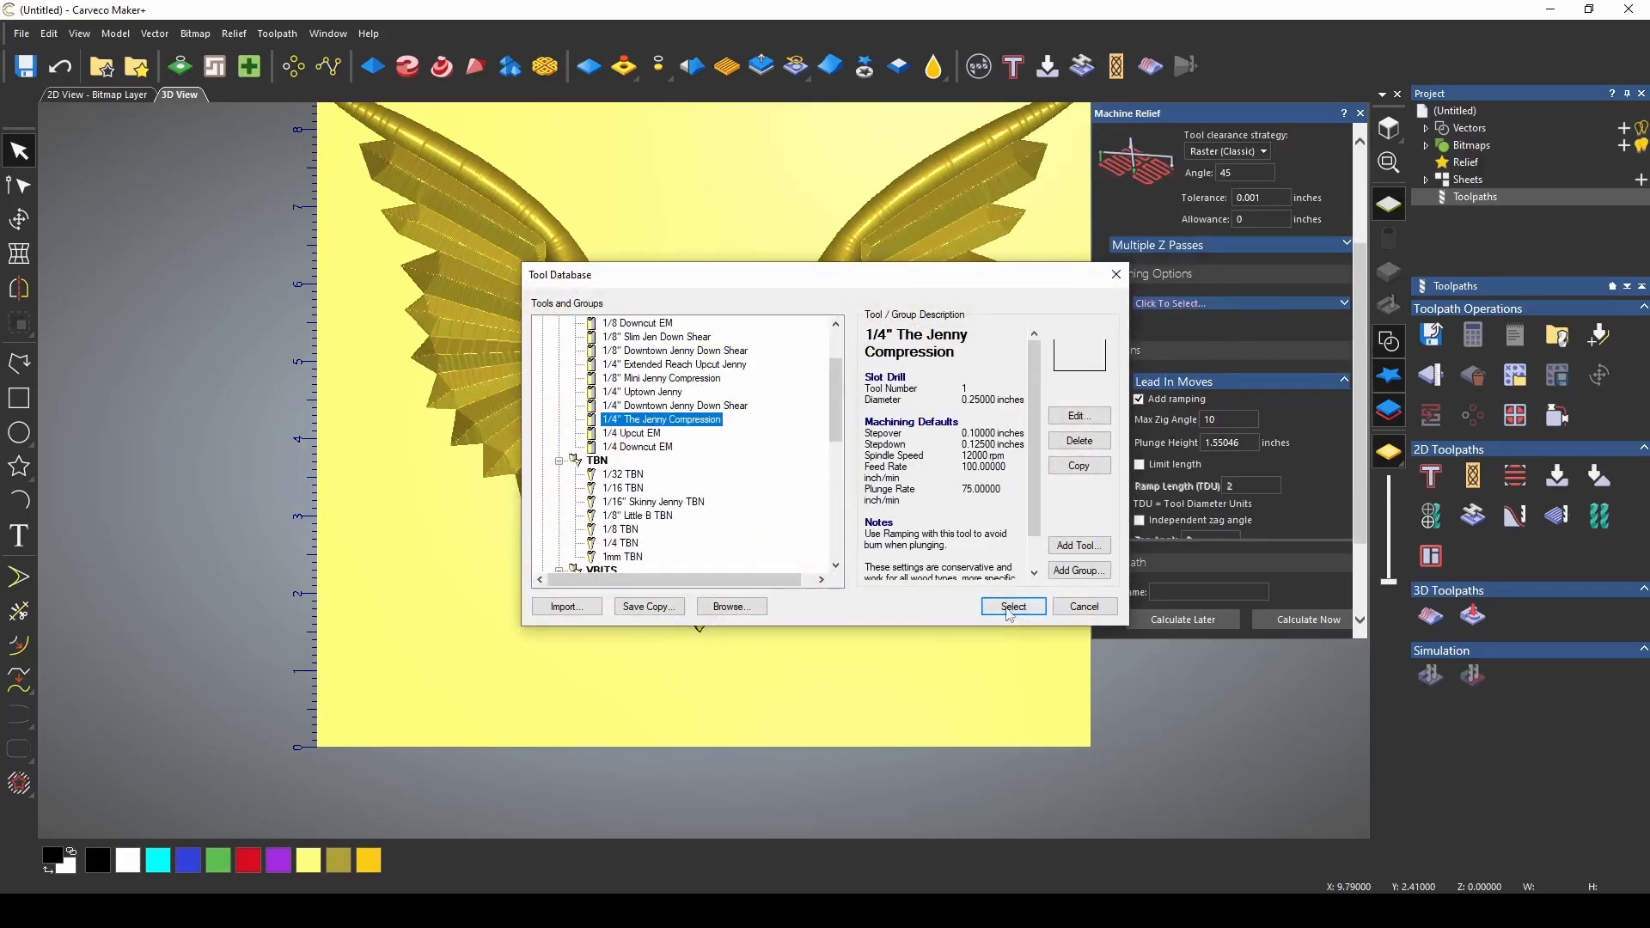
left_click(1011, 607)
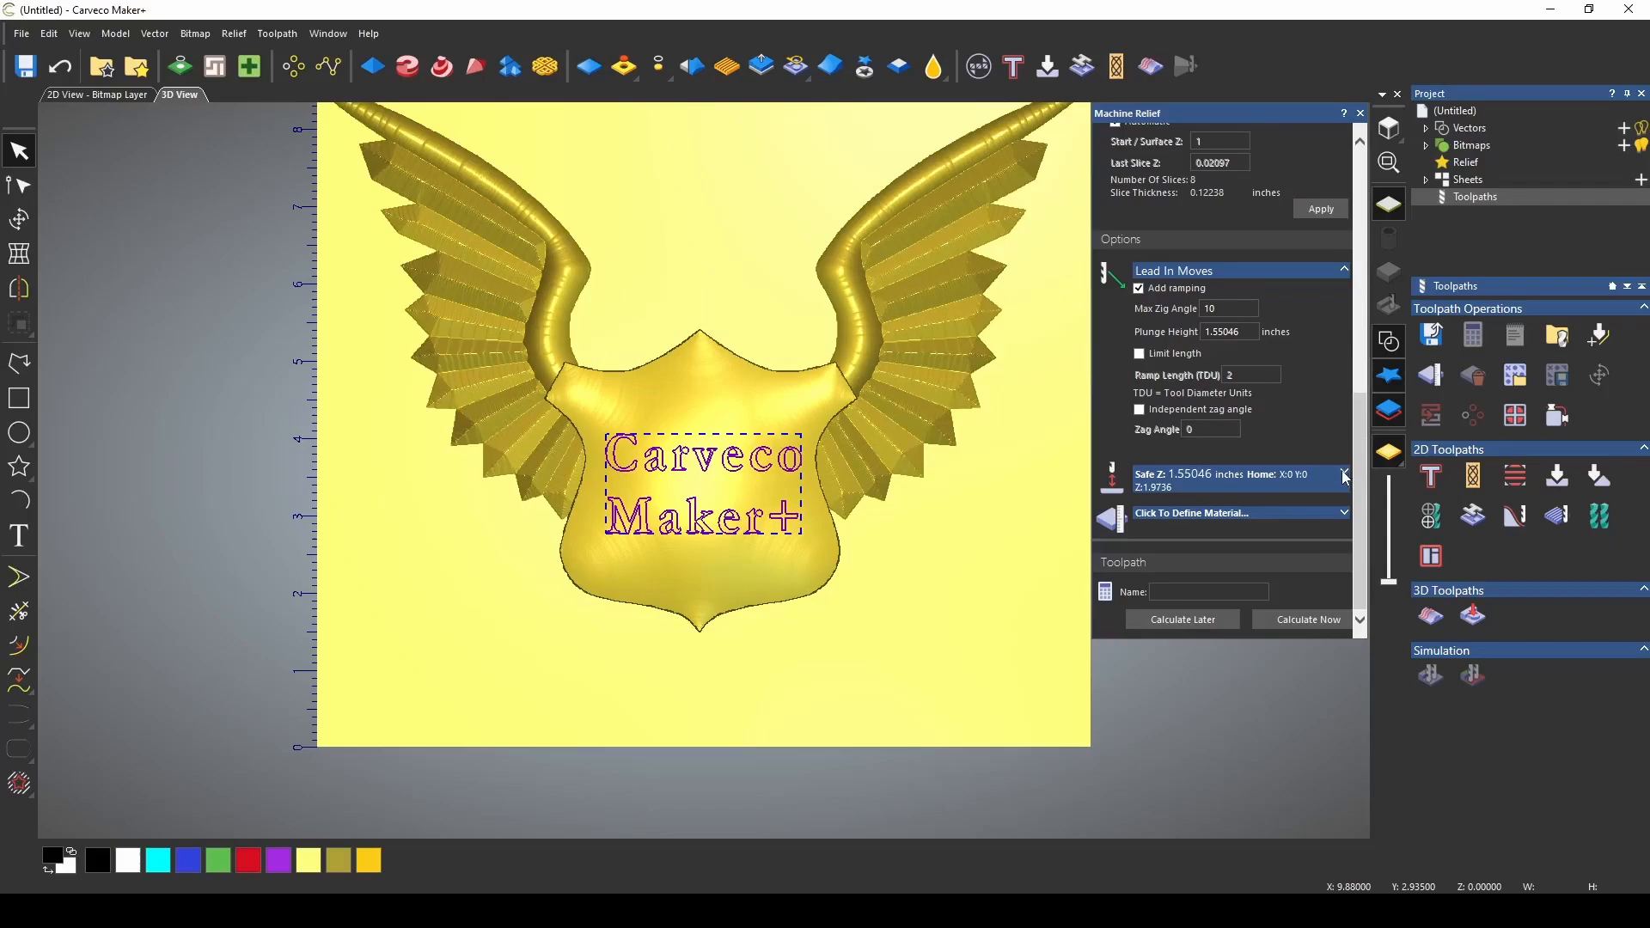
- Set the material thickness to 1.5 inches and confirm it
left_click(1344, 474)
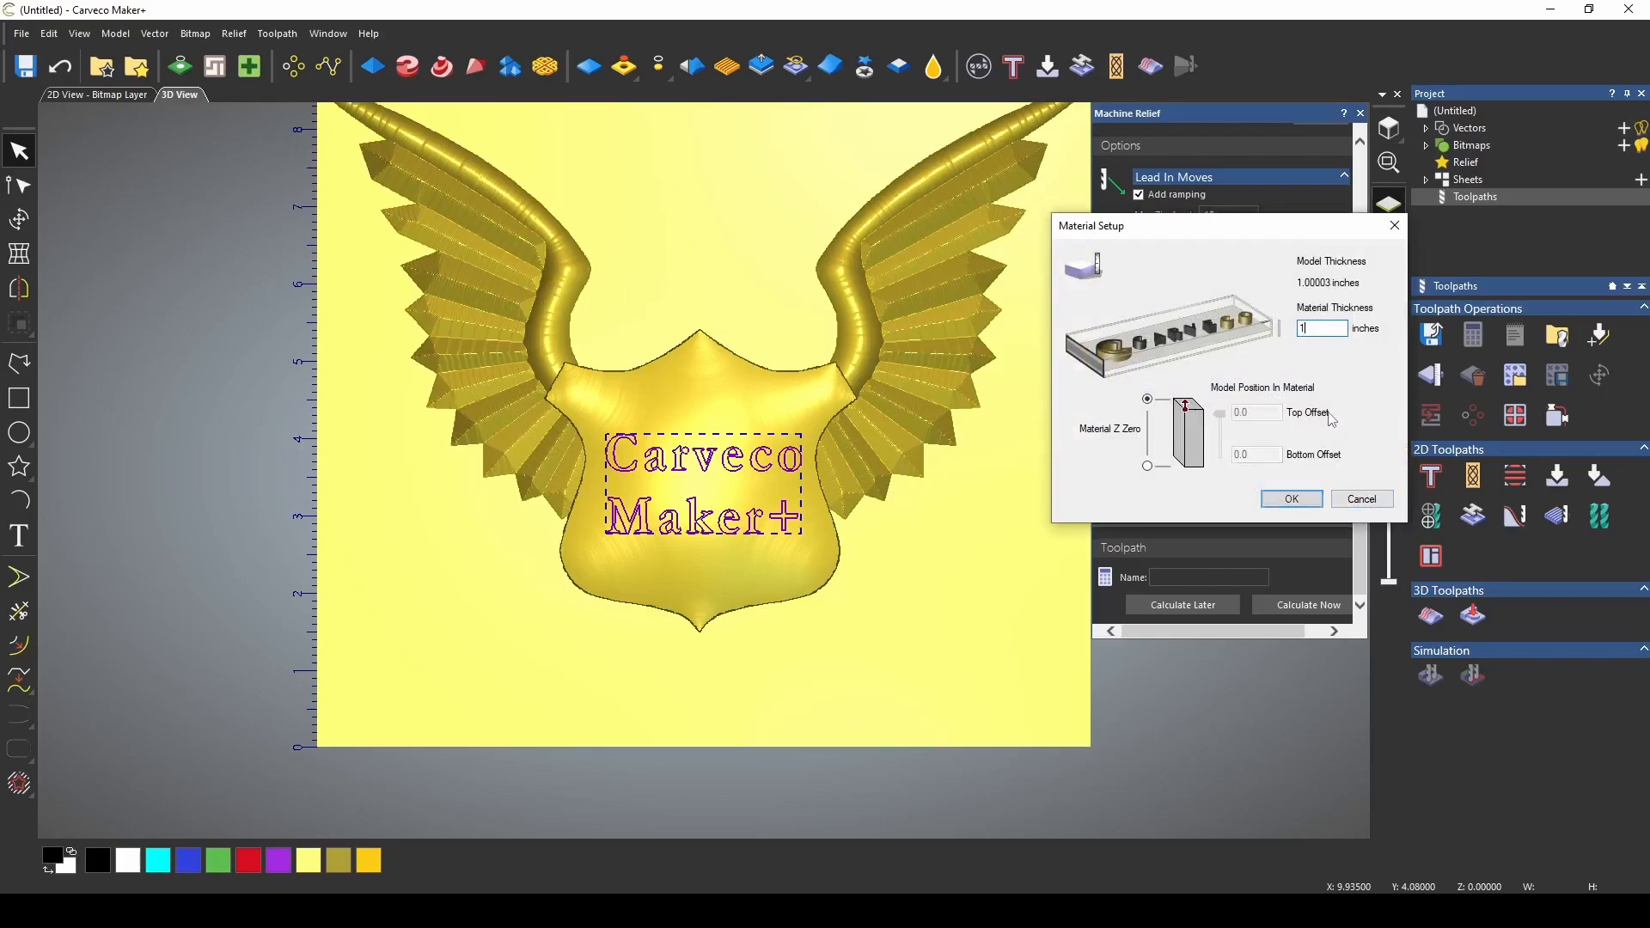
left_click(1291, 498)
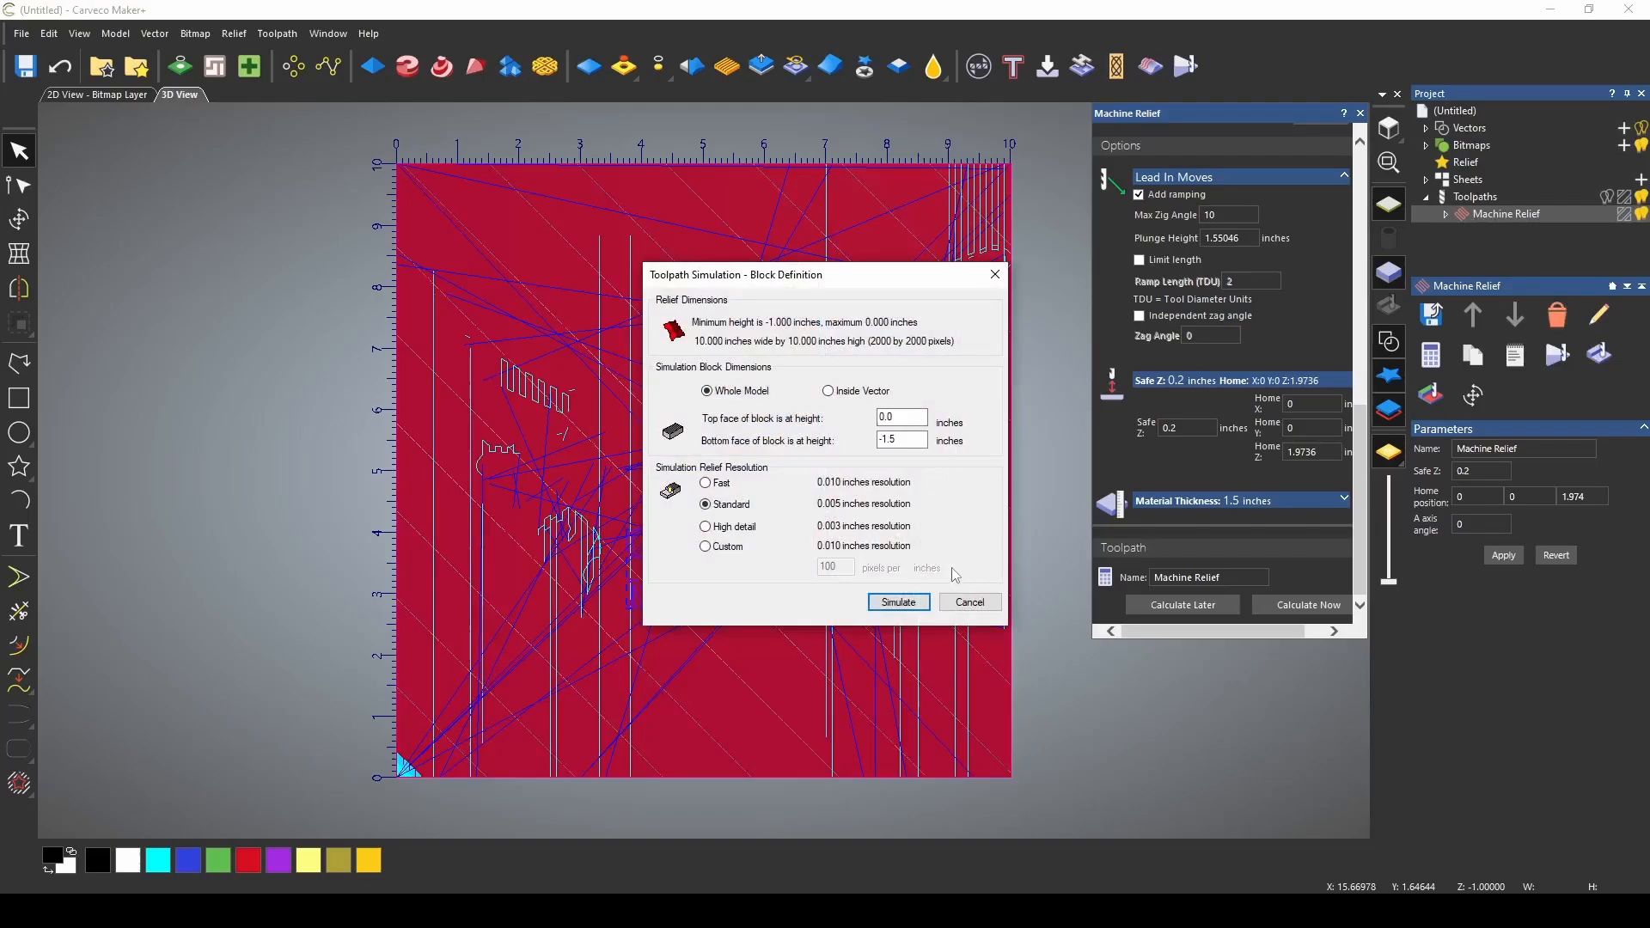
- Simulate the relief toolpath in wood, then delete the simulation to show the model
left_click(897, 602)
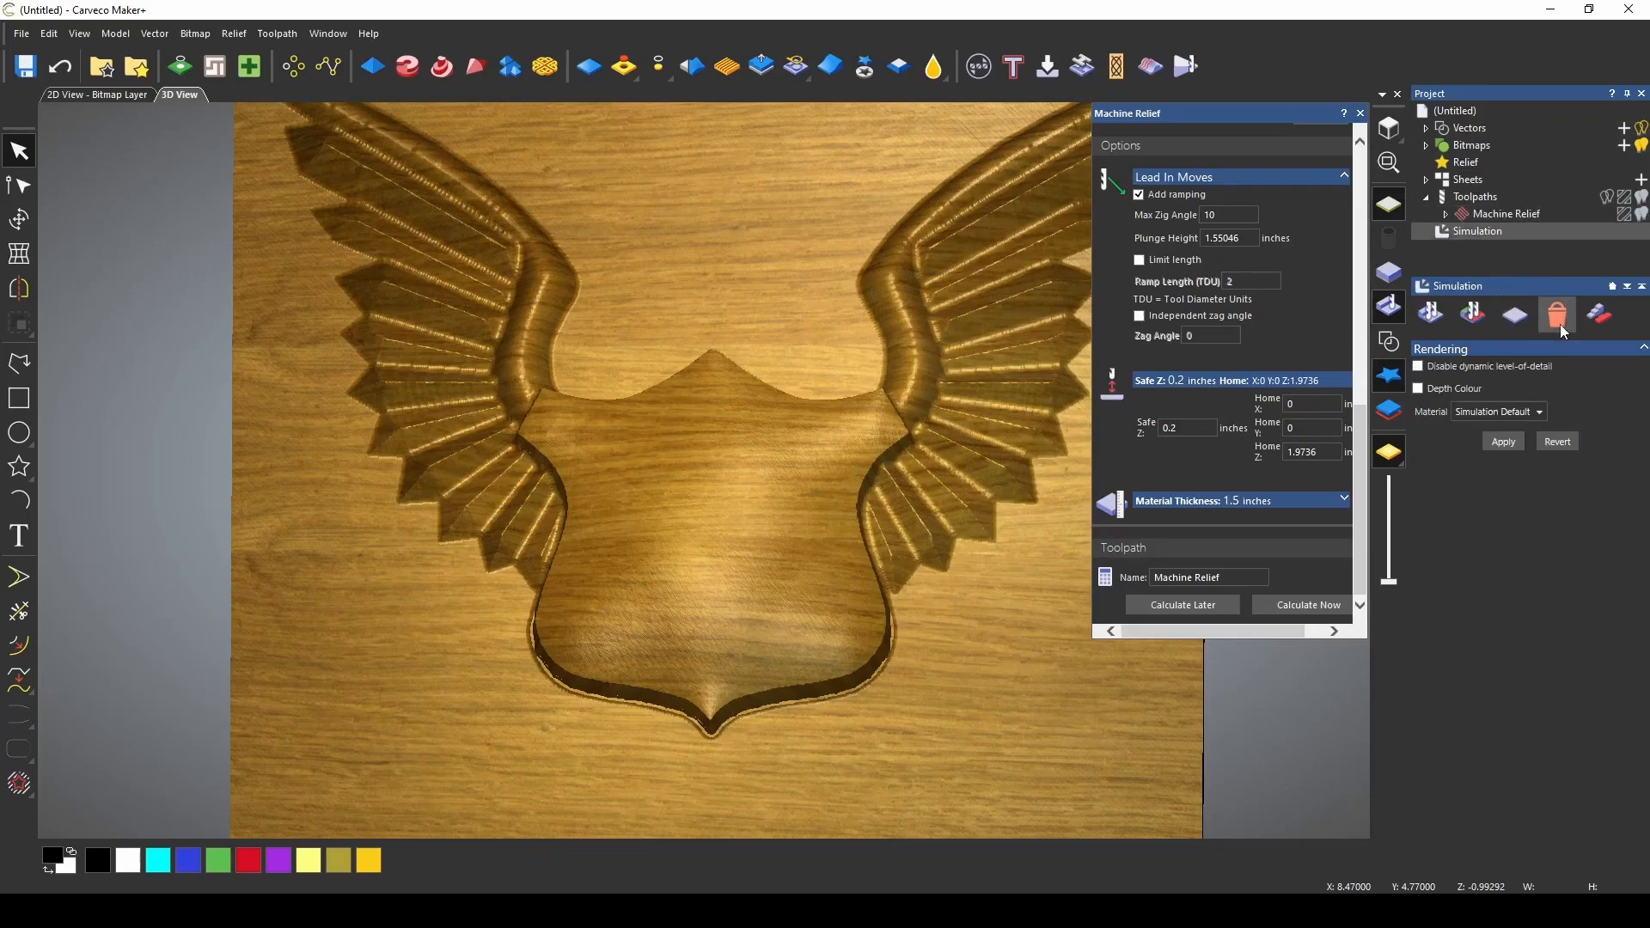
left_click(1389, 339)
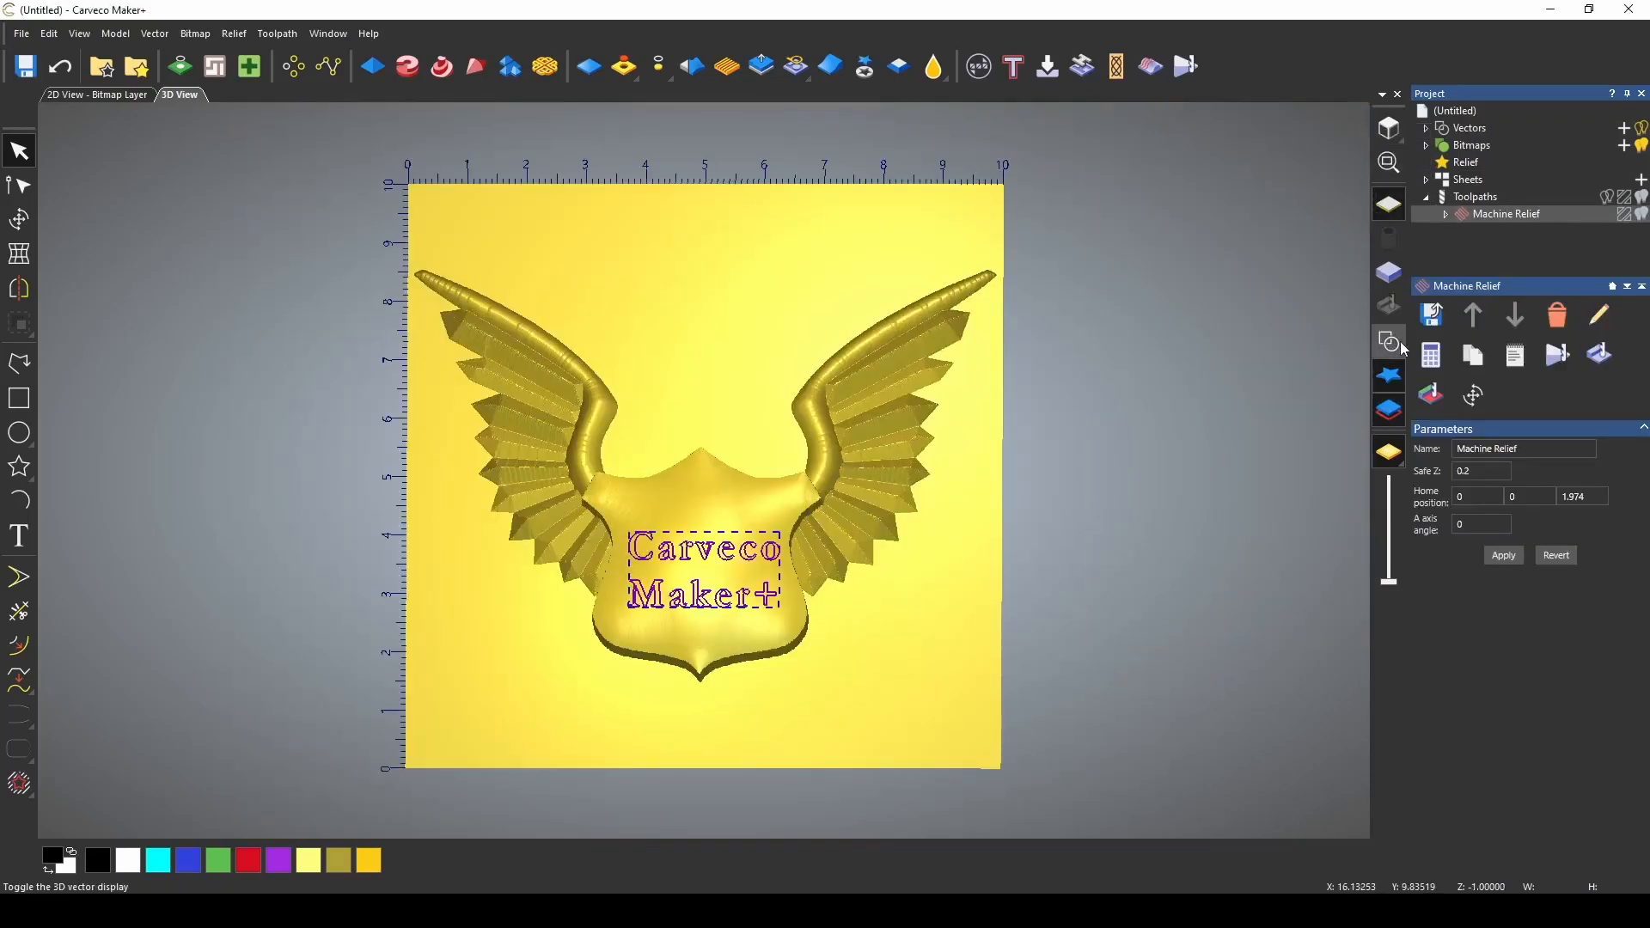
scroll("up", 3)
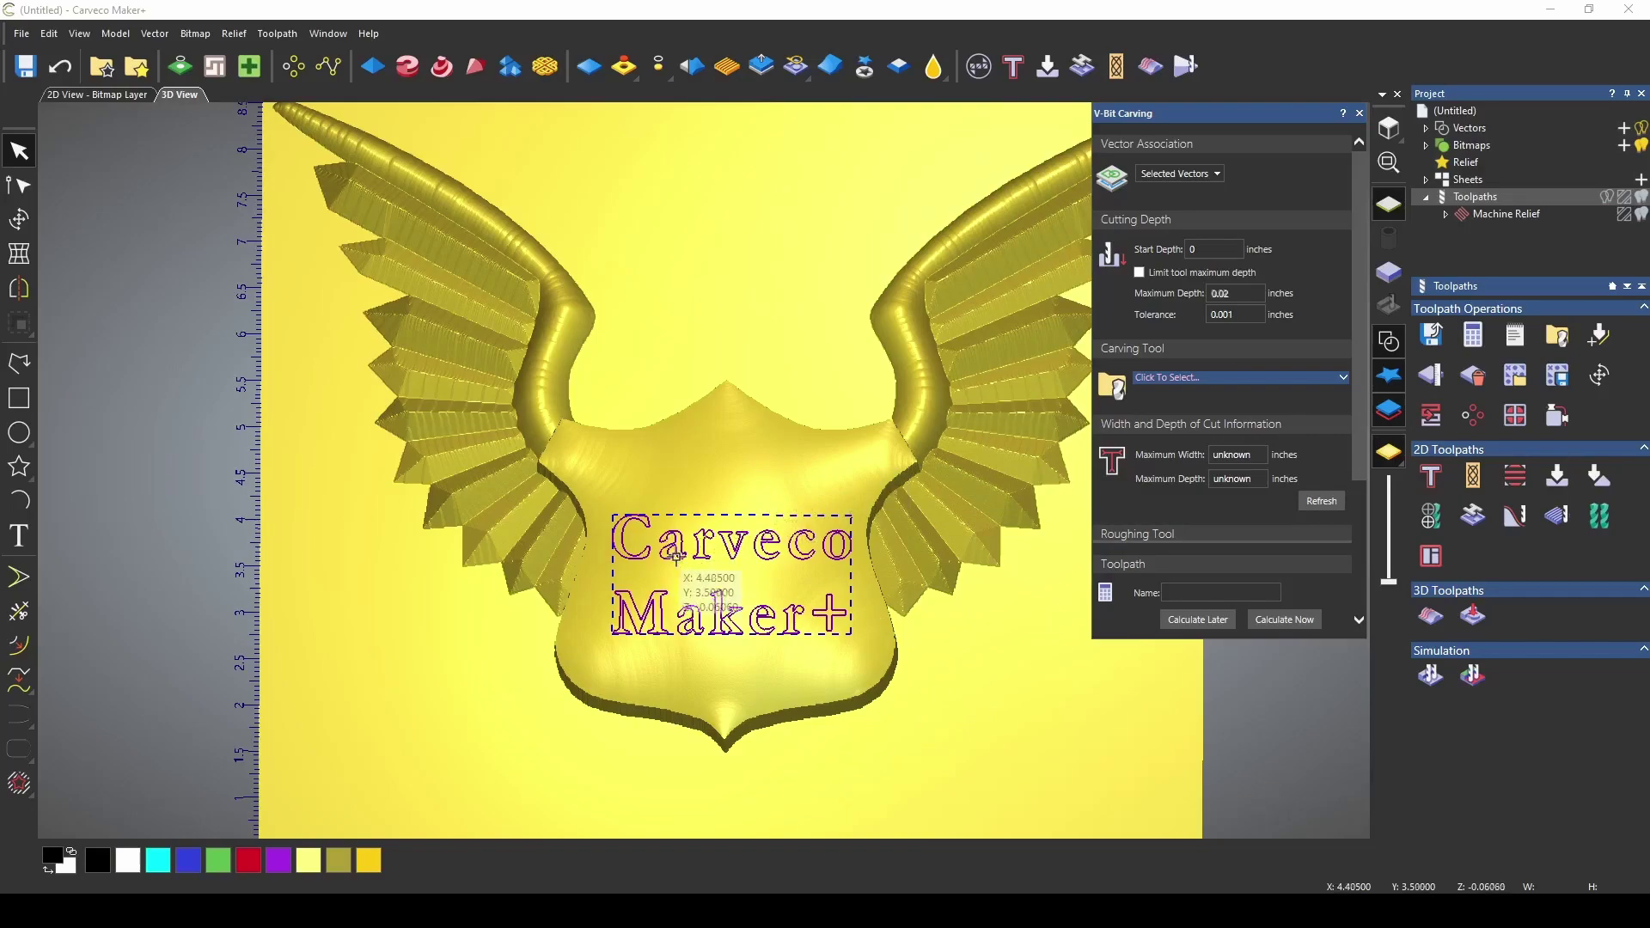
- Select the 3/8" 60 deg GrooVee Jenny V-bit from the Tool Database
left_click(1221, 377)
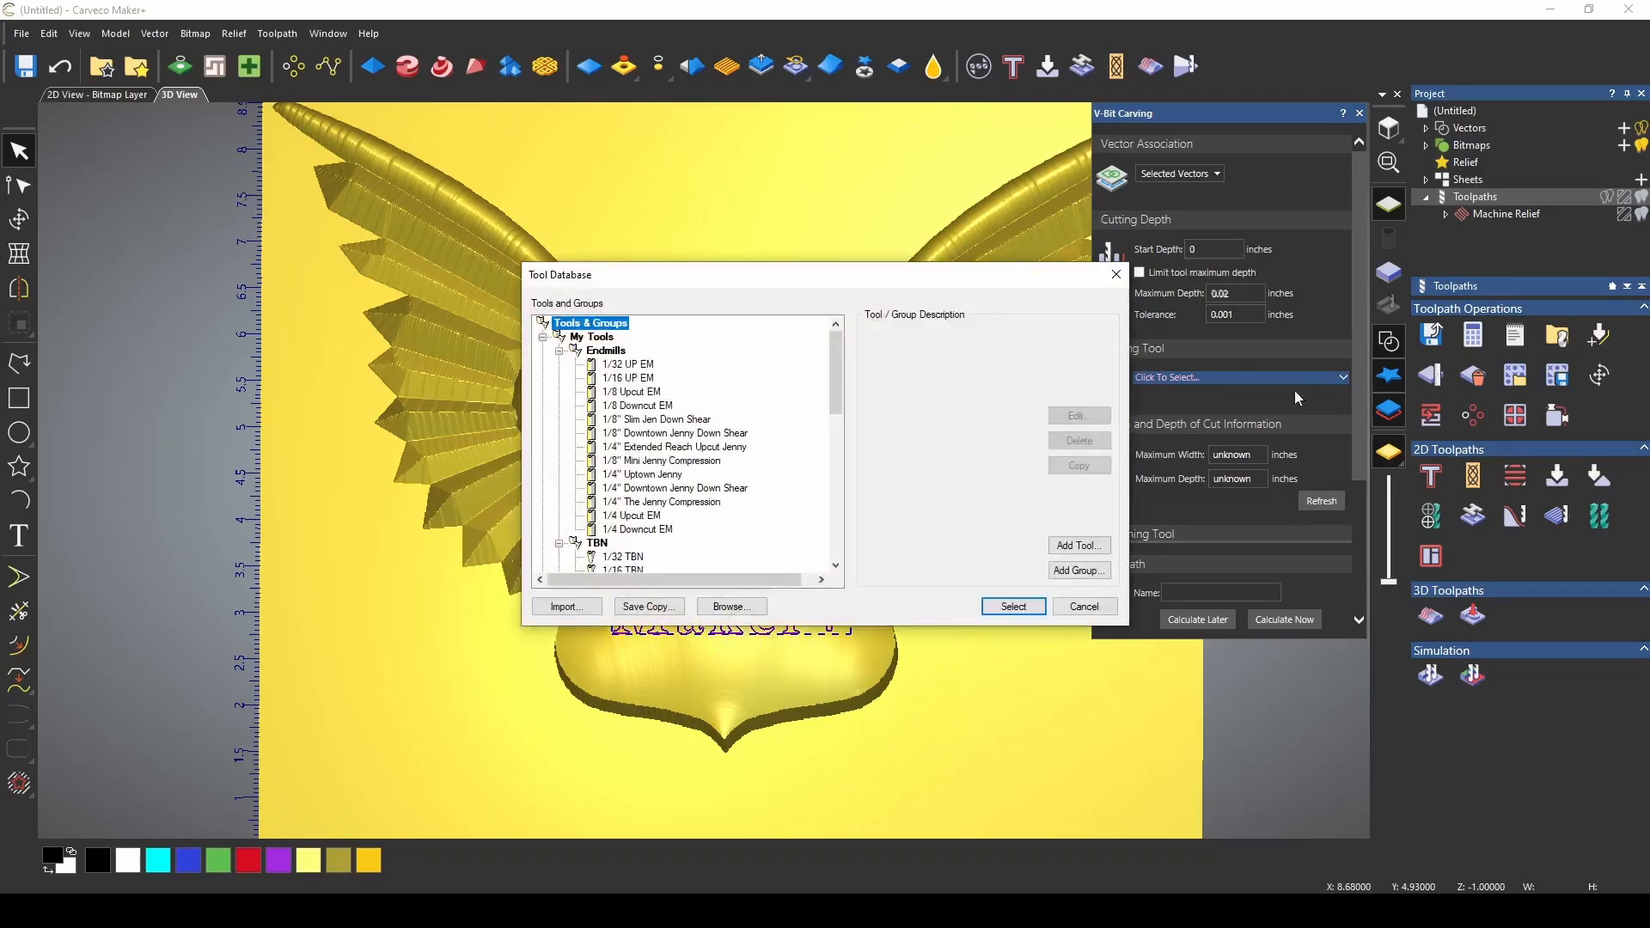
scroll("down", 3)
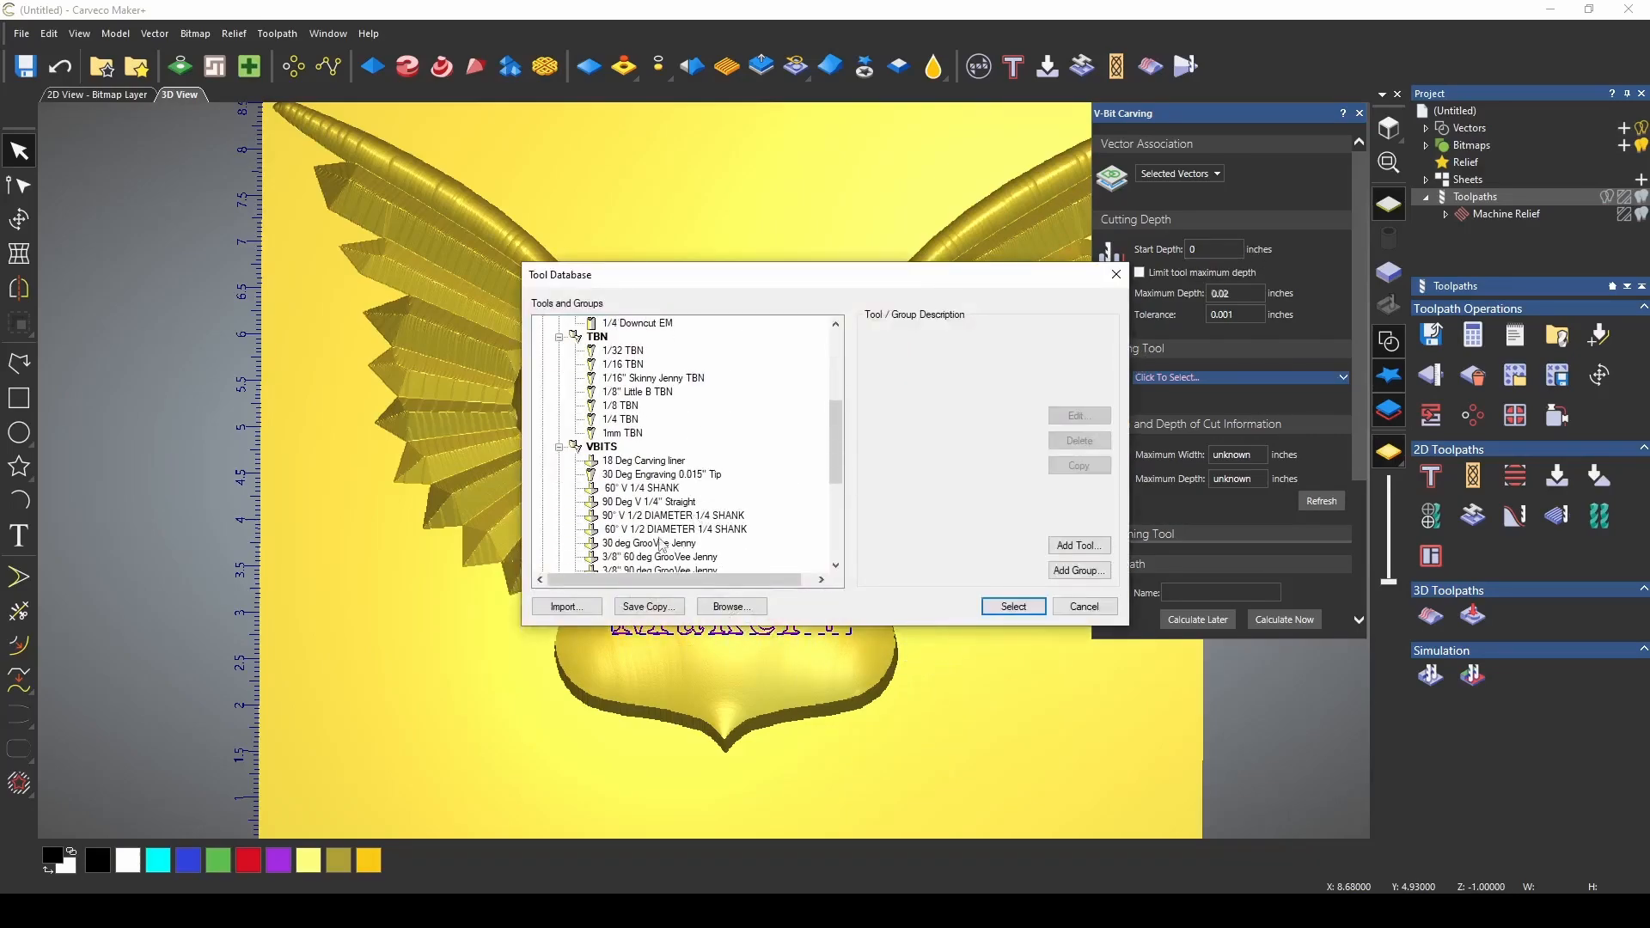
scroll("down", 3)
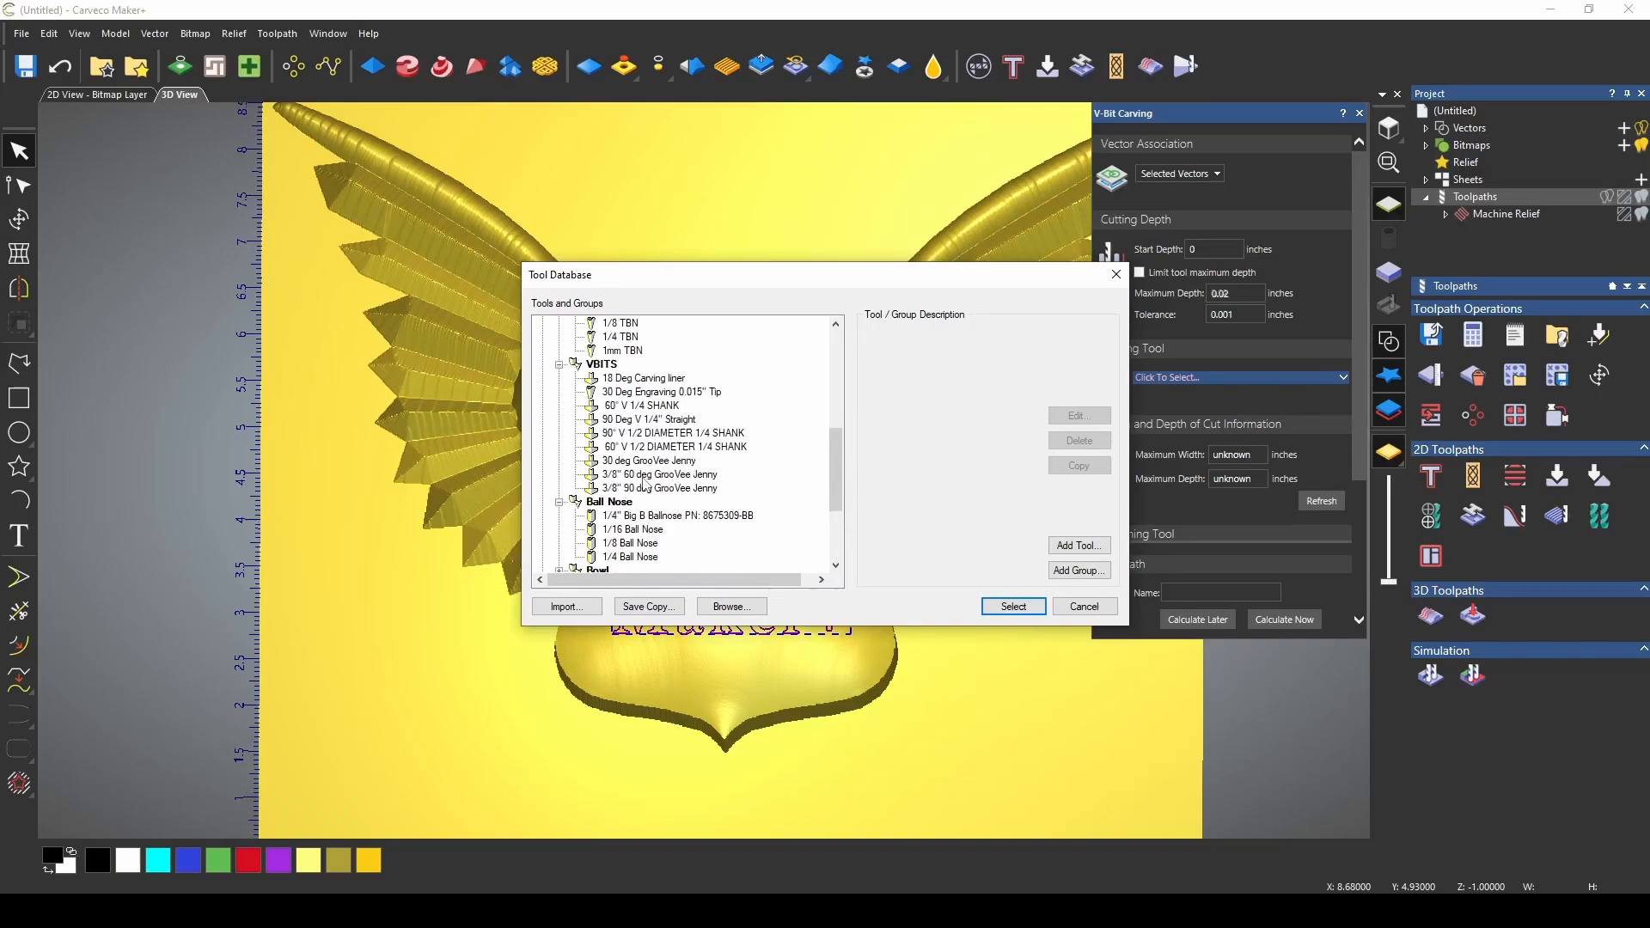
left_click(1010, 606)
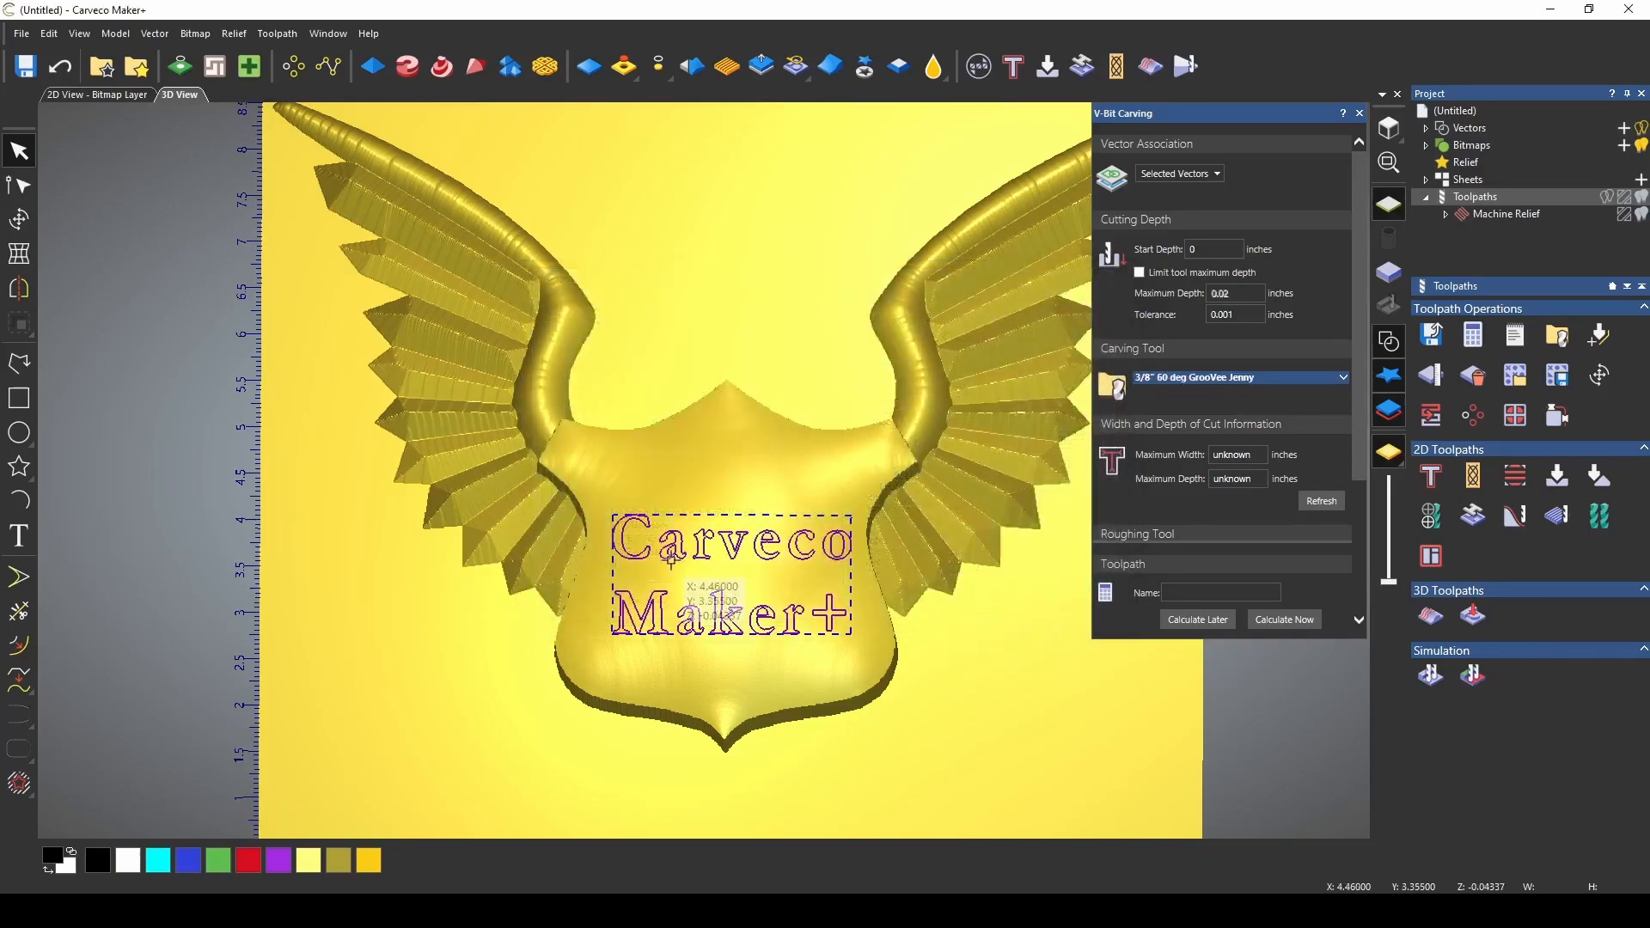
- Refresh the maximum cut width and depth and calculate the text V-carving toolpath
left_click(1320, 500)
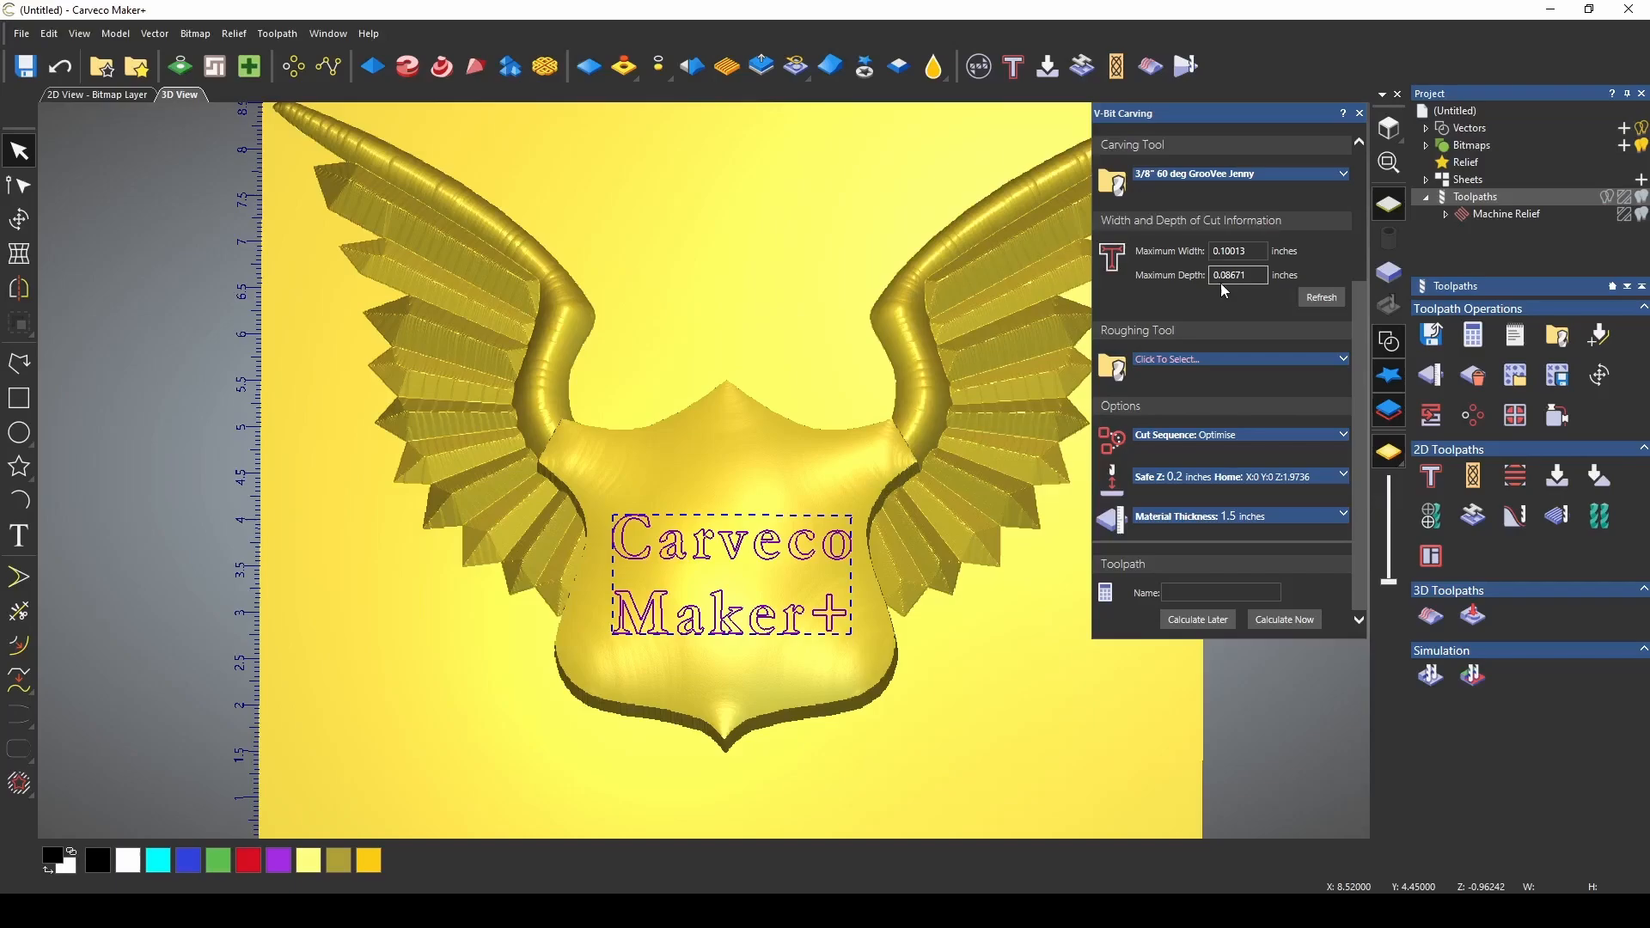
mouse_move(1255, 307)
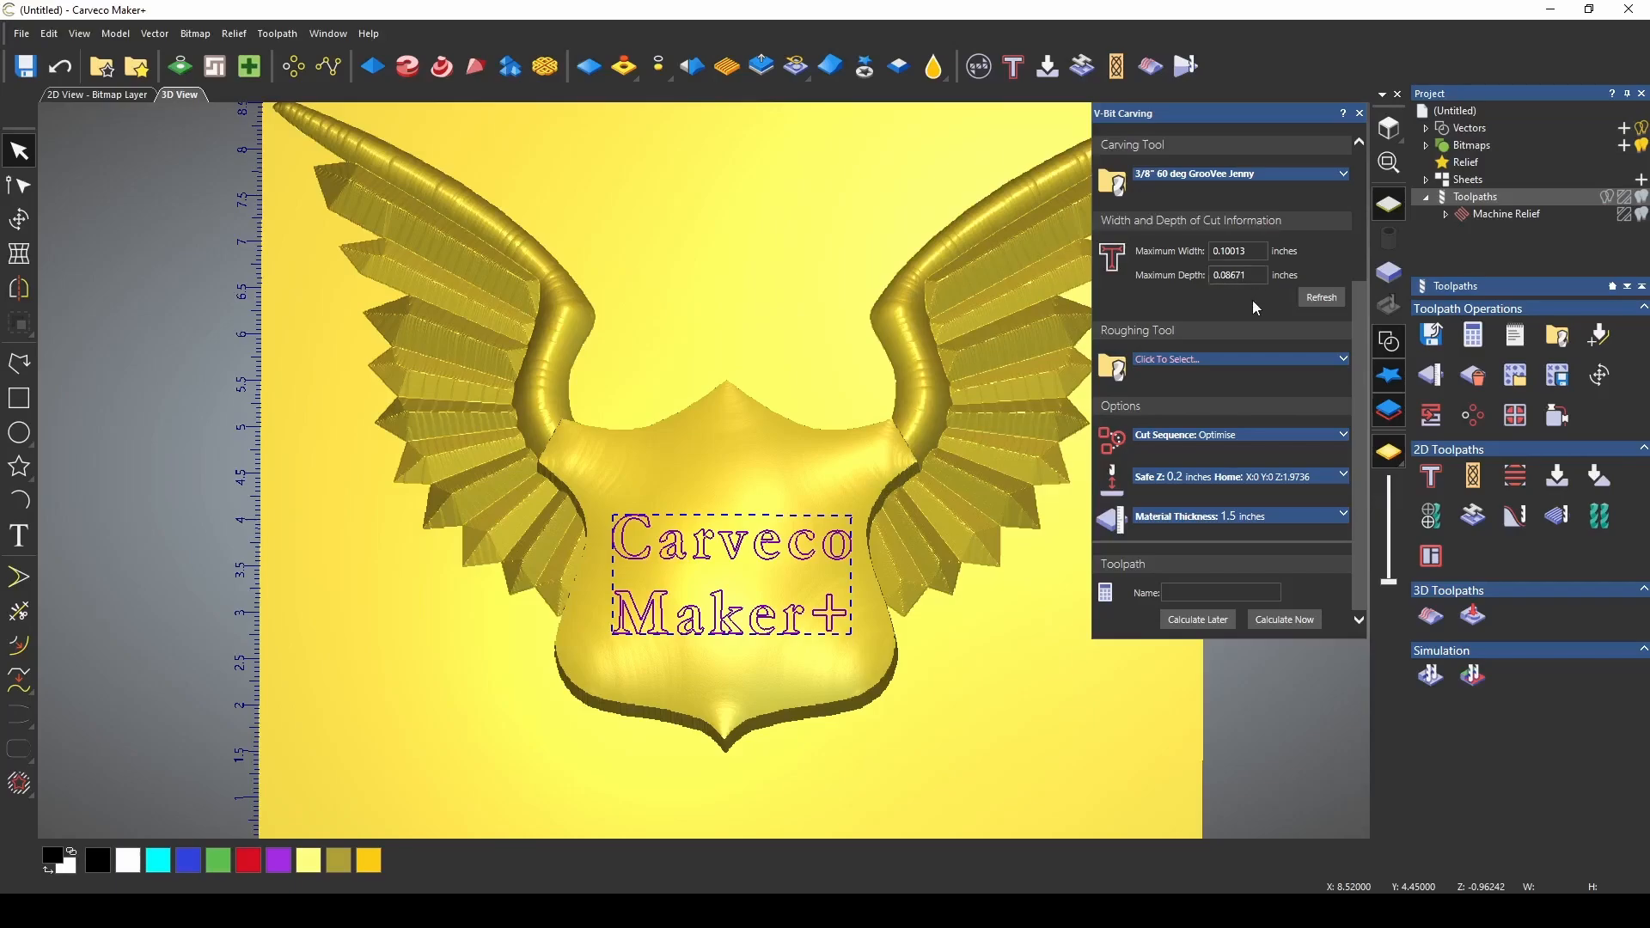
left_click(1282, 618)
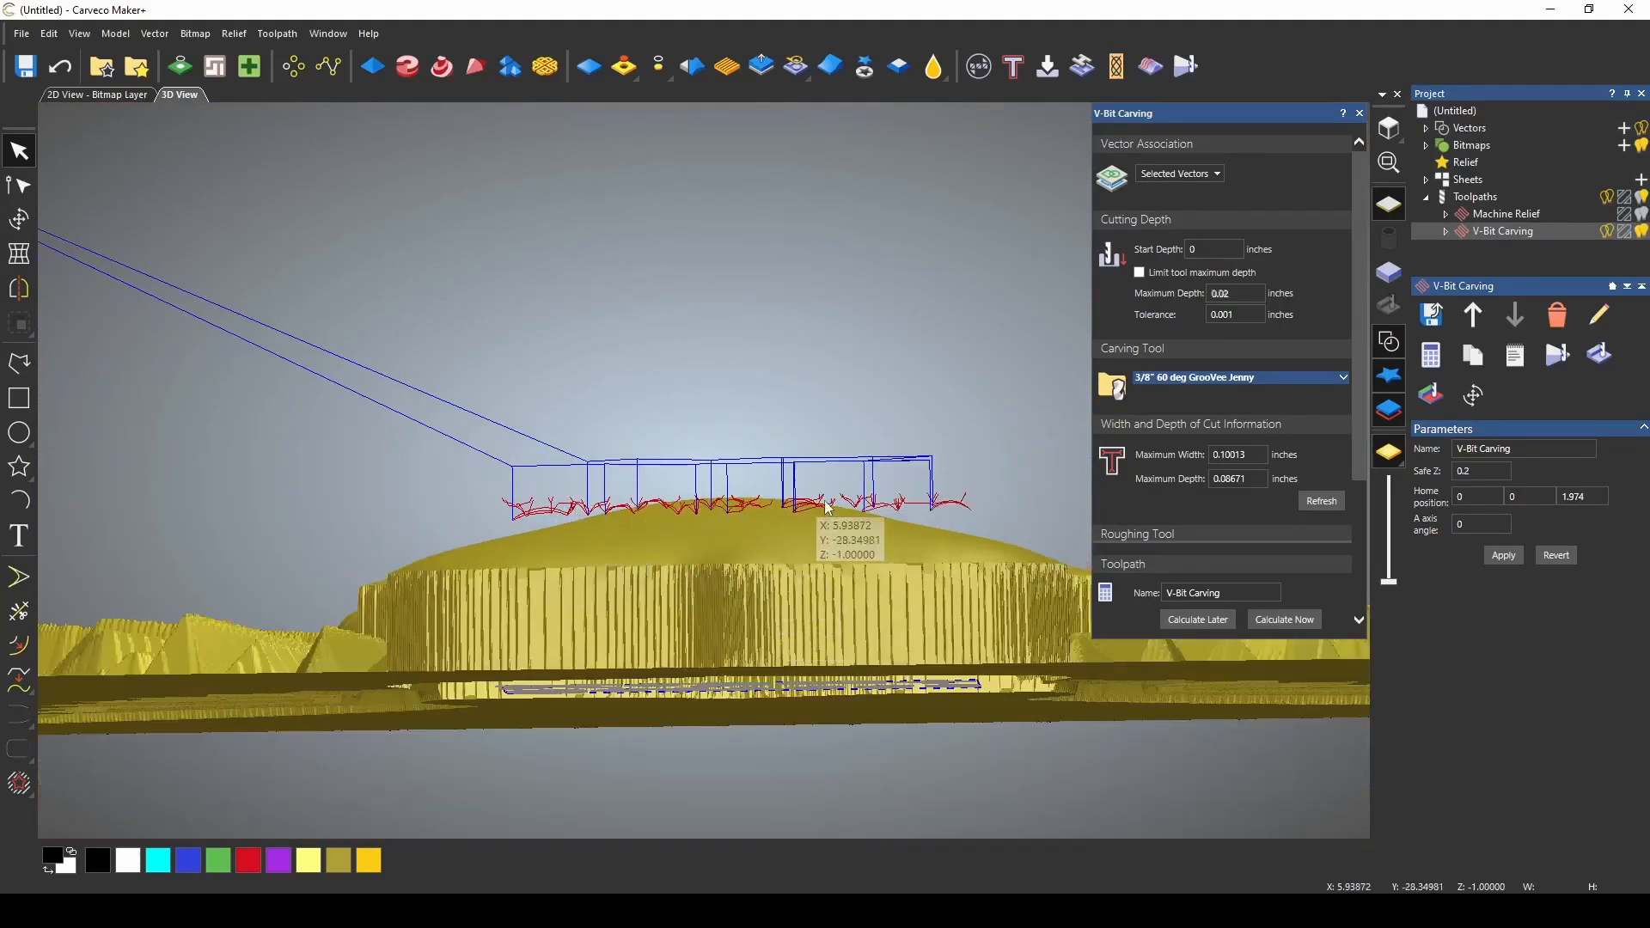
- Run the toolpath simulation so the V-carved lettering appears in the wooden shield
left_click(1597, 356)
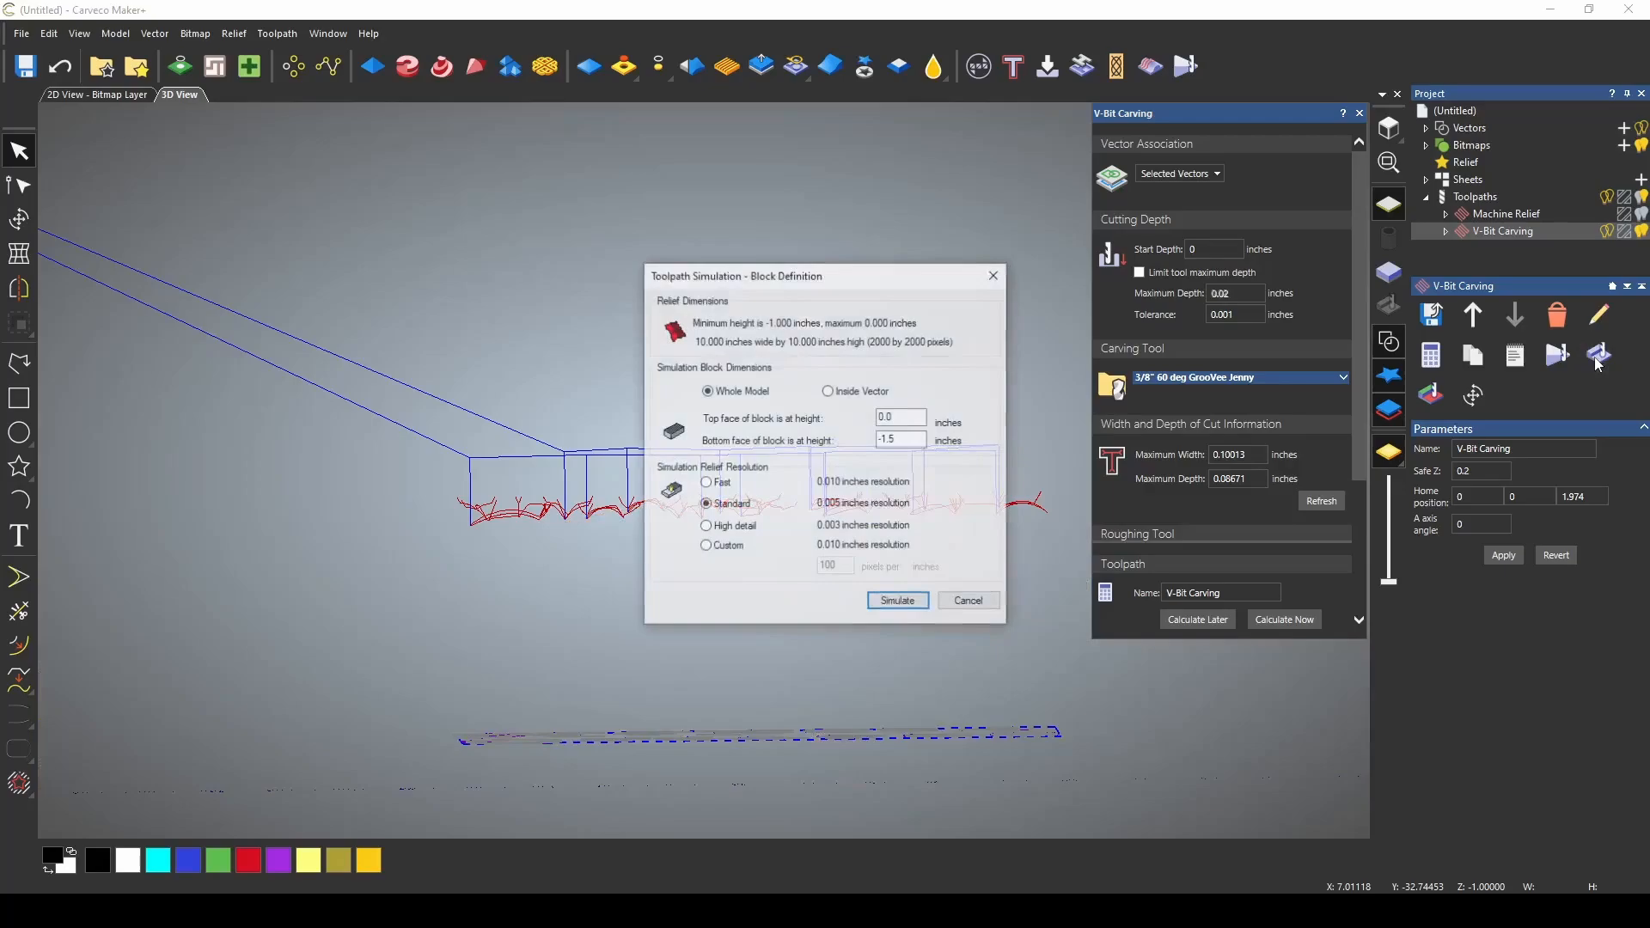
left_click(895, 600)
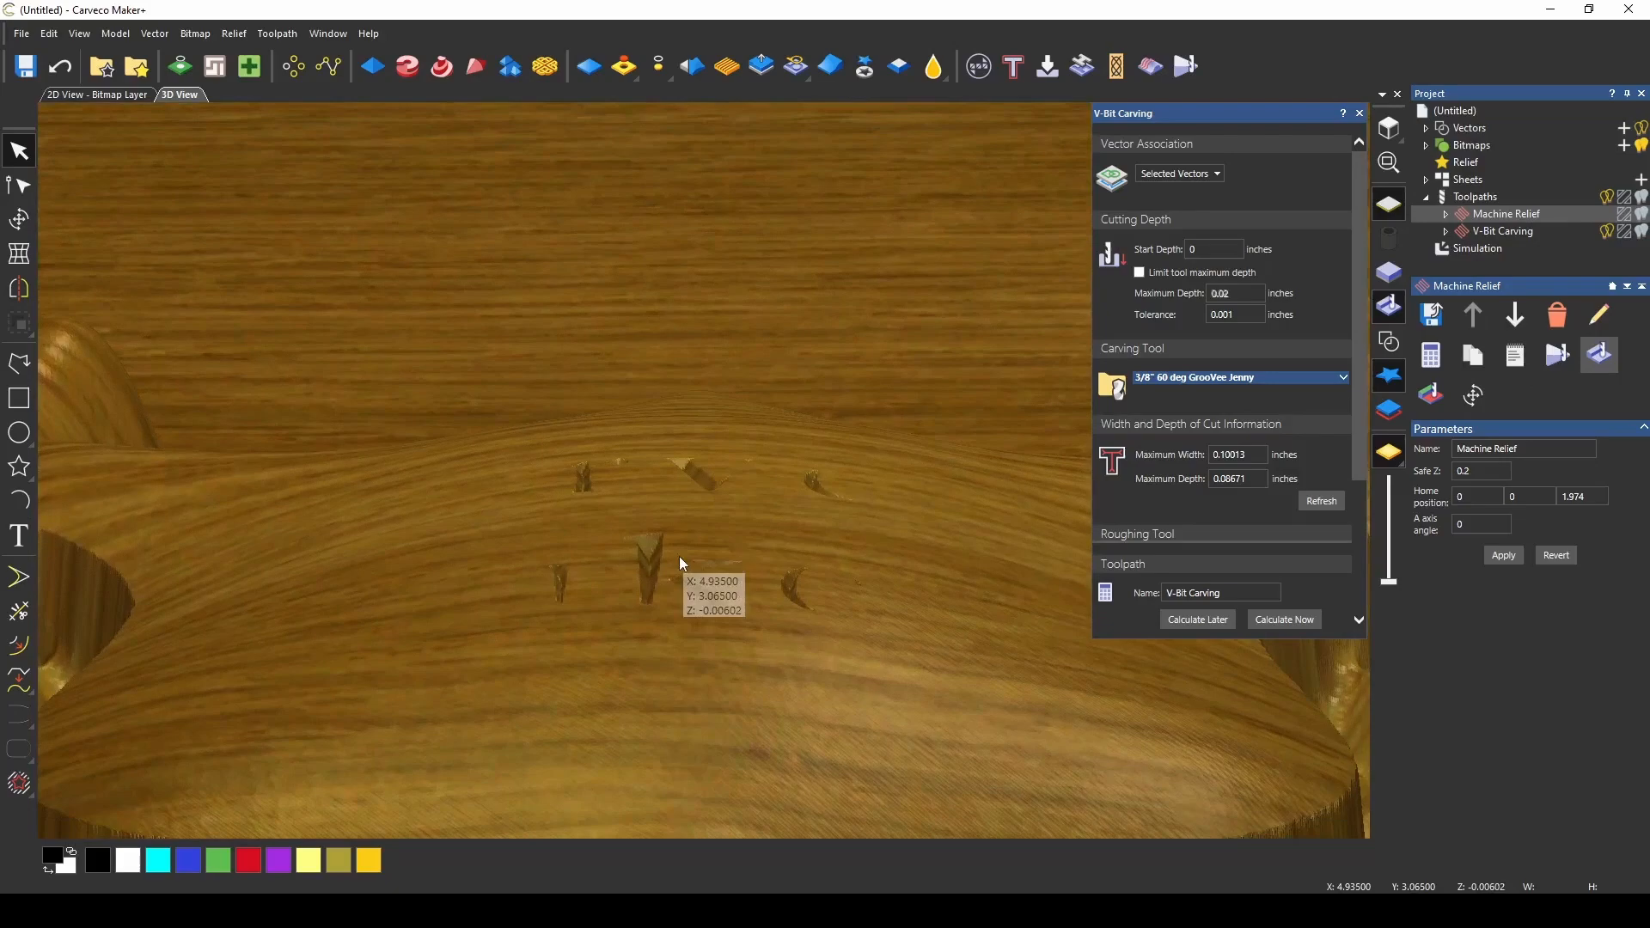
mouse_move(649, 479)
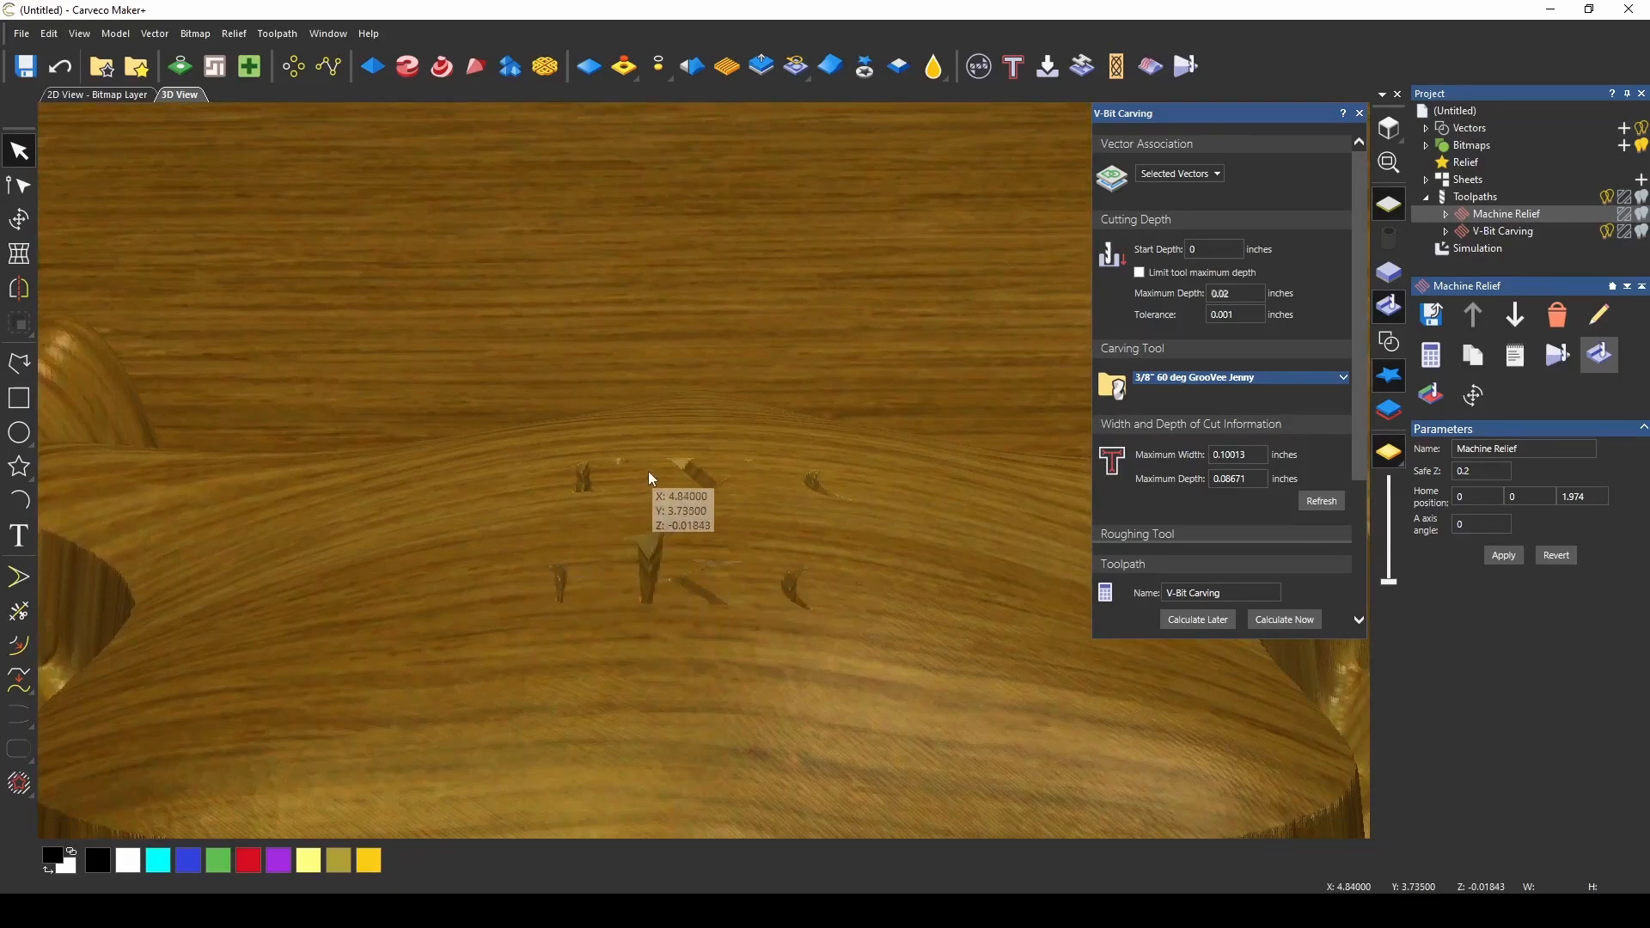
mouse_move(368, 584)
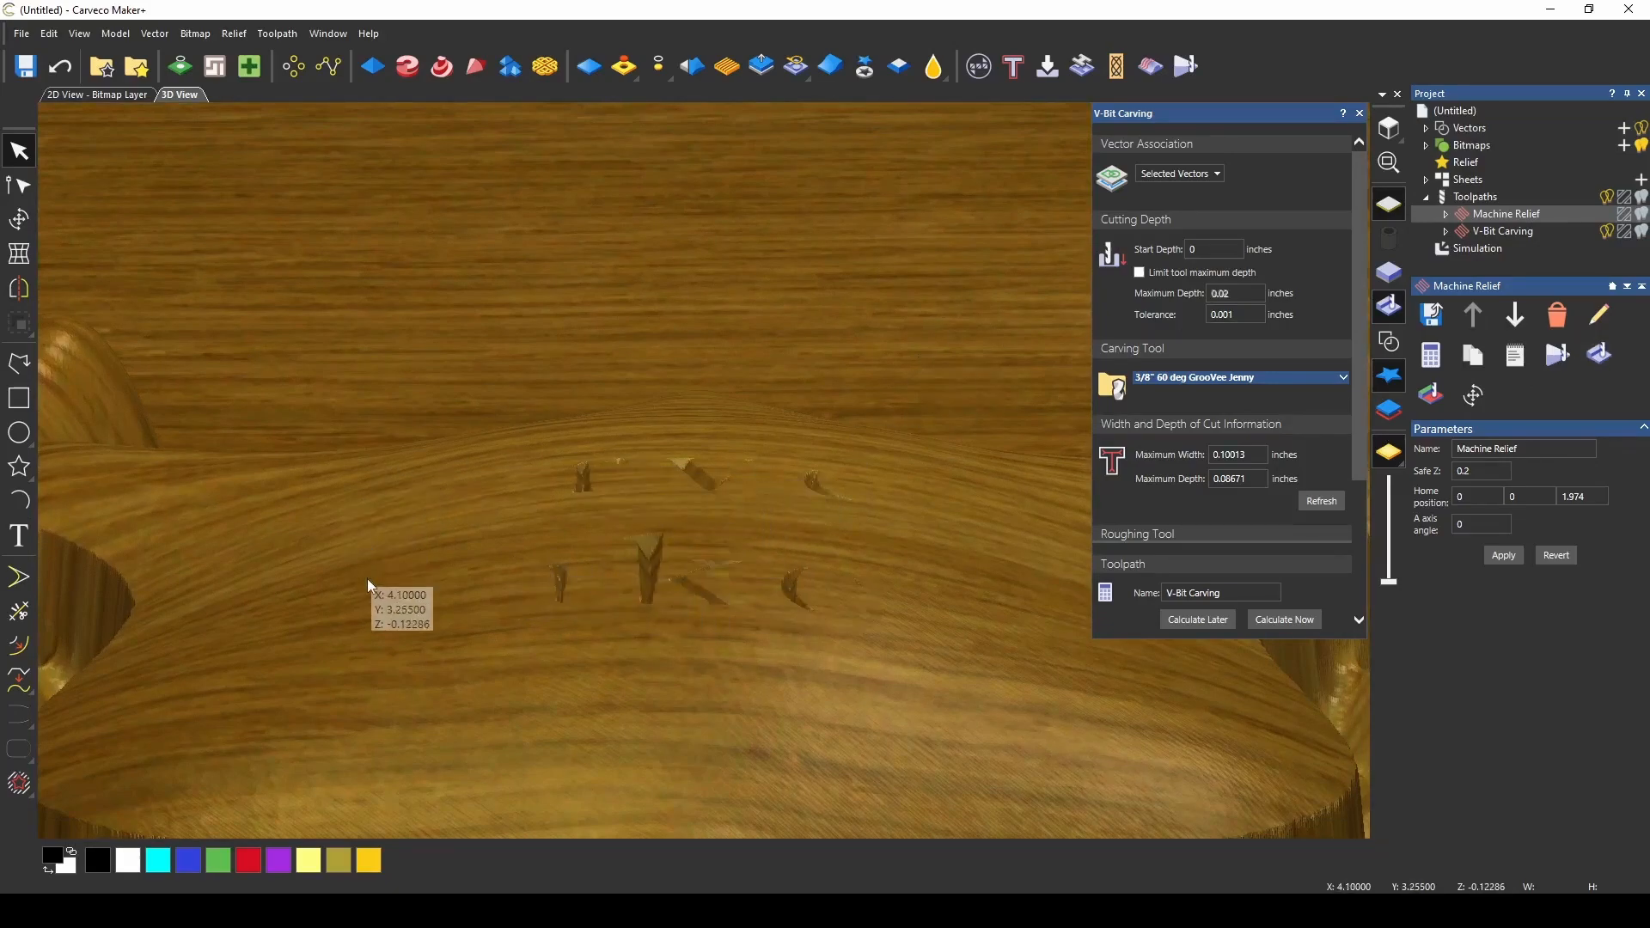
mouse_move(684, 602)
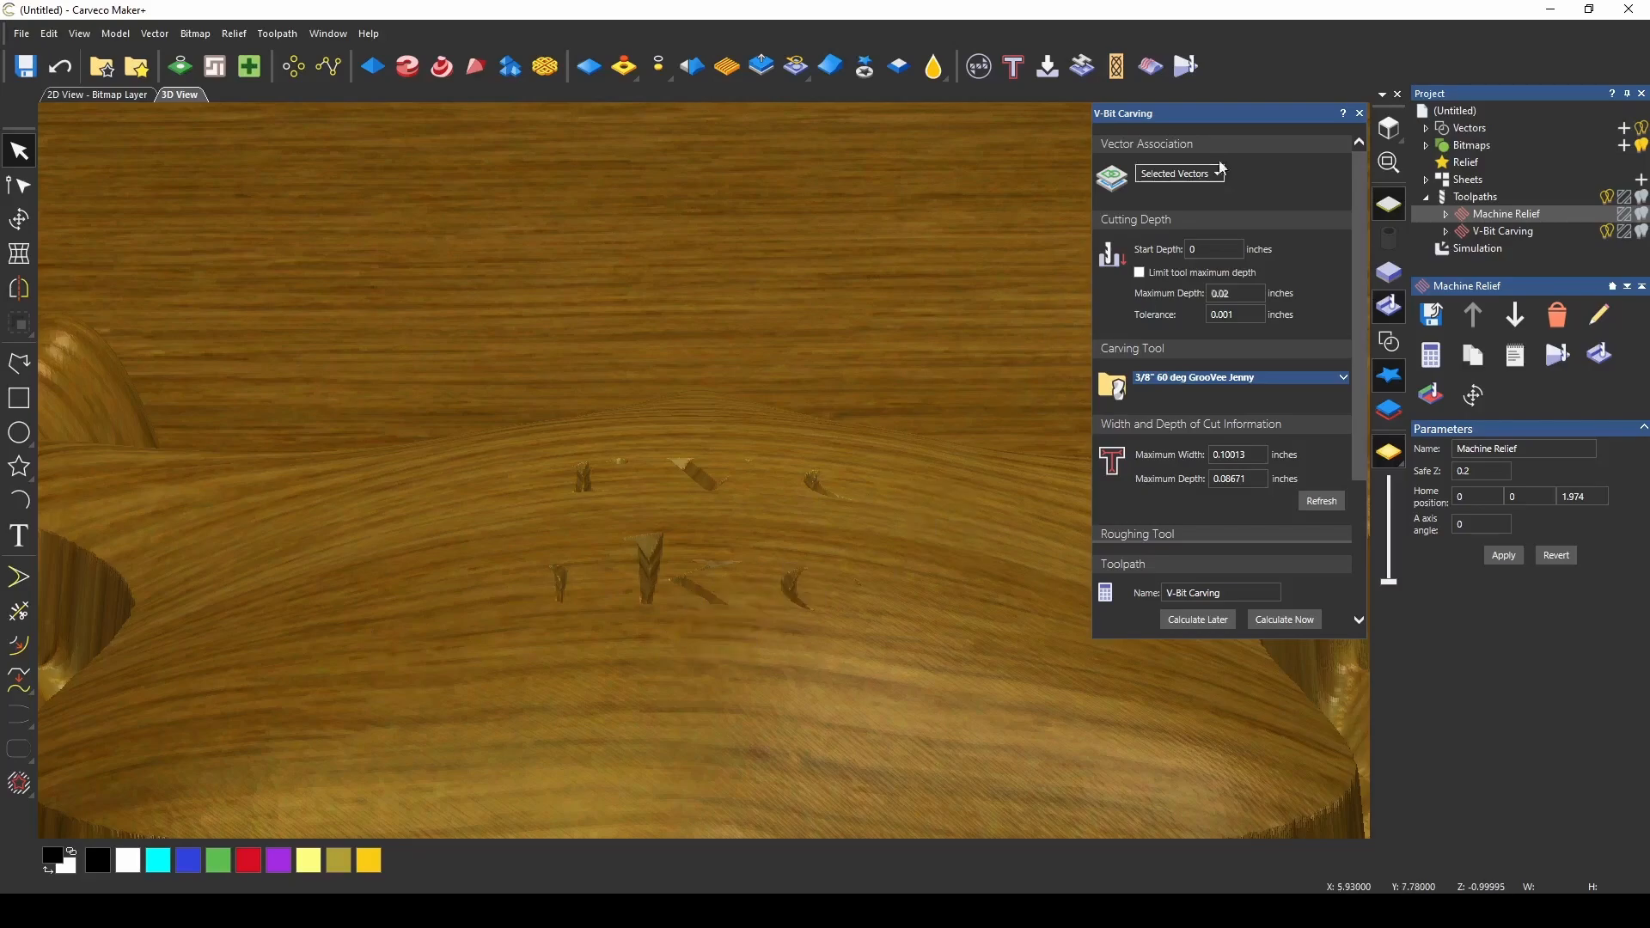
- Dismiss the V-Bit Carving form to return to the plain relief view
left_click(1476, 247)
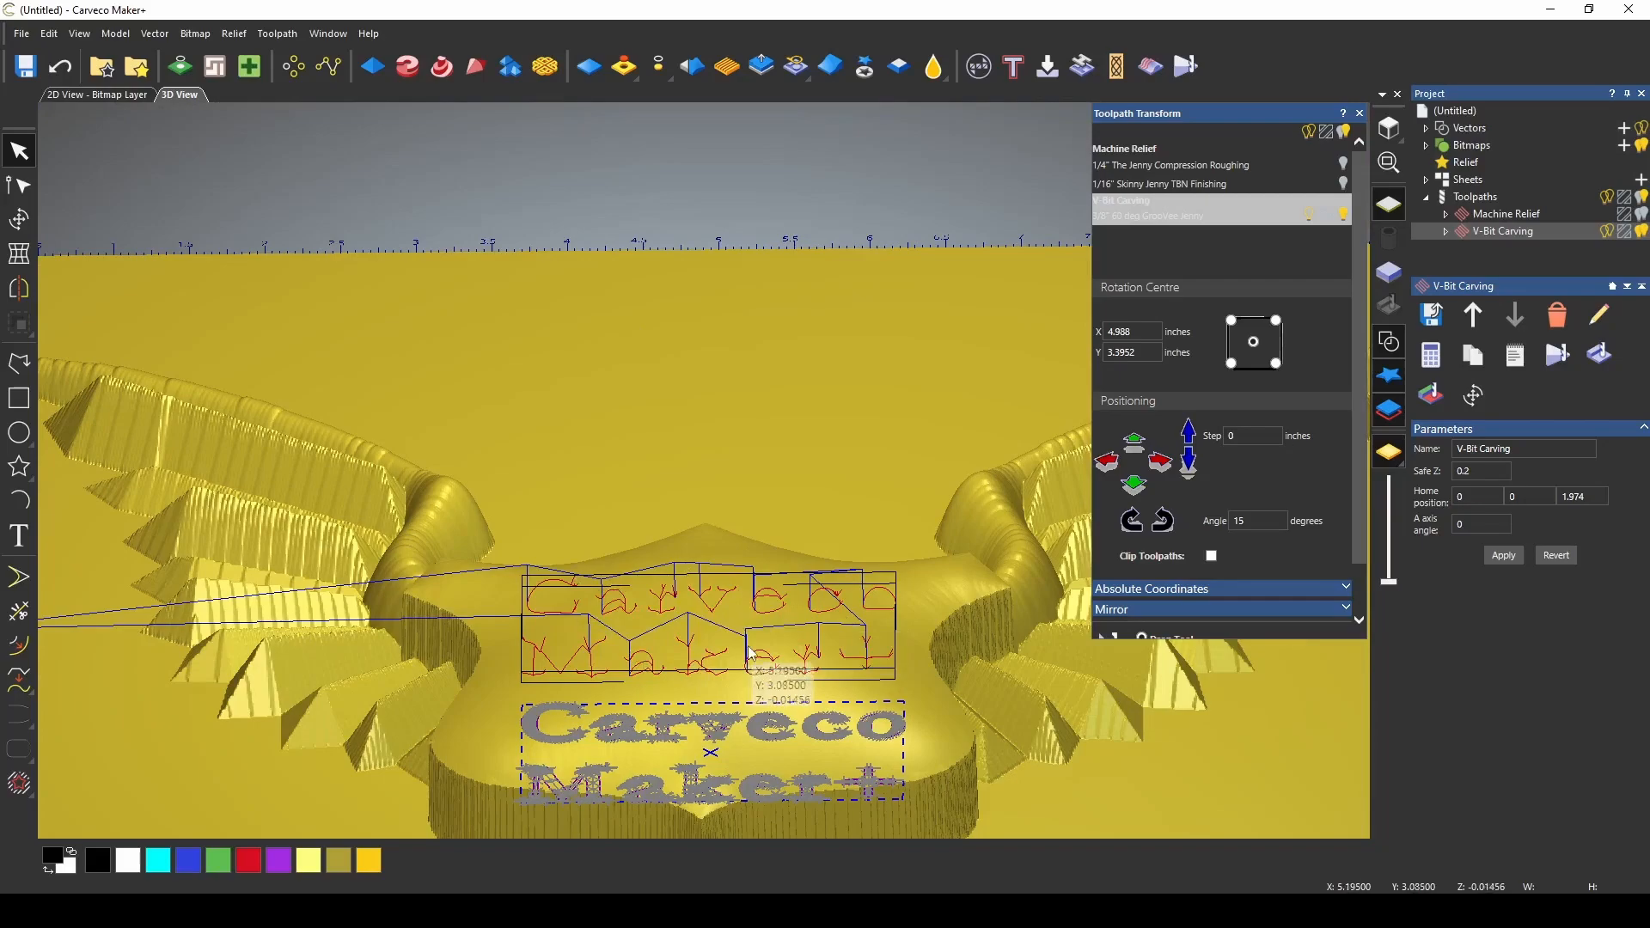
mouse_move(1250, 461)
type(".25")
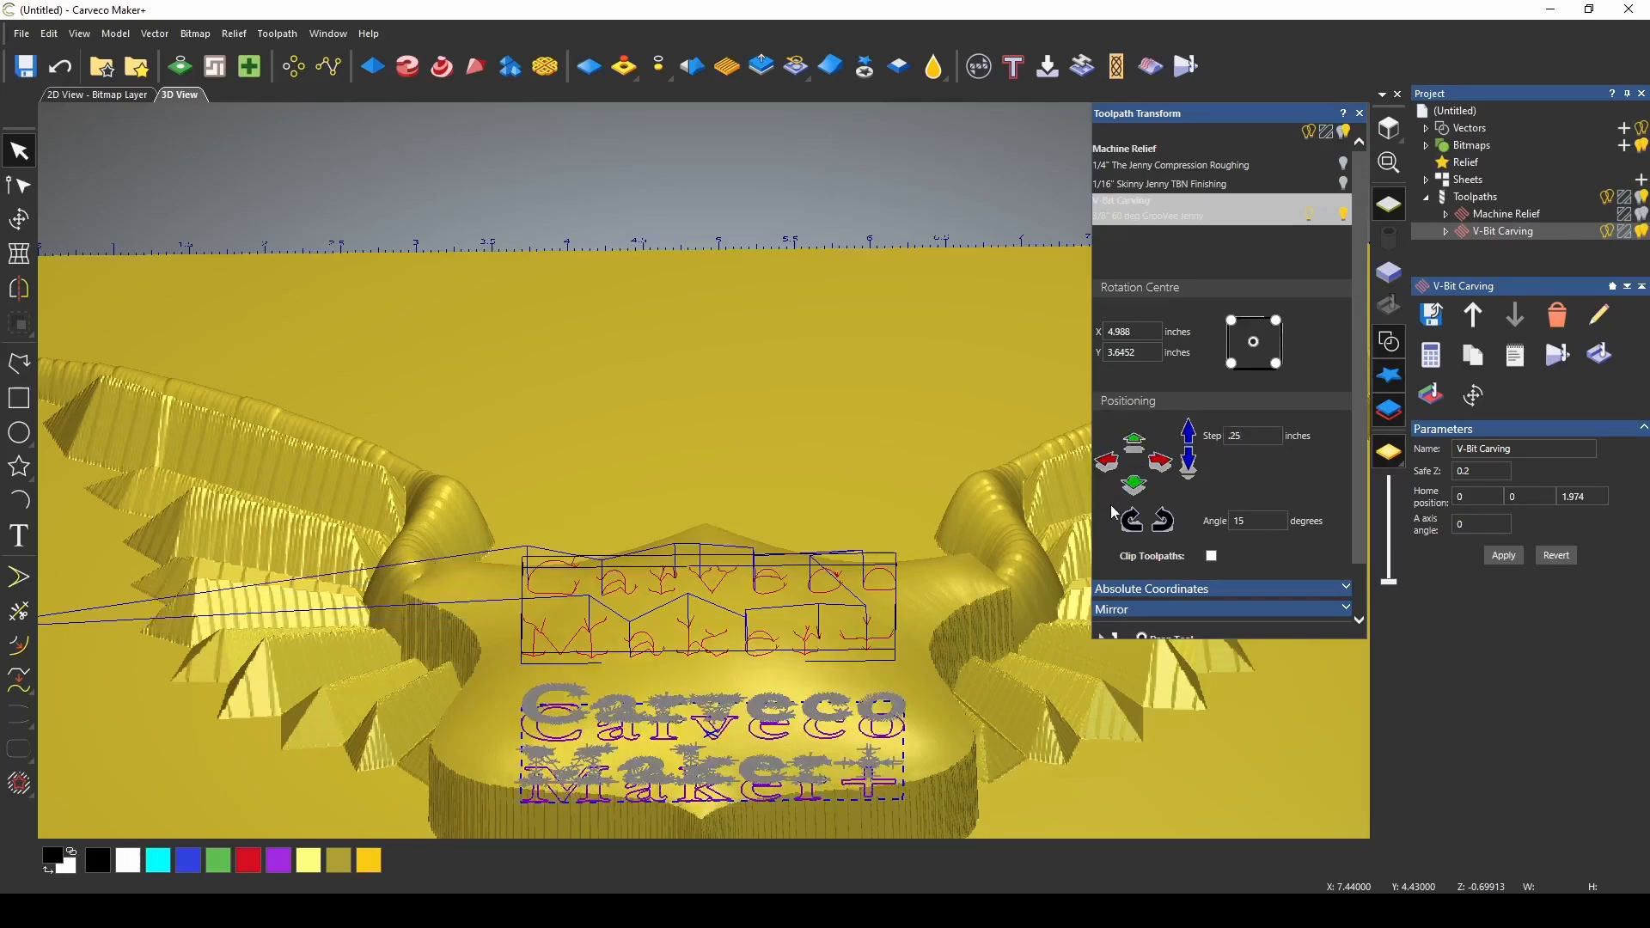
- Enter a 0.25 positioning step in Toolpath Transform and expand Absolute Coordinates
left_click(1107, 461)
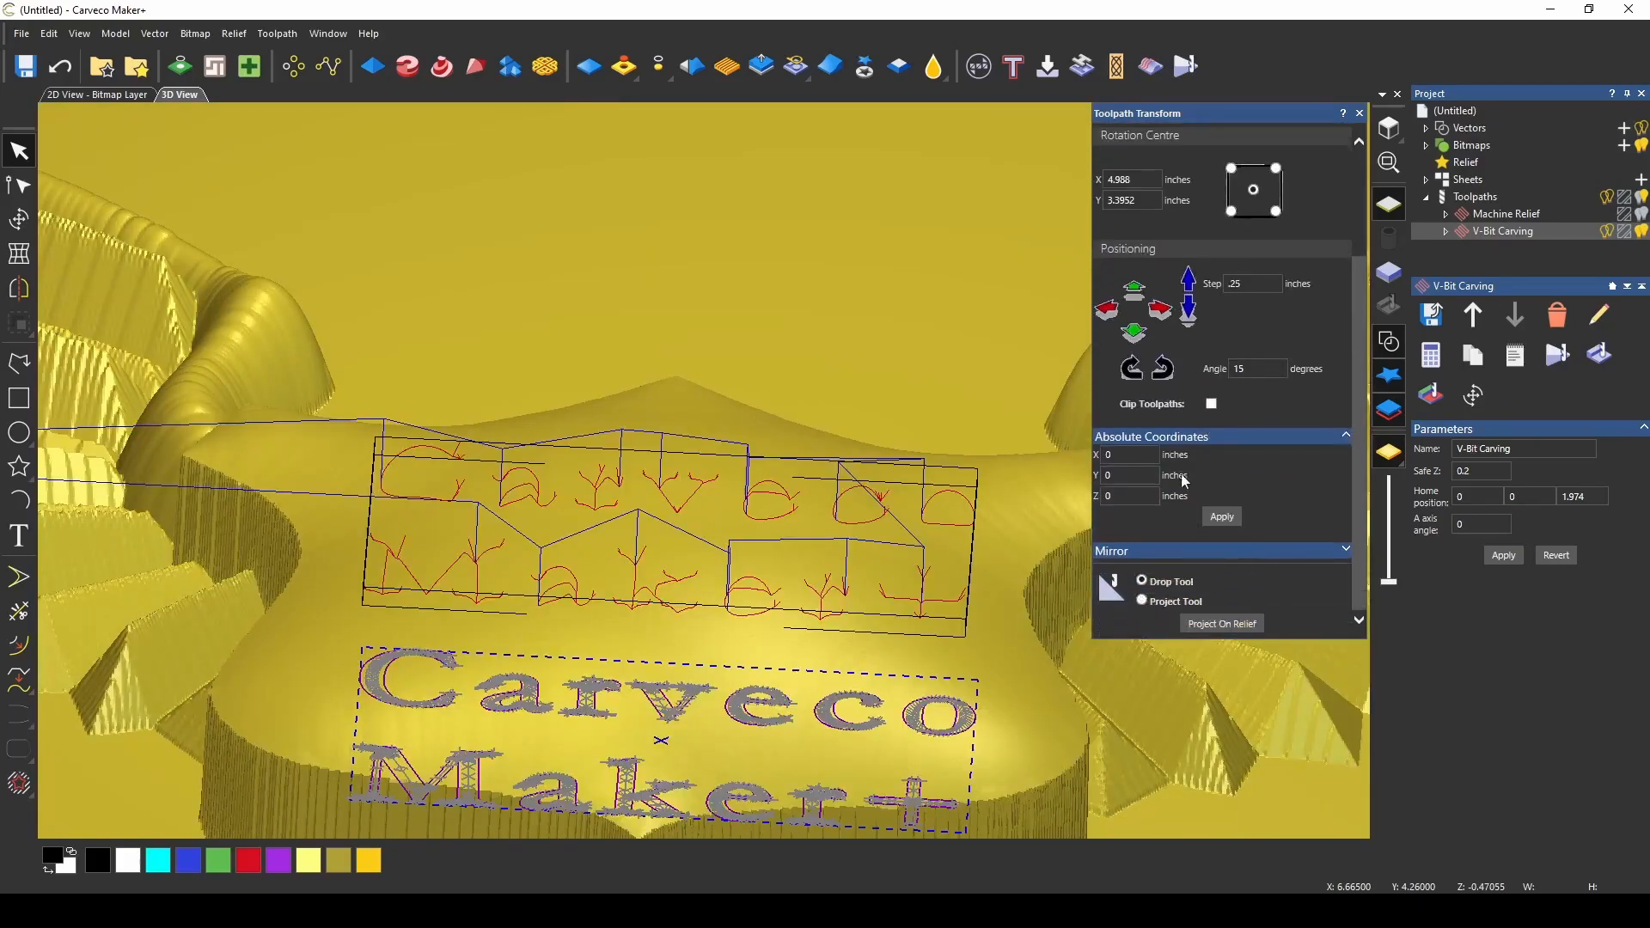
left_click(1131, 495)
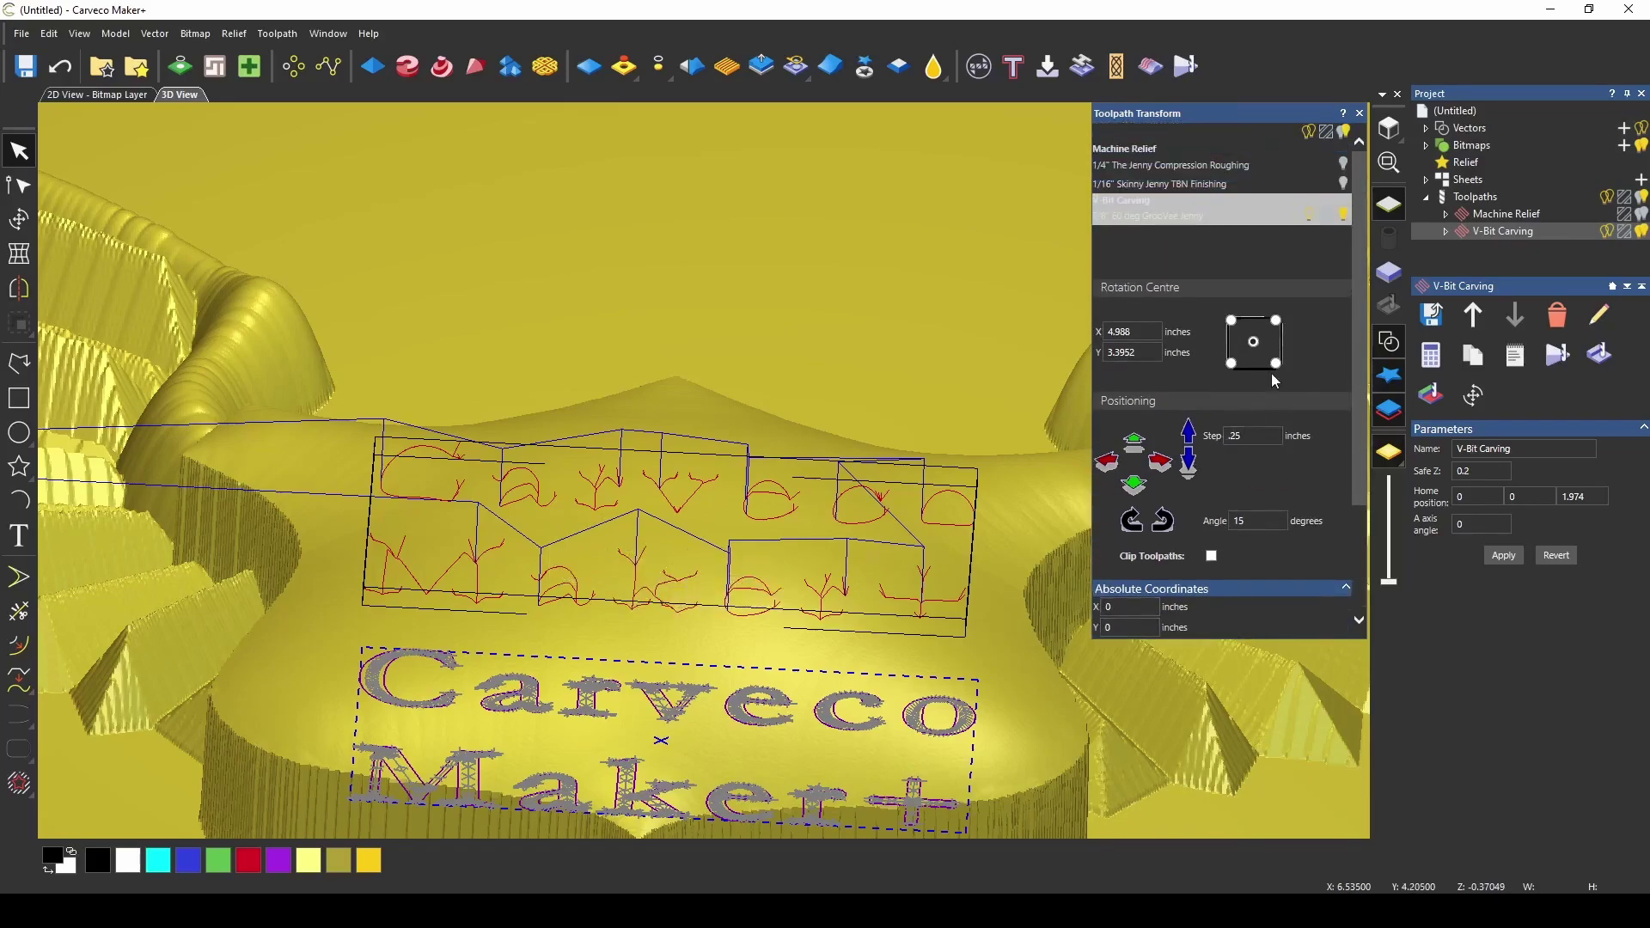
mouse_move(1250, 307)
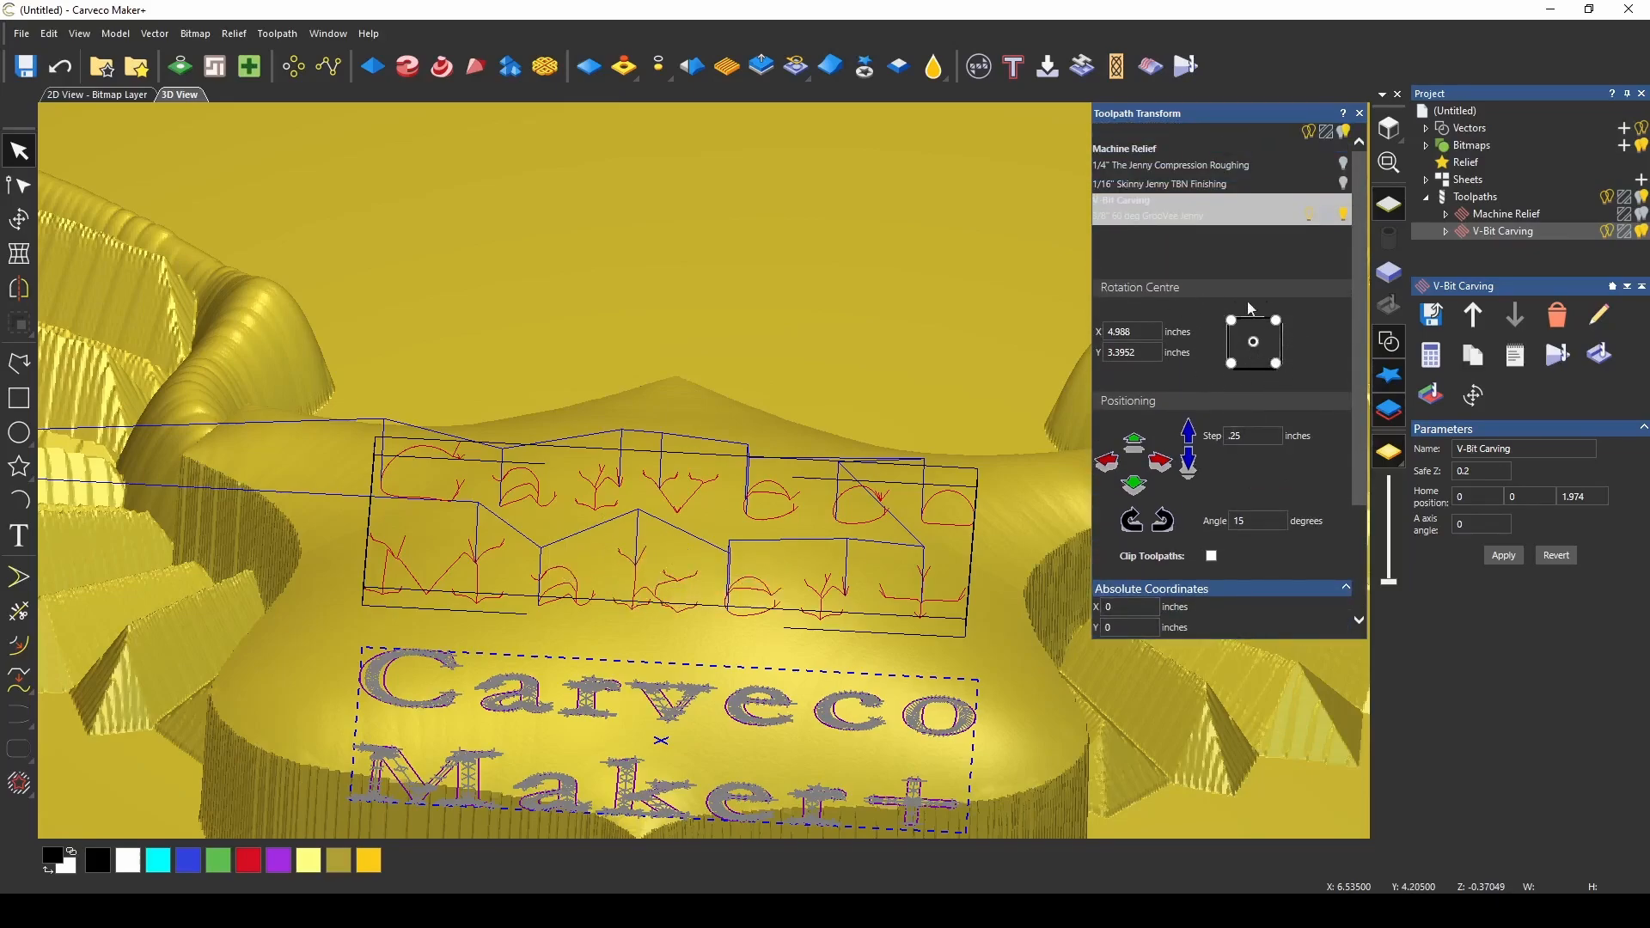
scroll("down", 3)
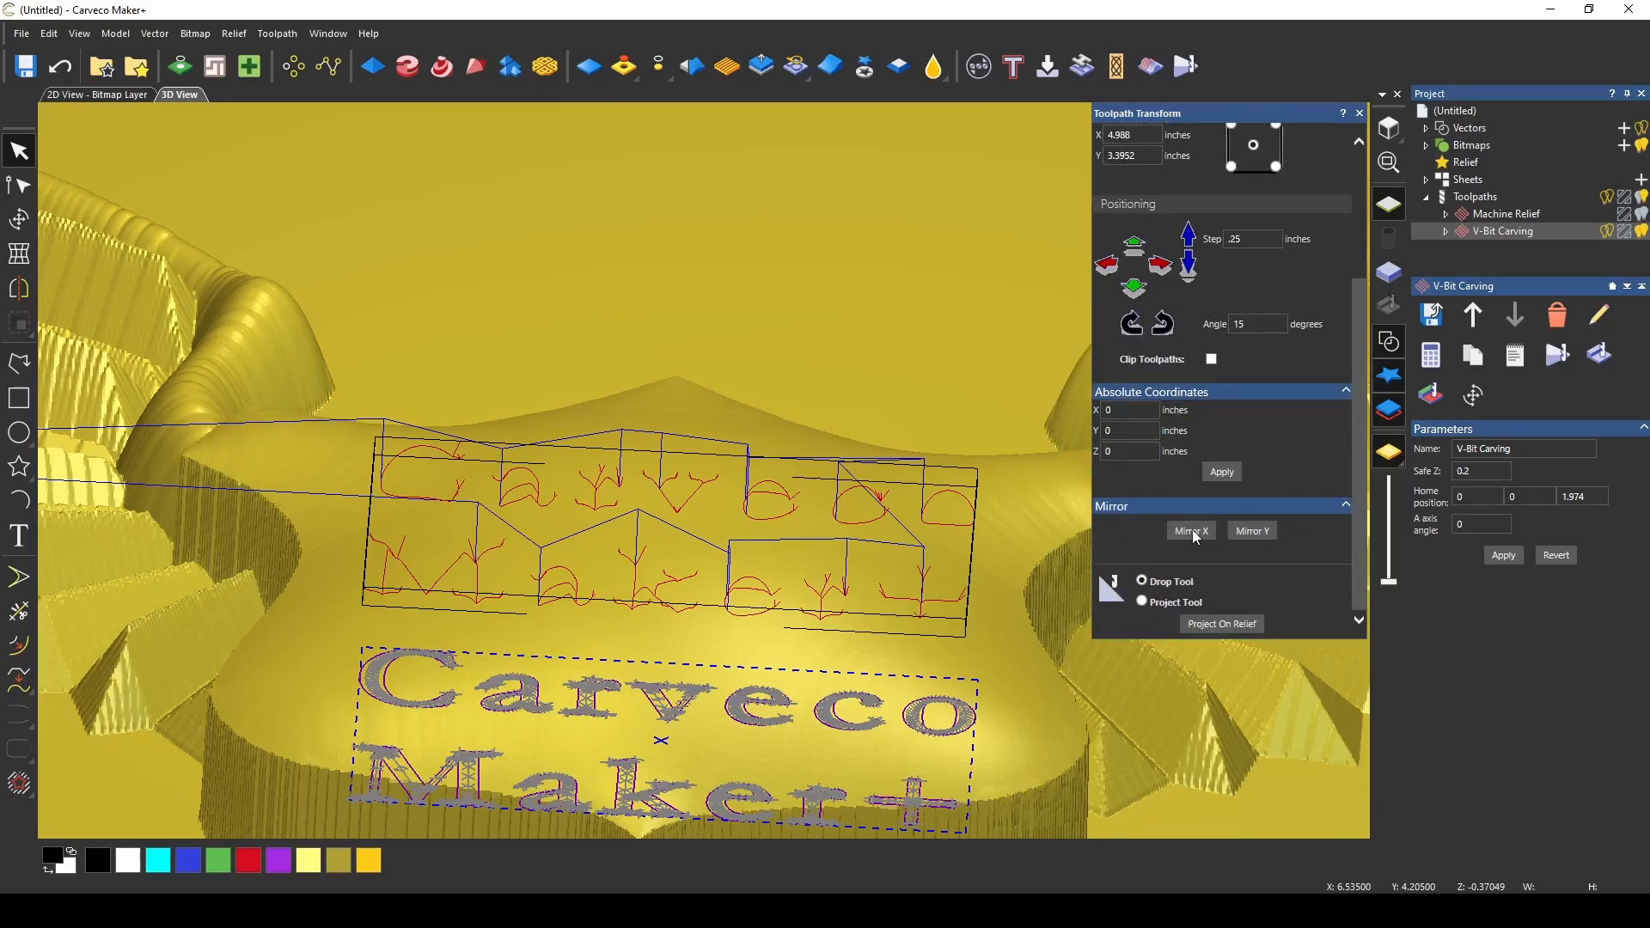
left_click(1190, 531)
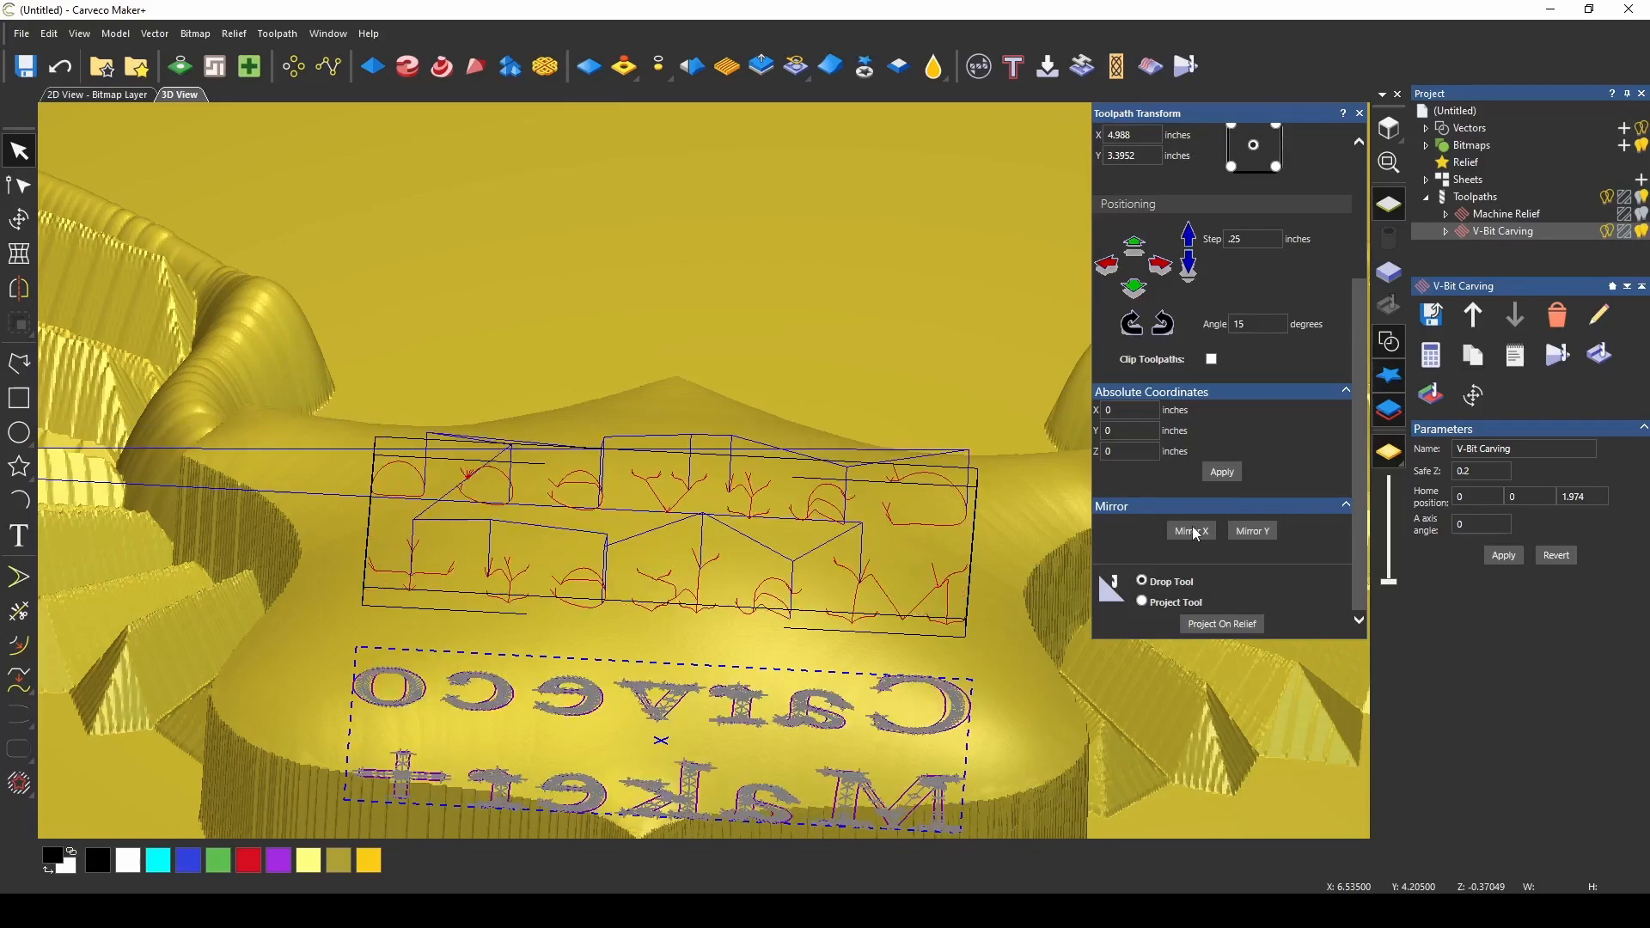
left_click(1251, 531)
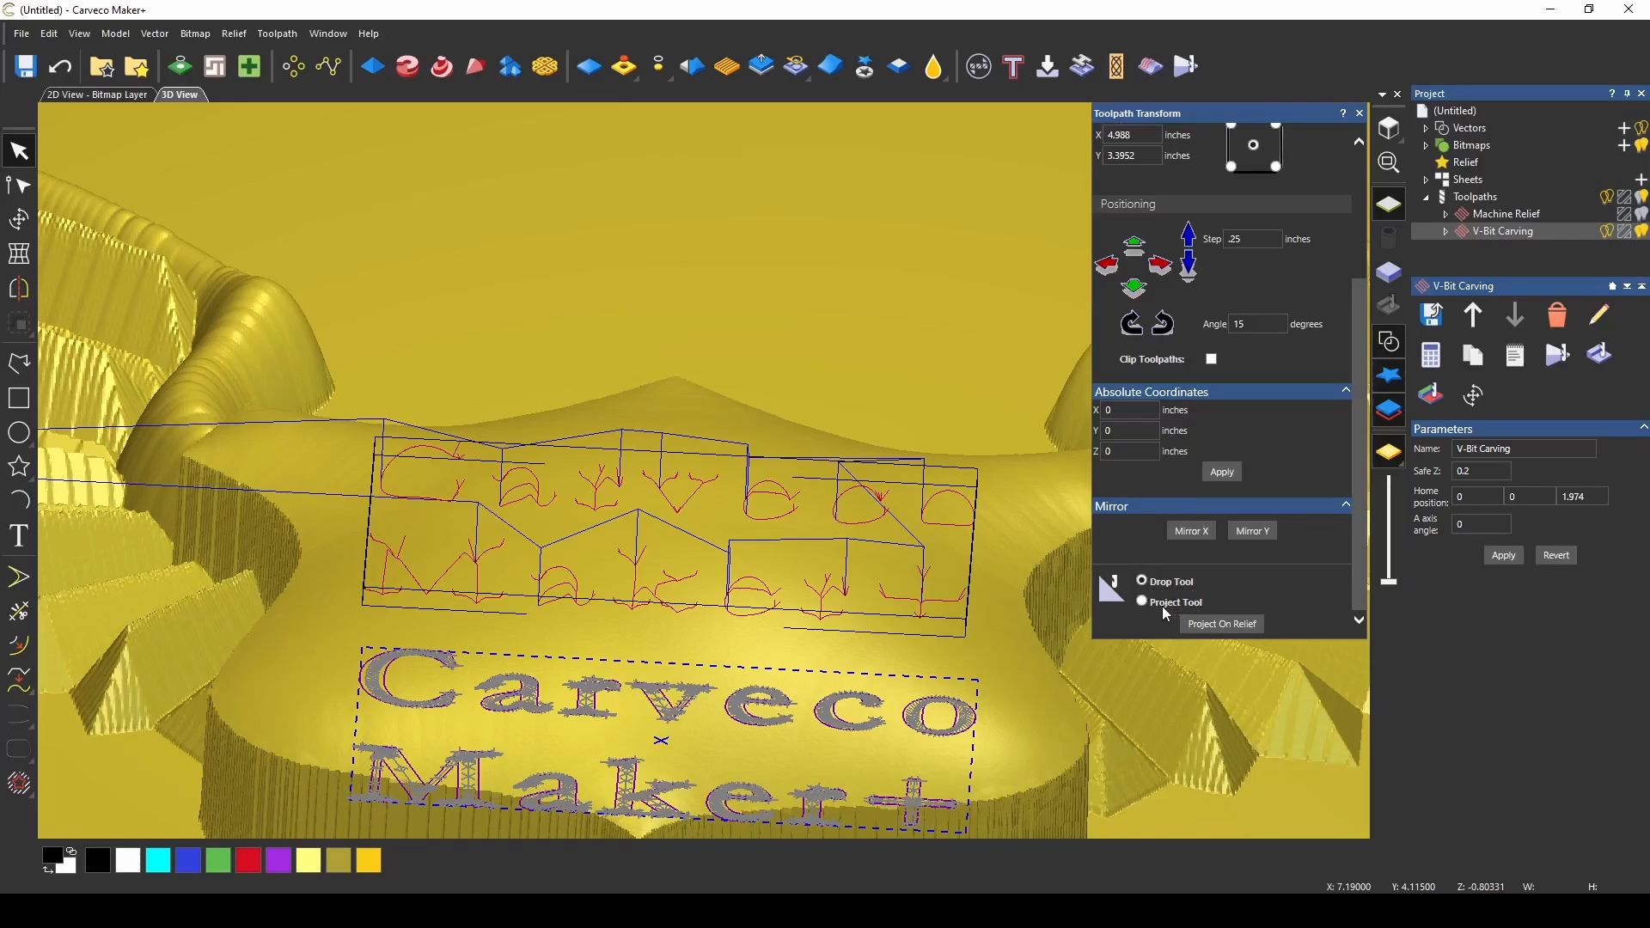
- Select Project Tool as the projection method, toggling Drop Tool and back
left_click(1141, 602)
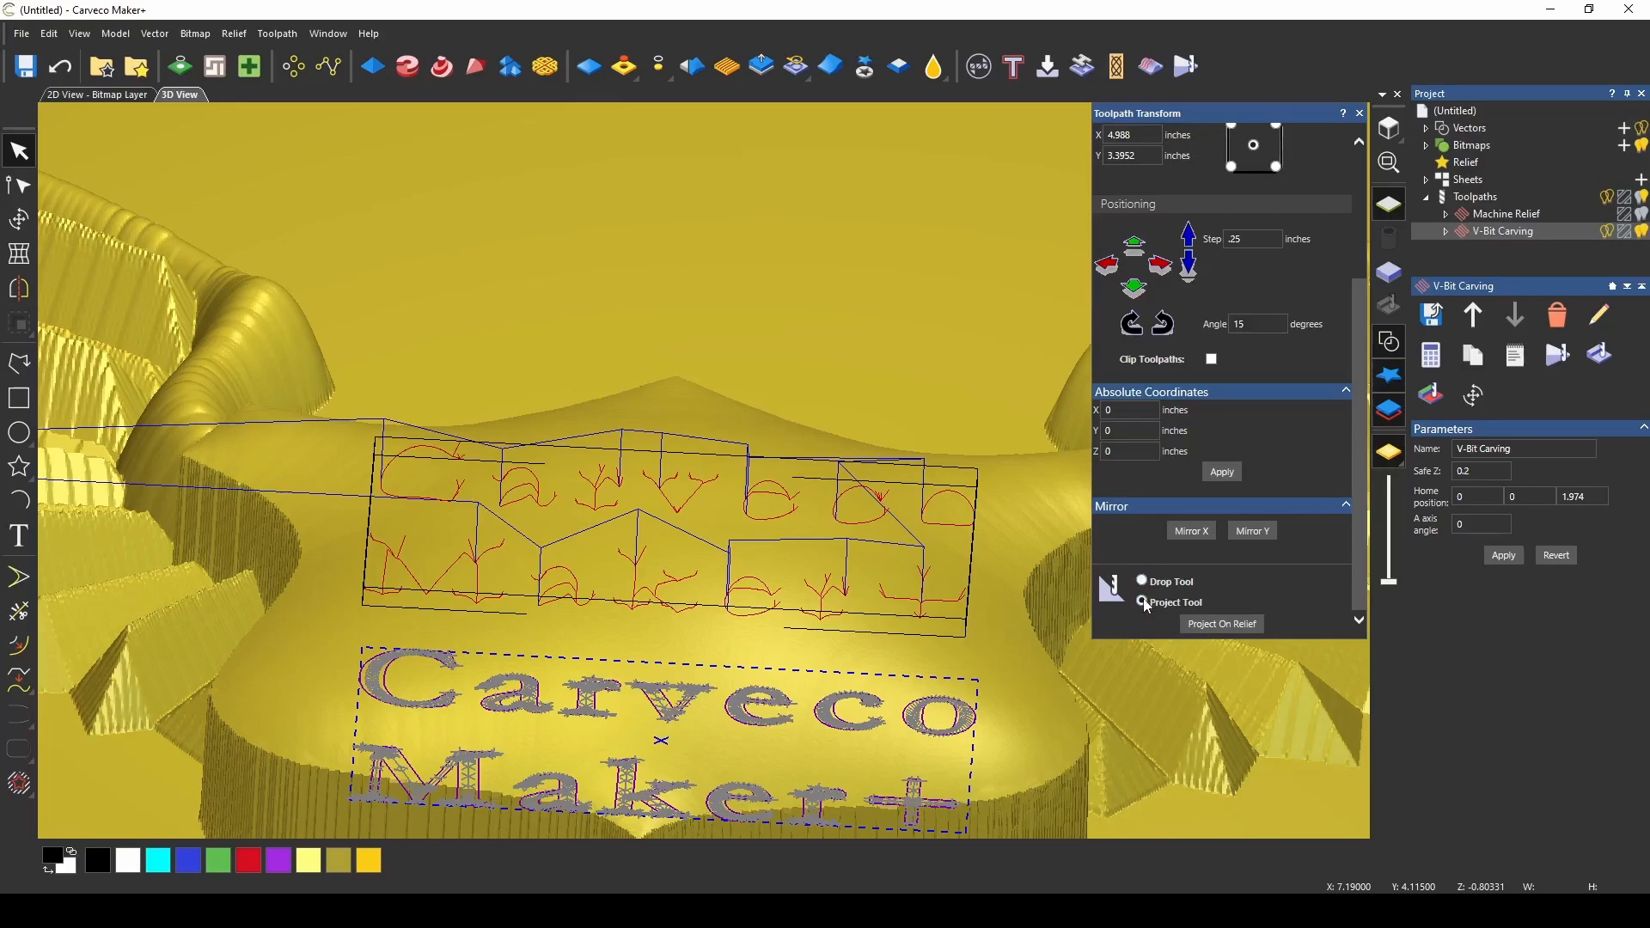
mouse_move(761, 576)
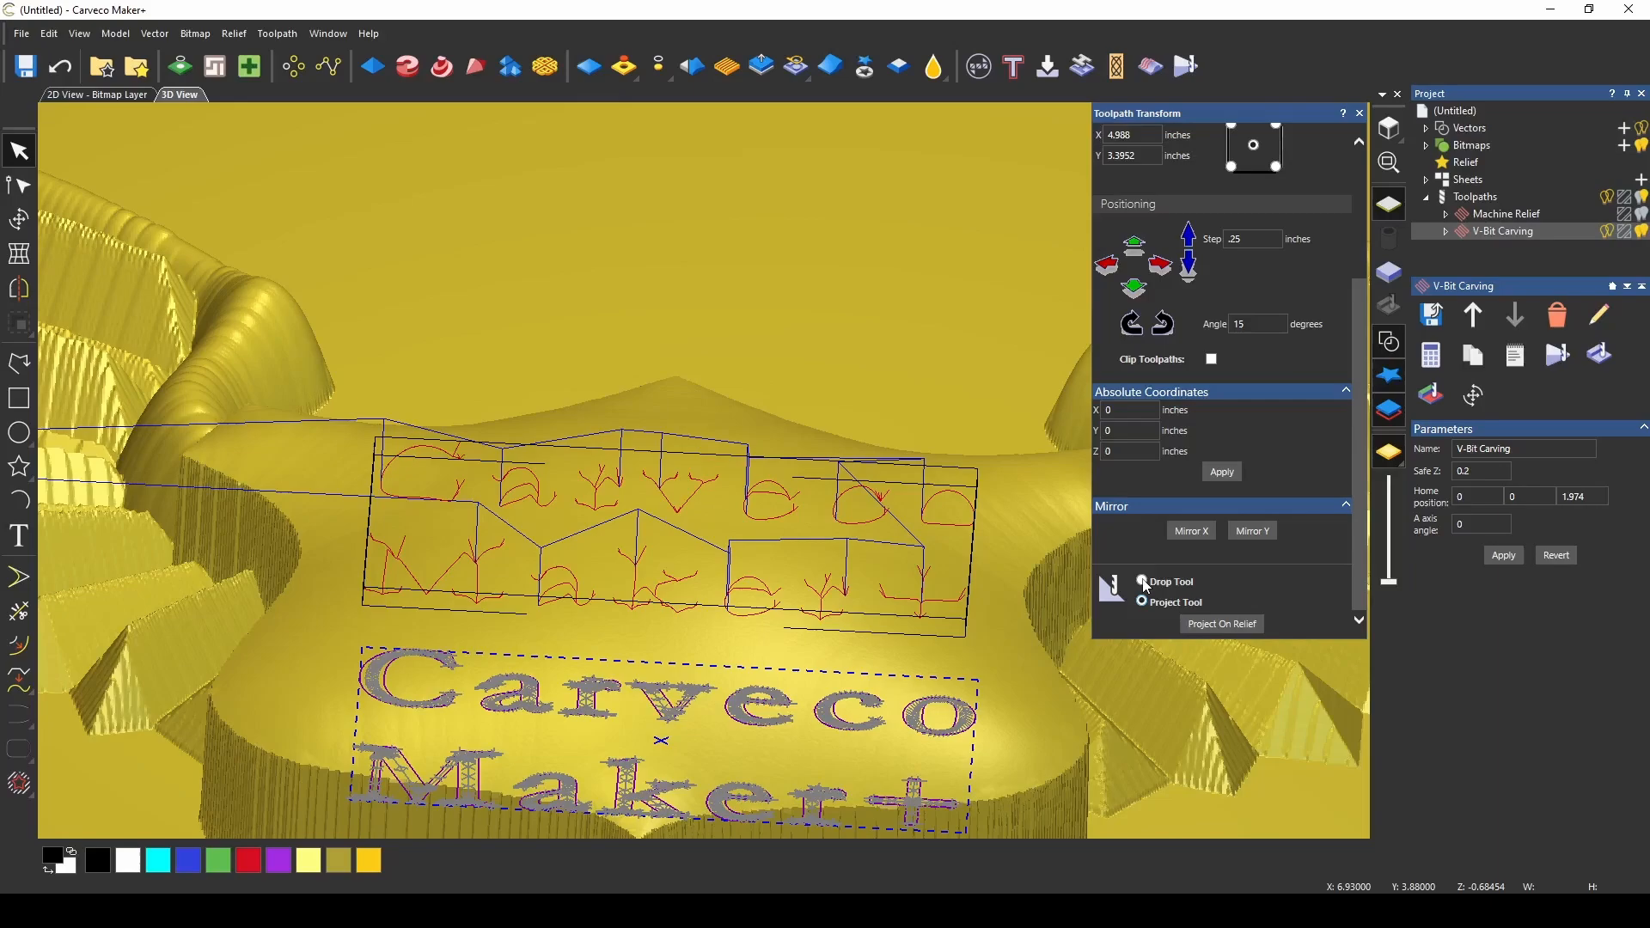
left_click(1141, 581)
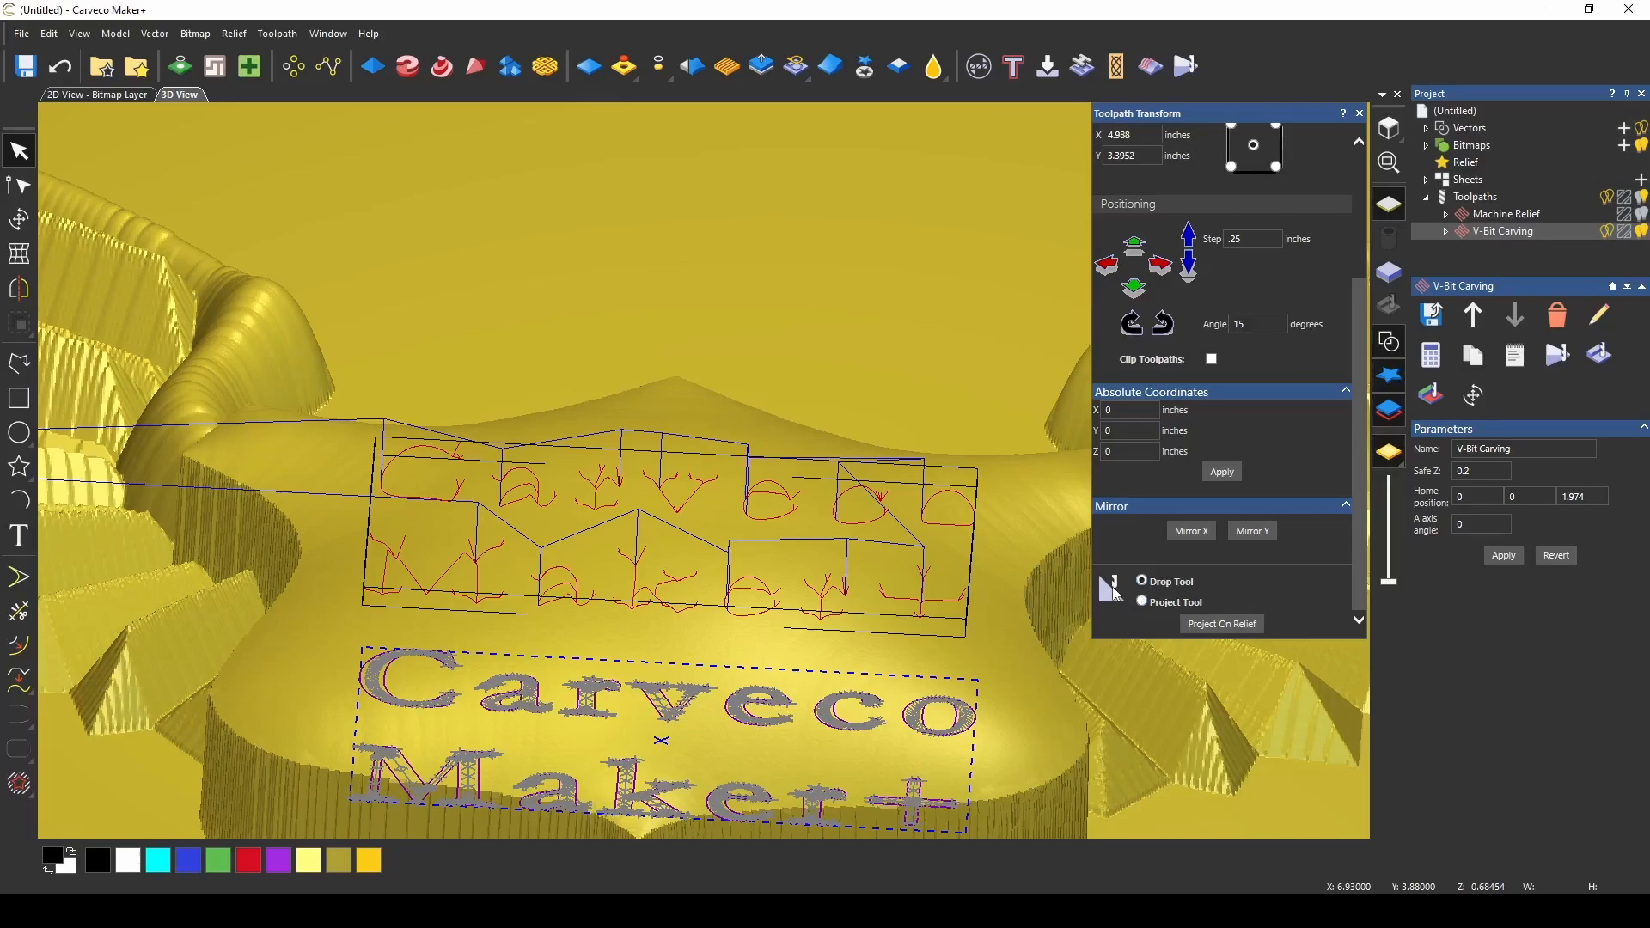
mouse_move(415, 601)
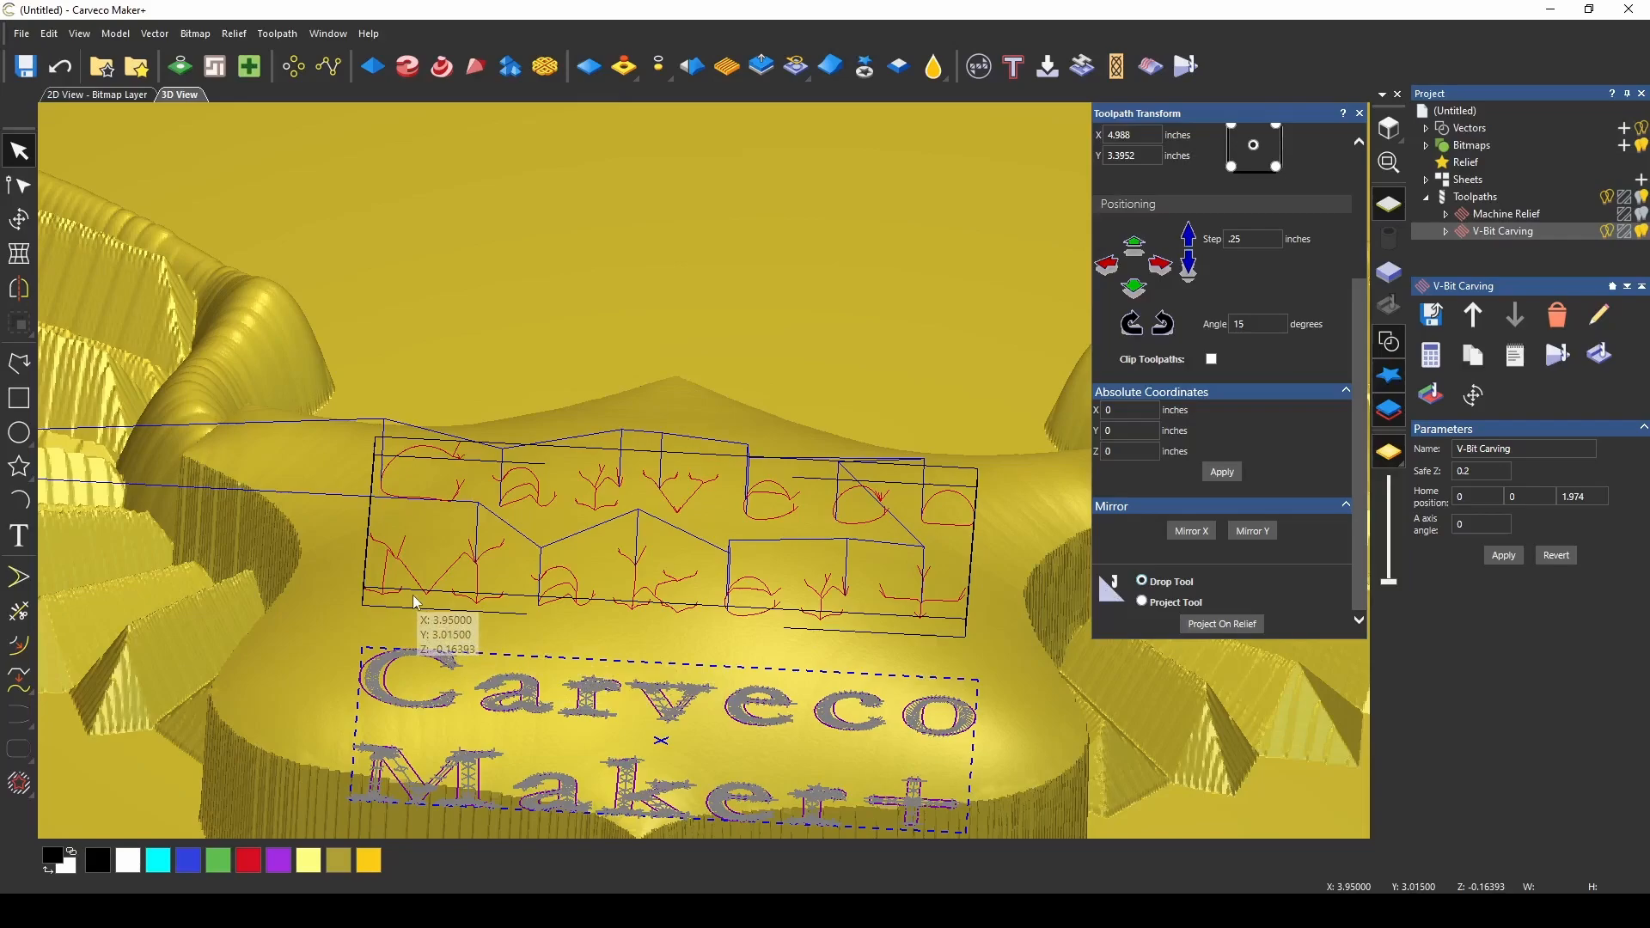
mouse_move(435, 600)
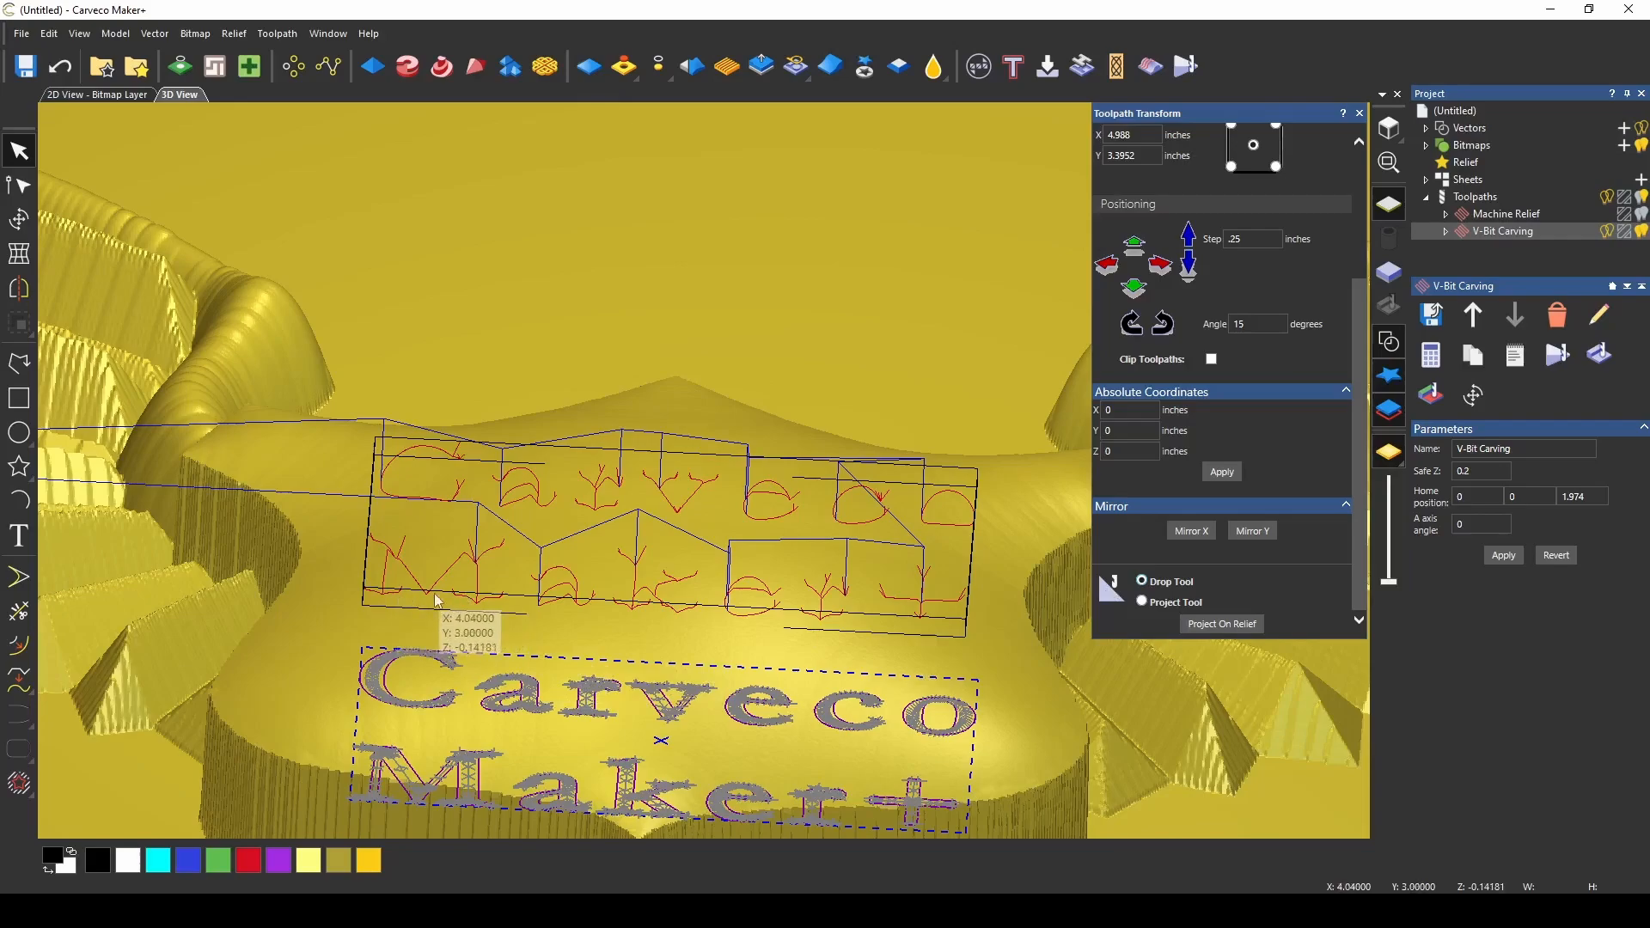
left_click(1142, 601)
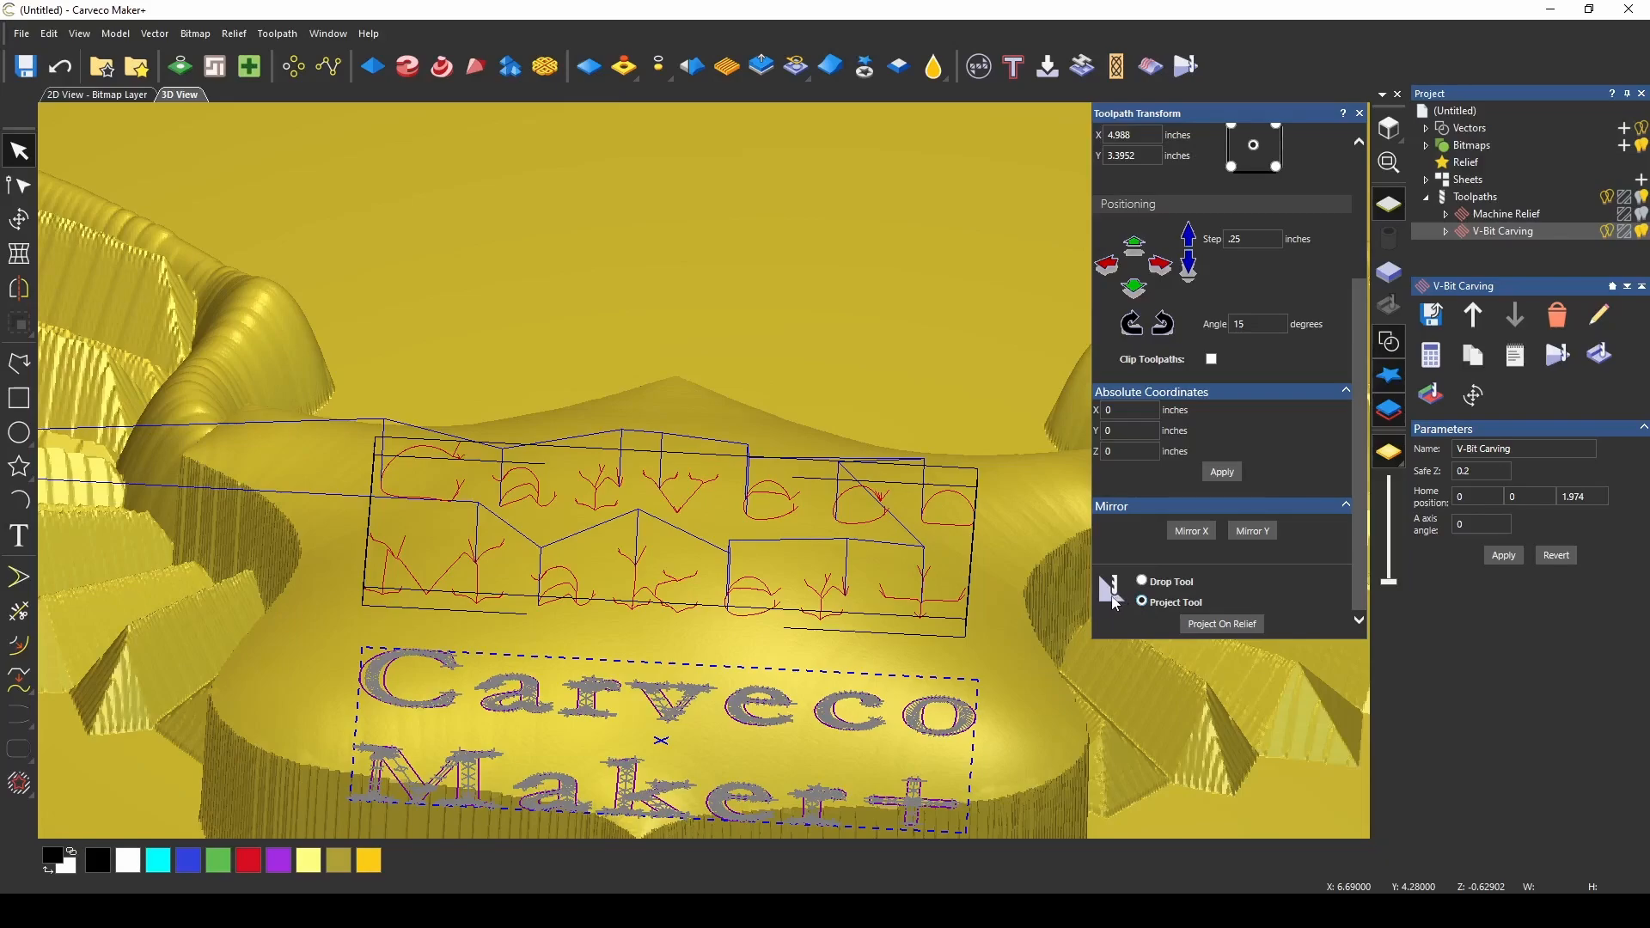
mouse_move(440, 588)
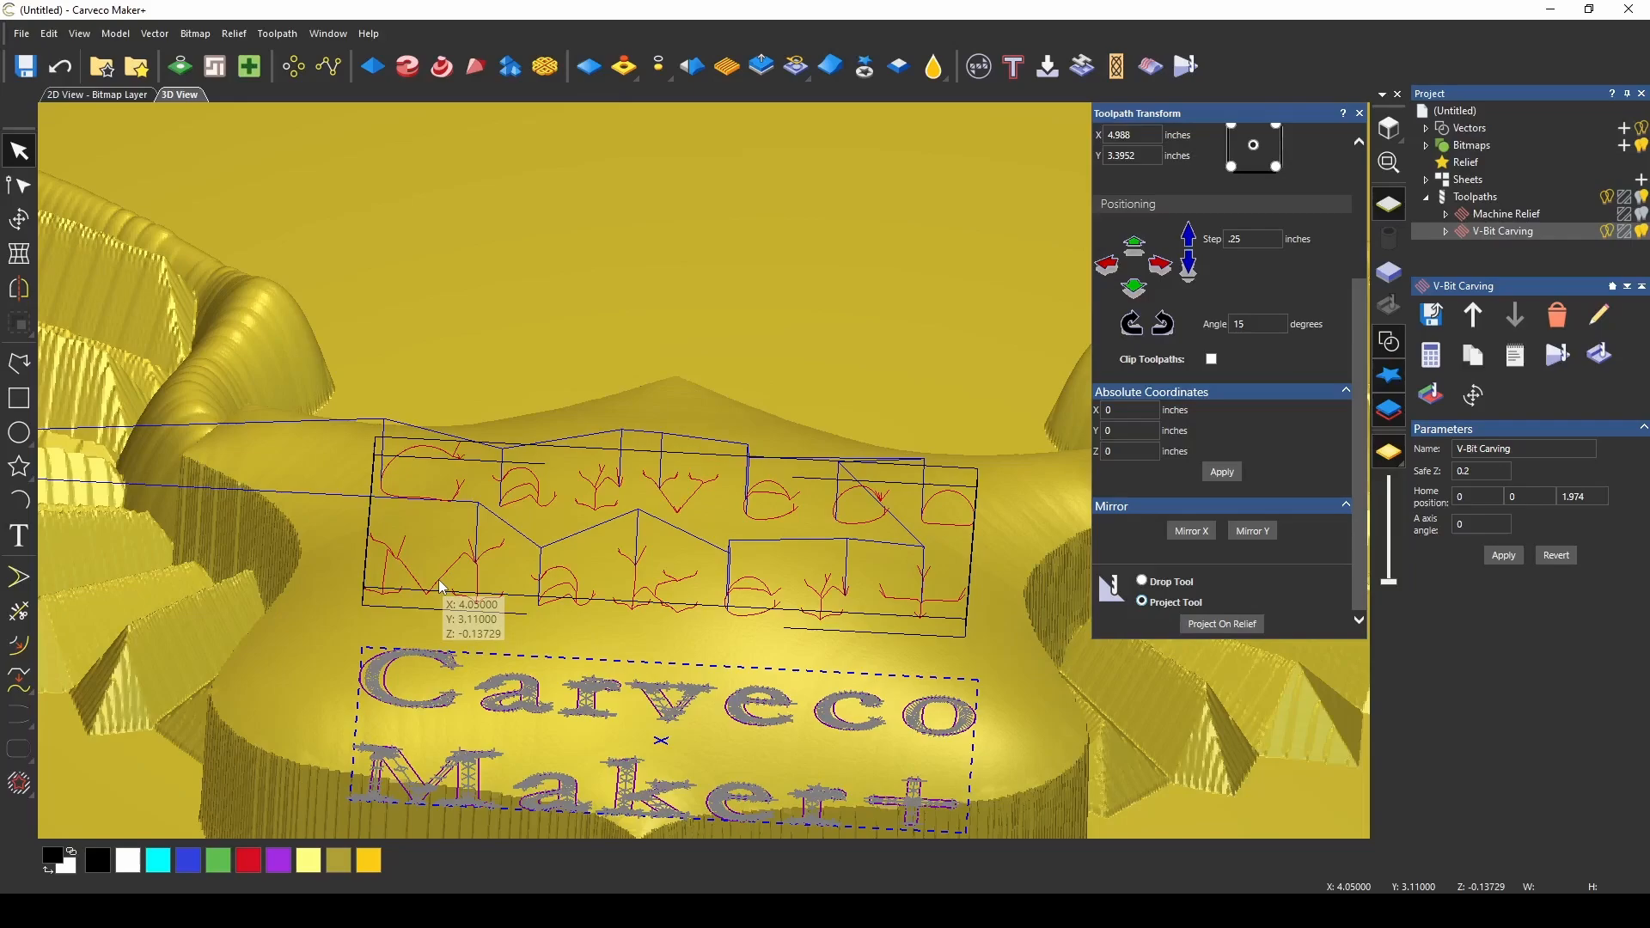
mouse_move(1199, 589)
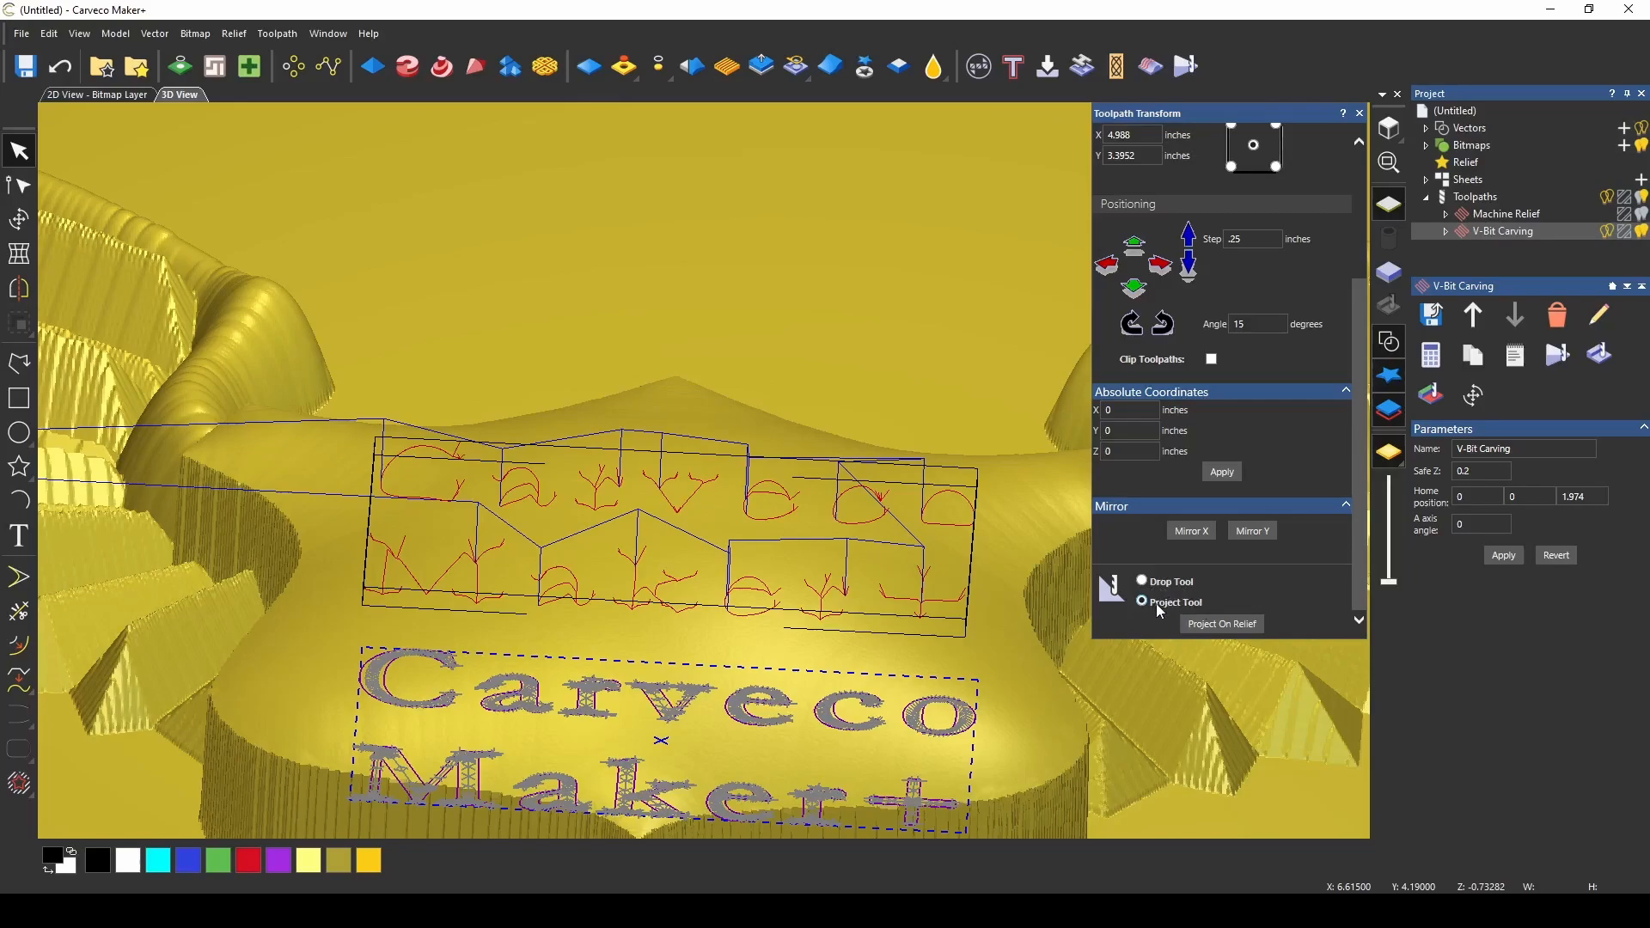
mouse_move(1198, 606)
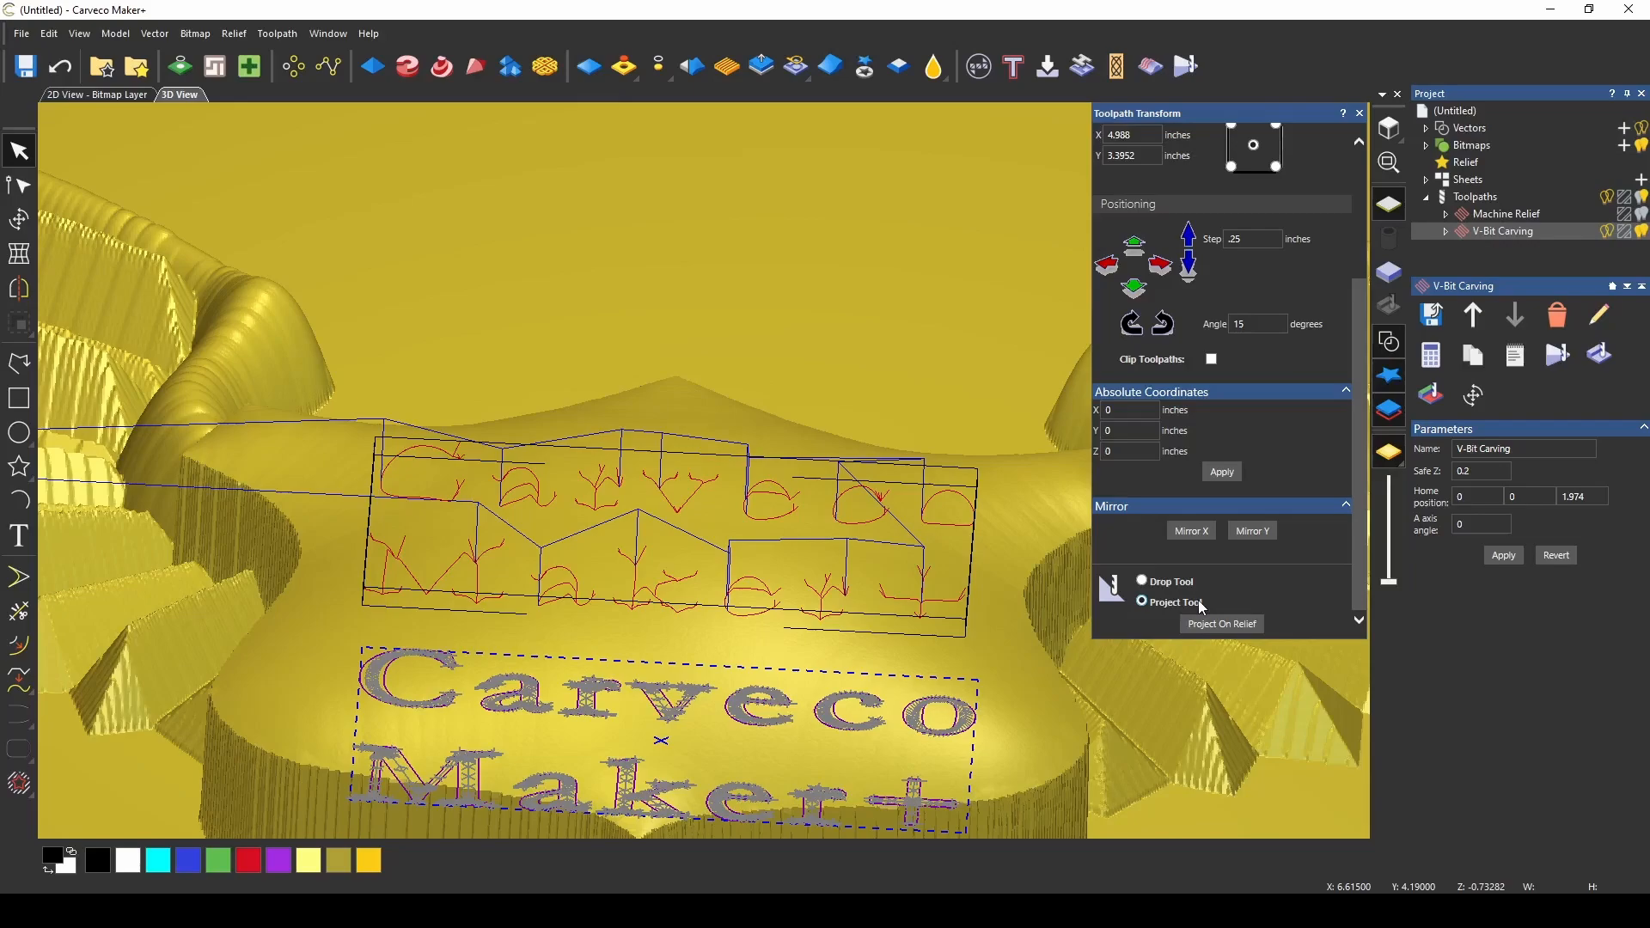
mouse_move(1204, 636)
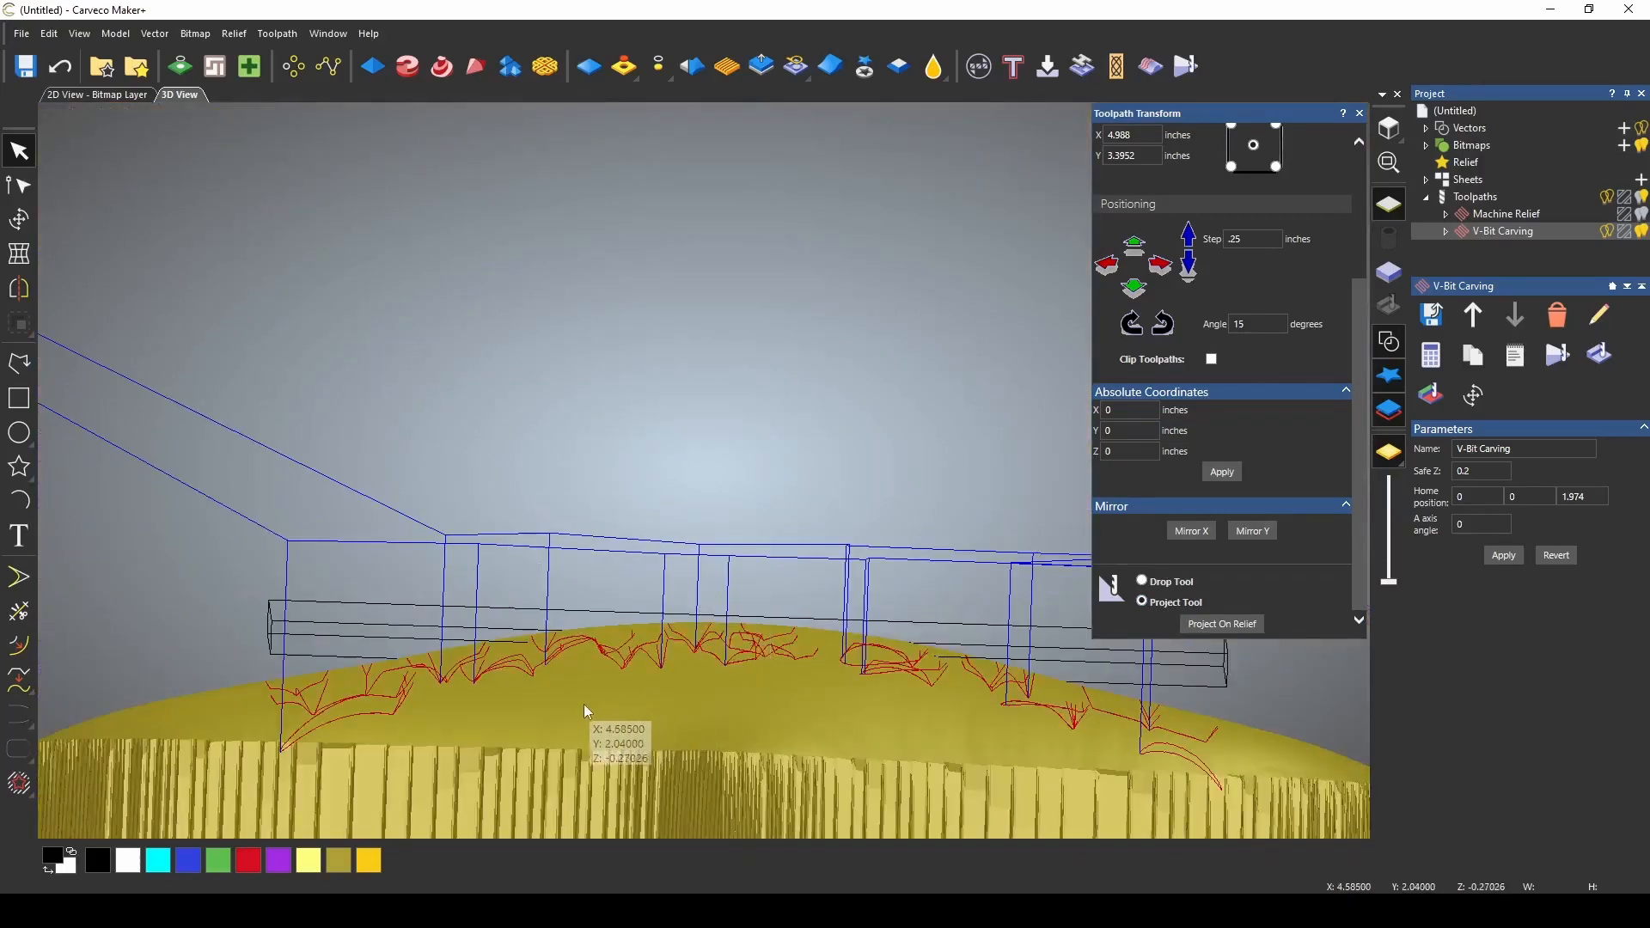
mouse_move(1108, 743)
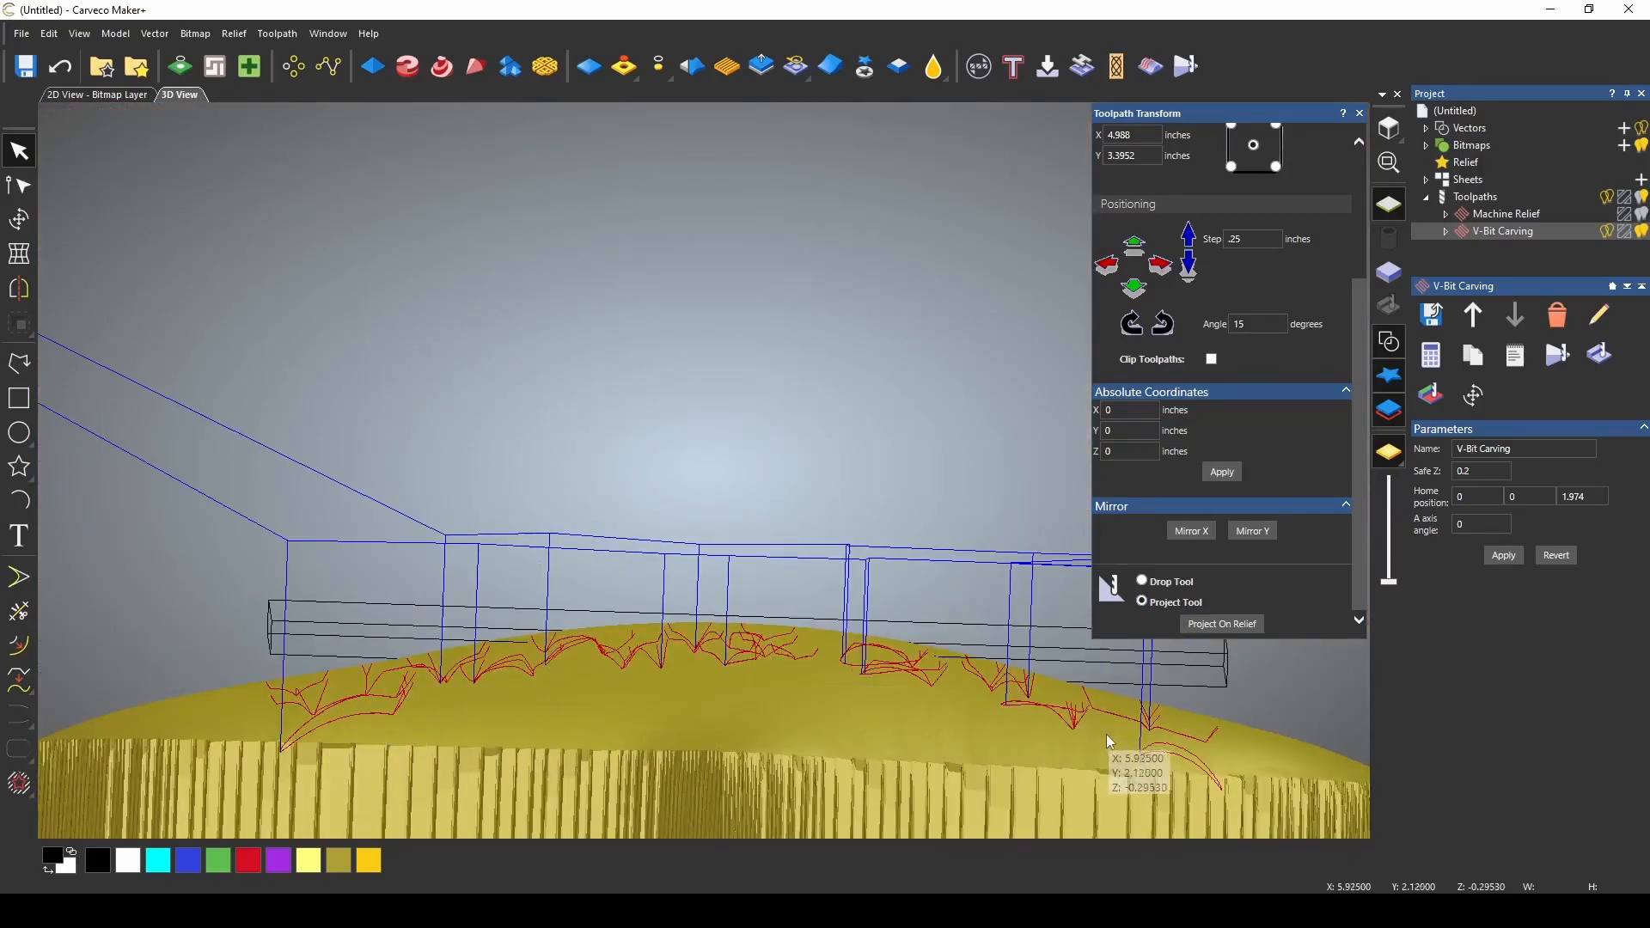
mouse_move(307, 725)
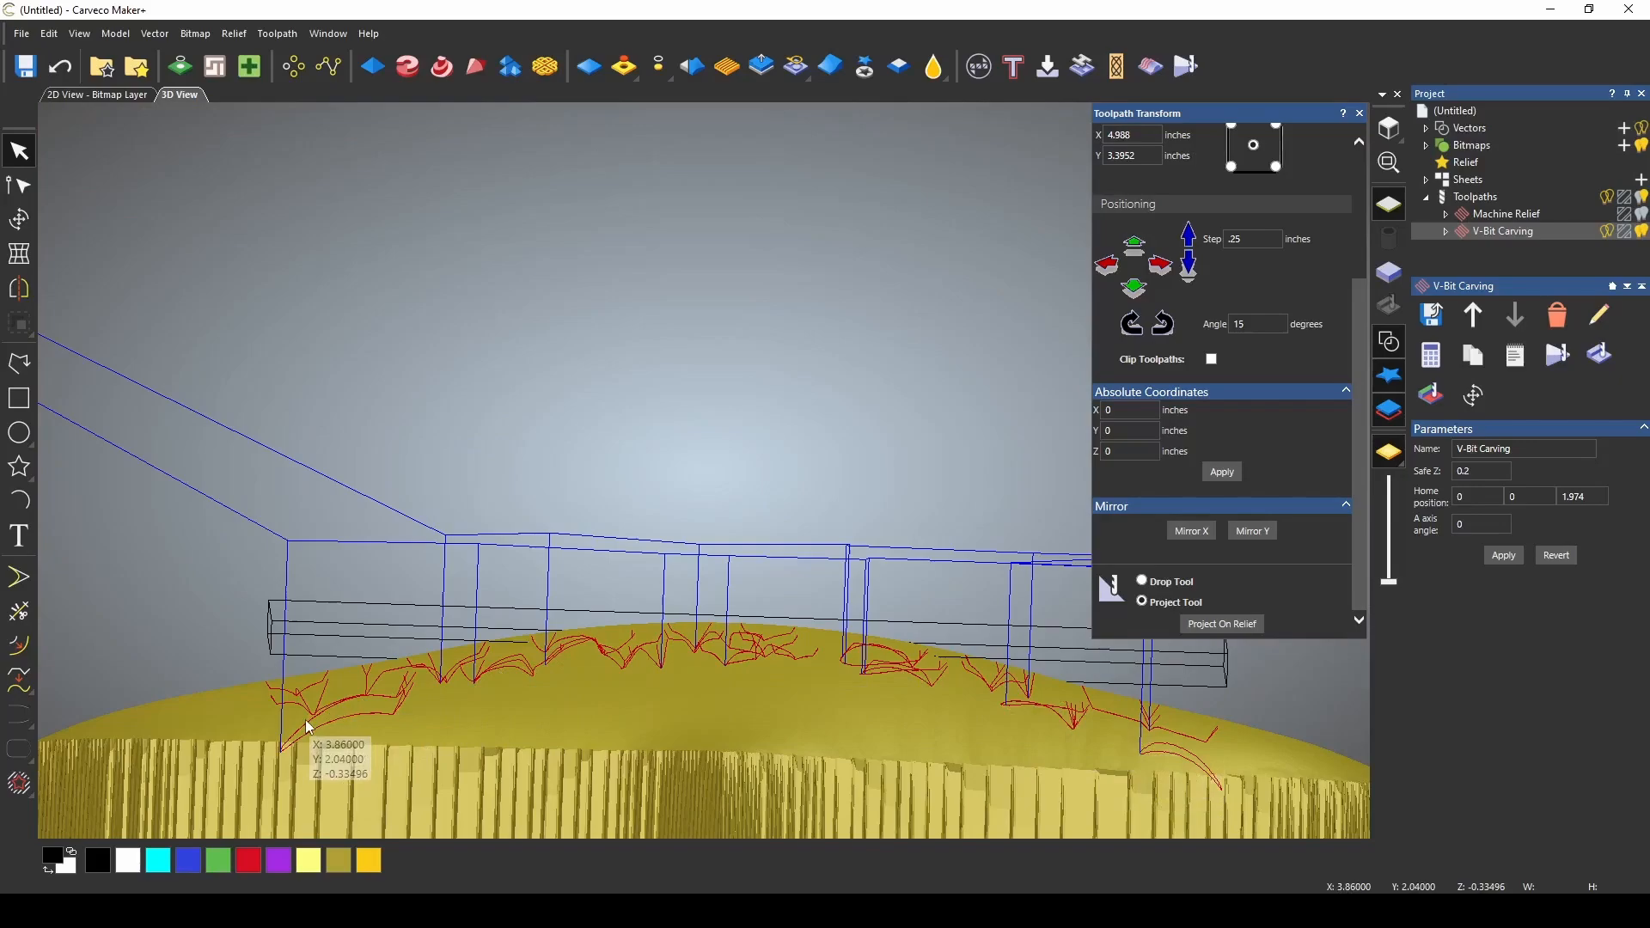
mouse_move(1188, 756)
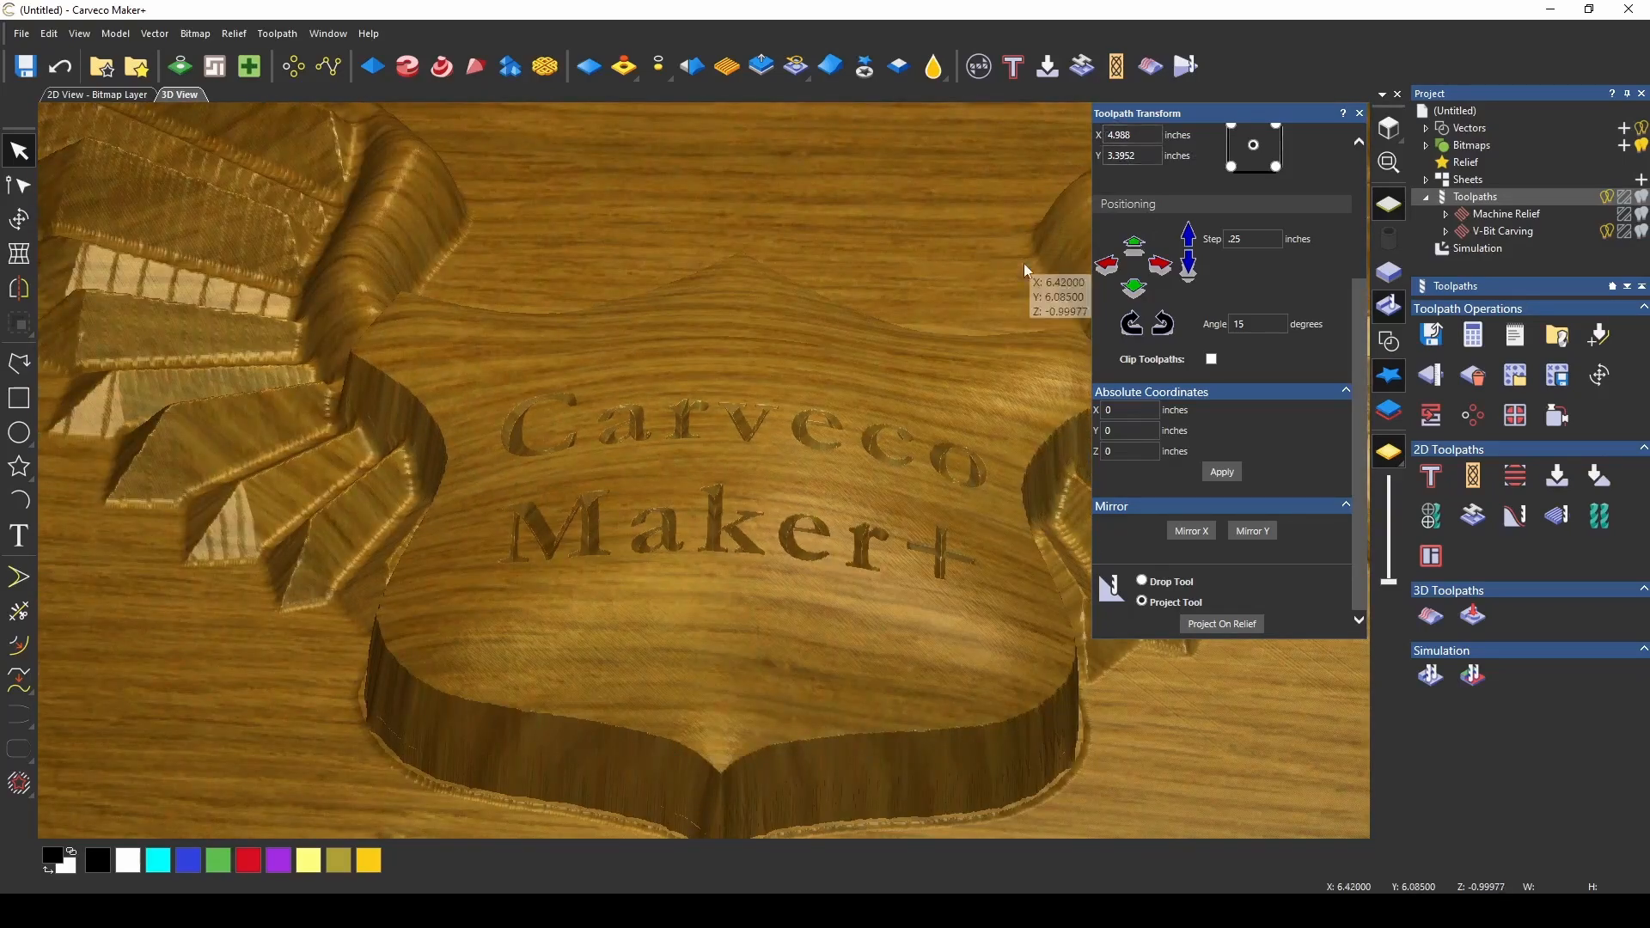
mouse_move(994, 471)
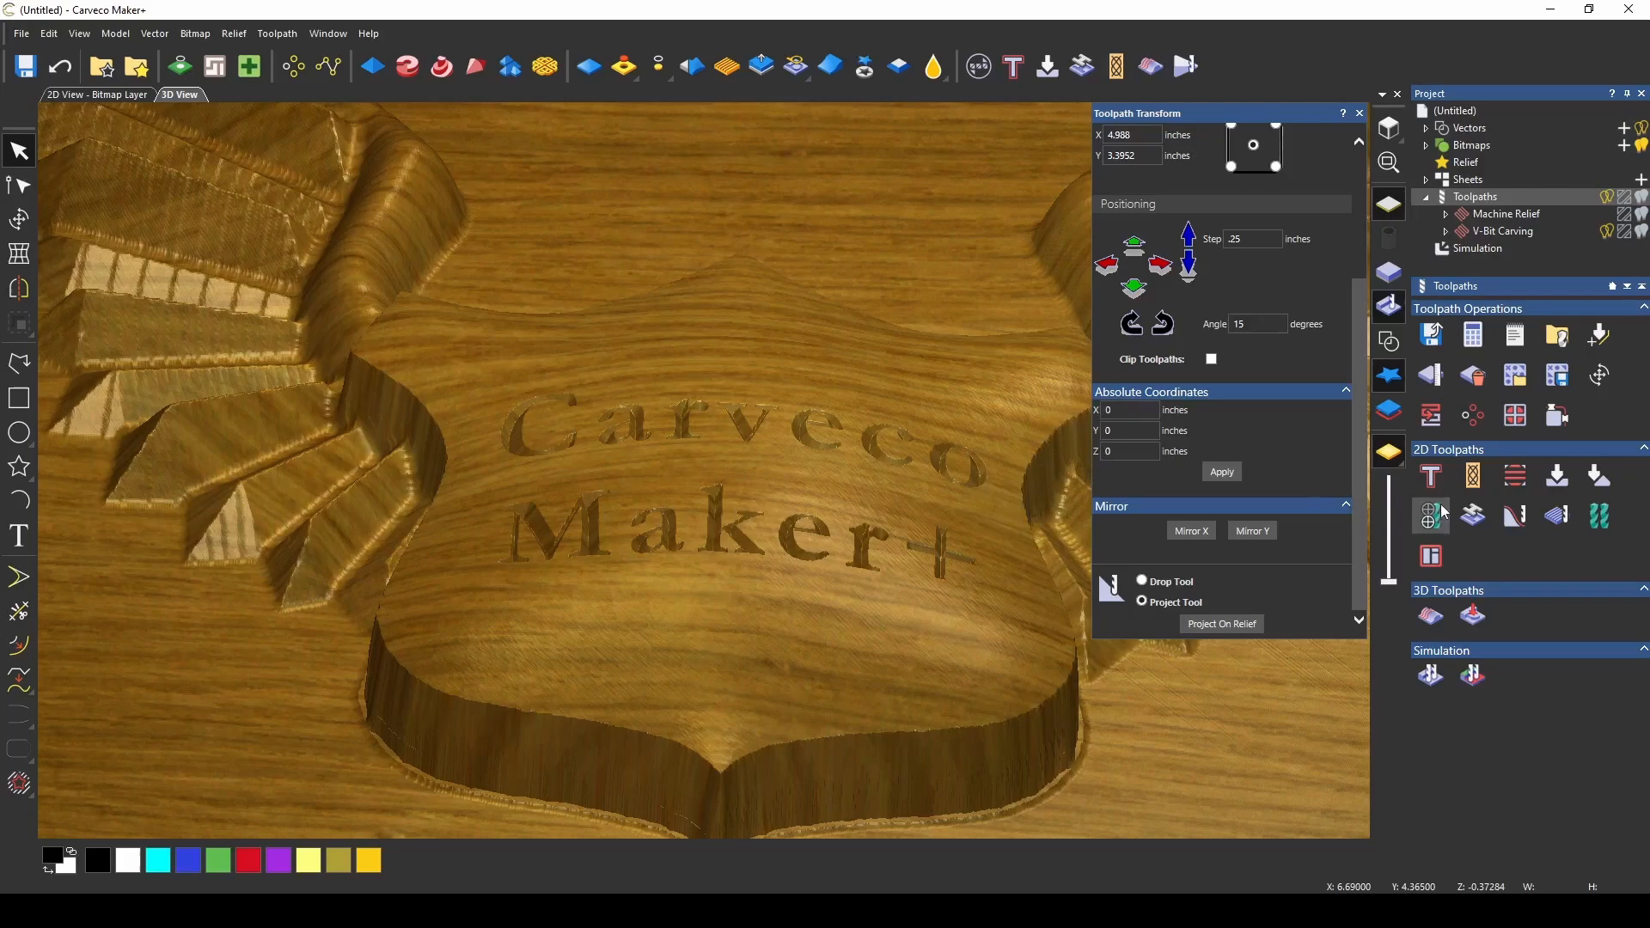
mouse_move(1513, 475)
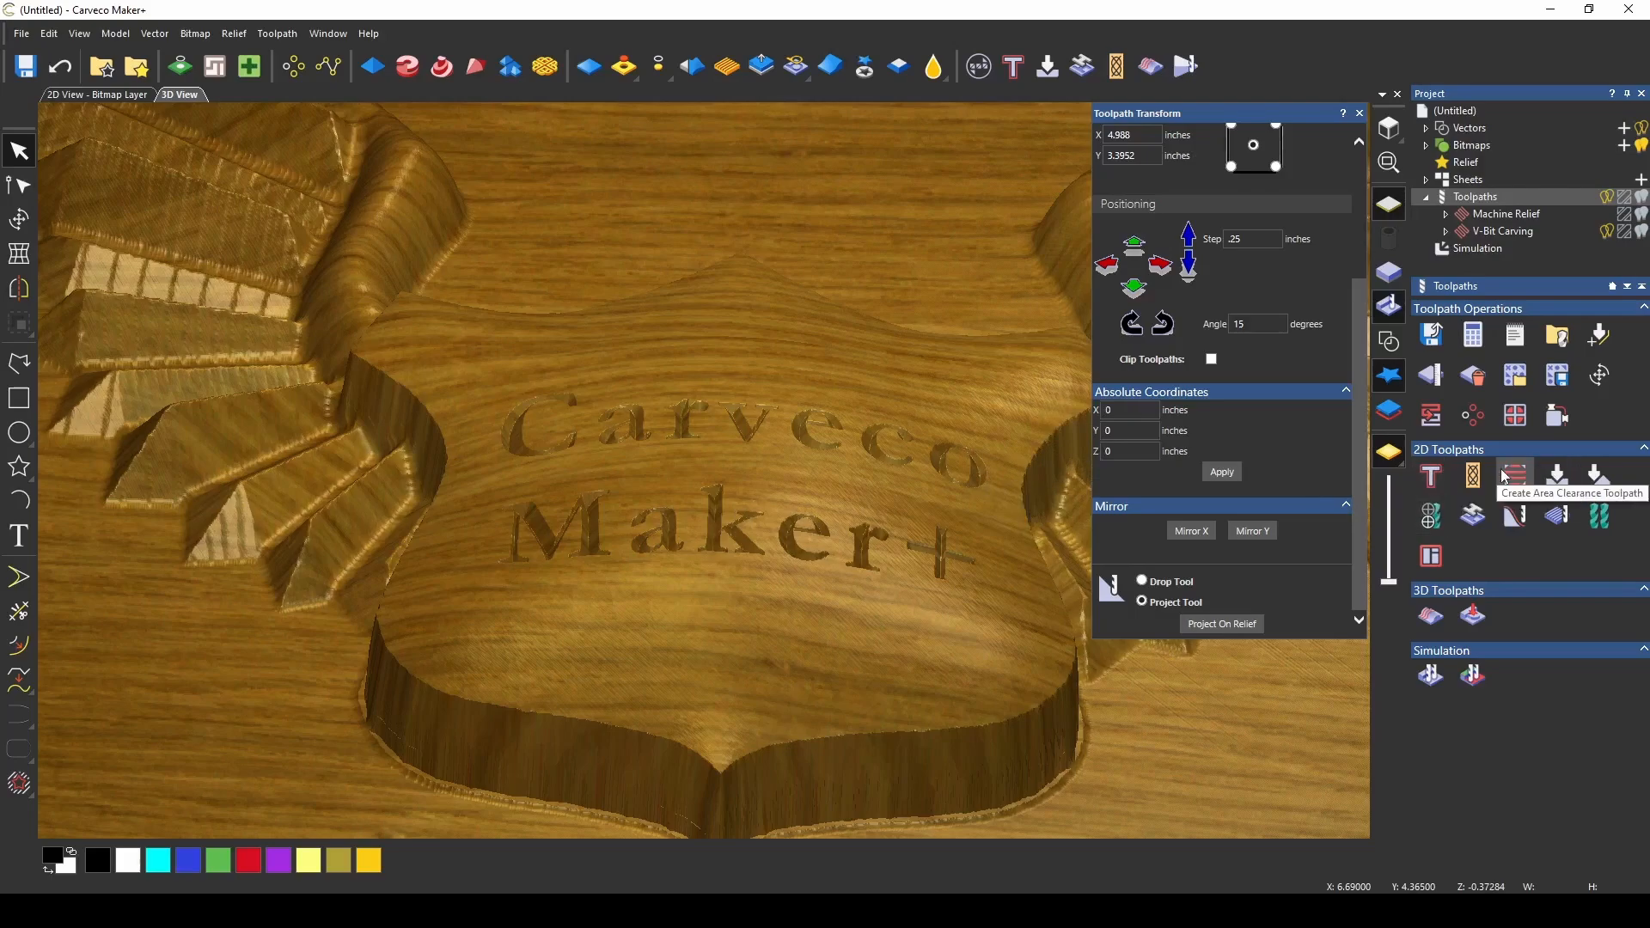
mouse_move(1564, 485)
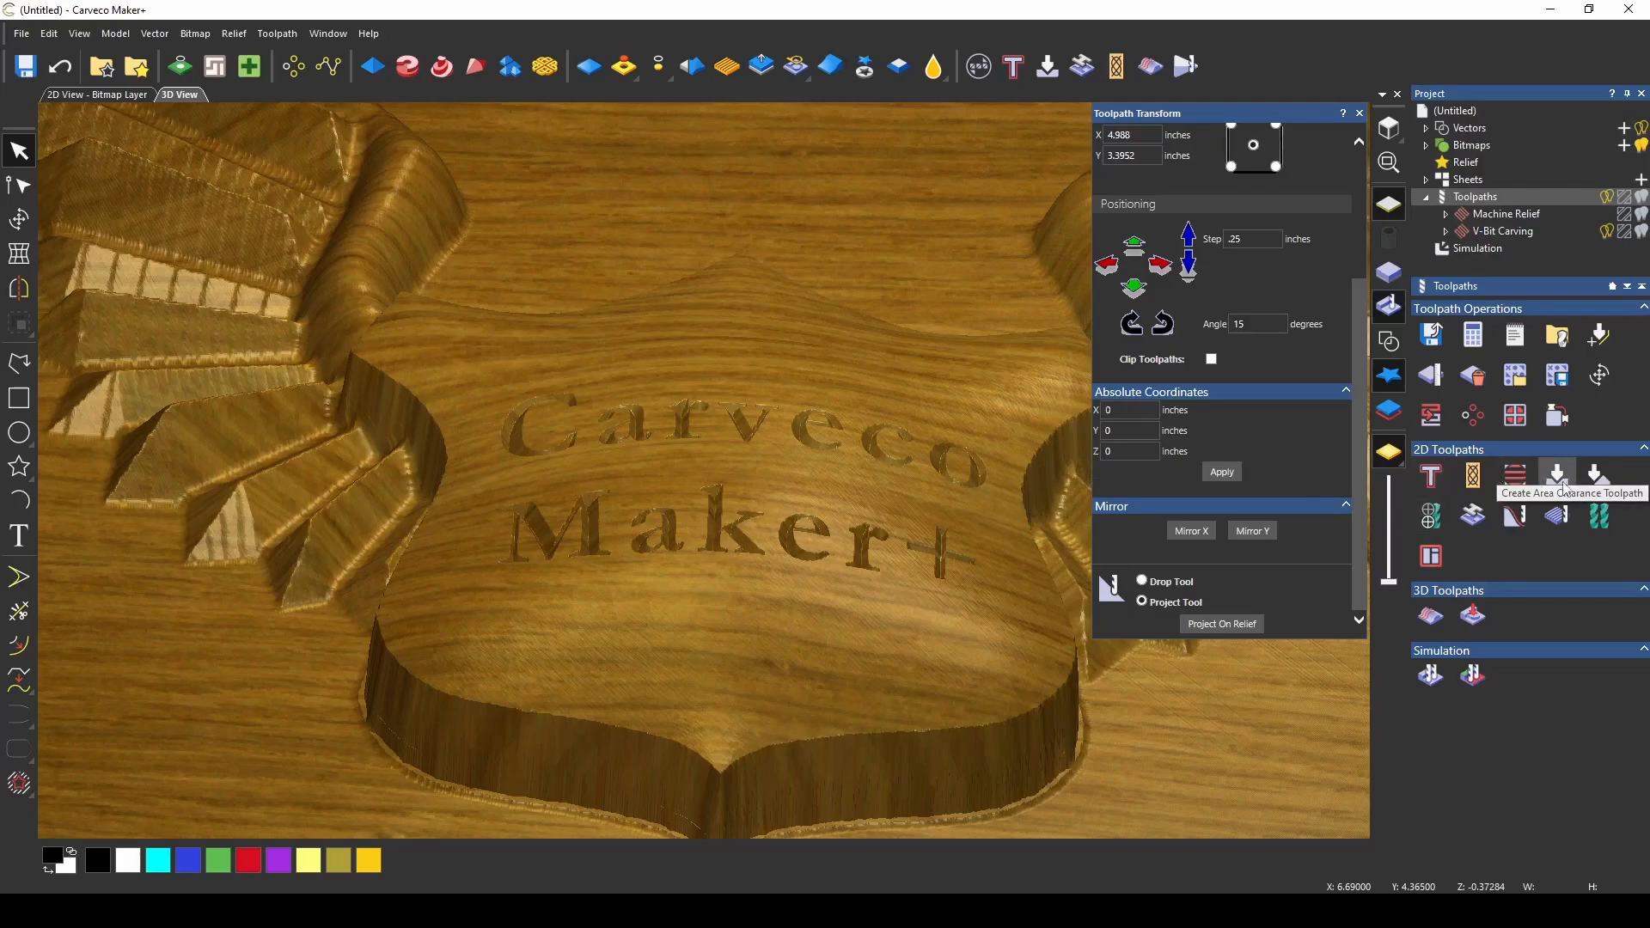
mouse_move(837, 684)
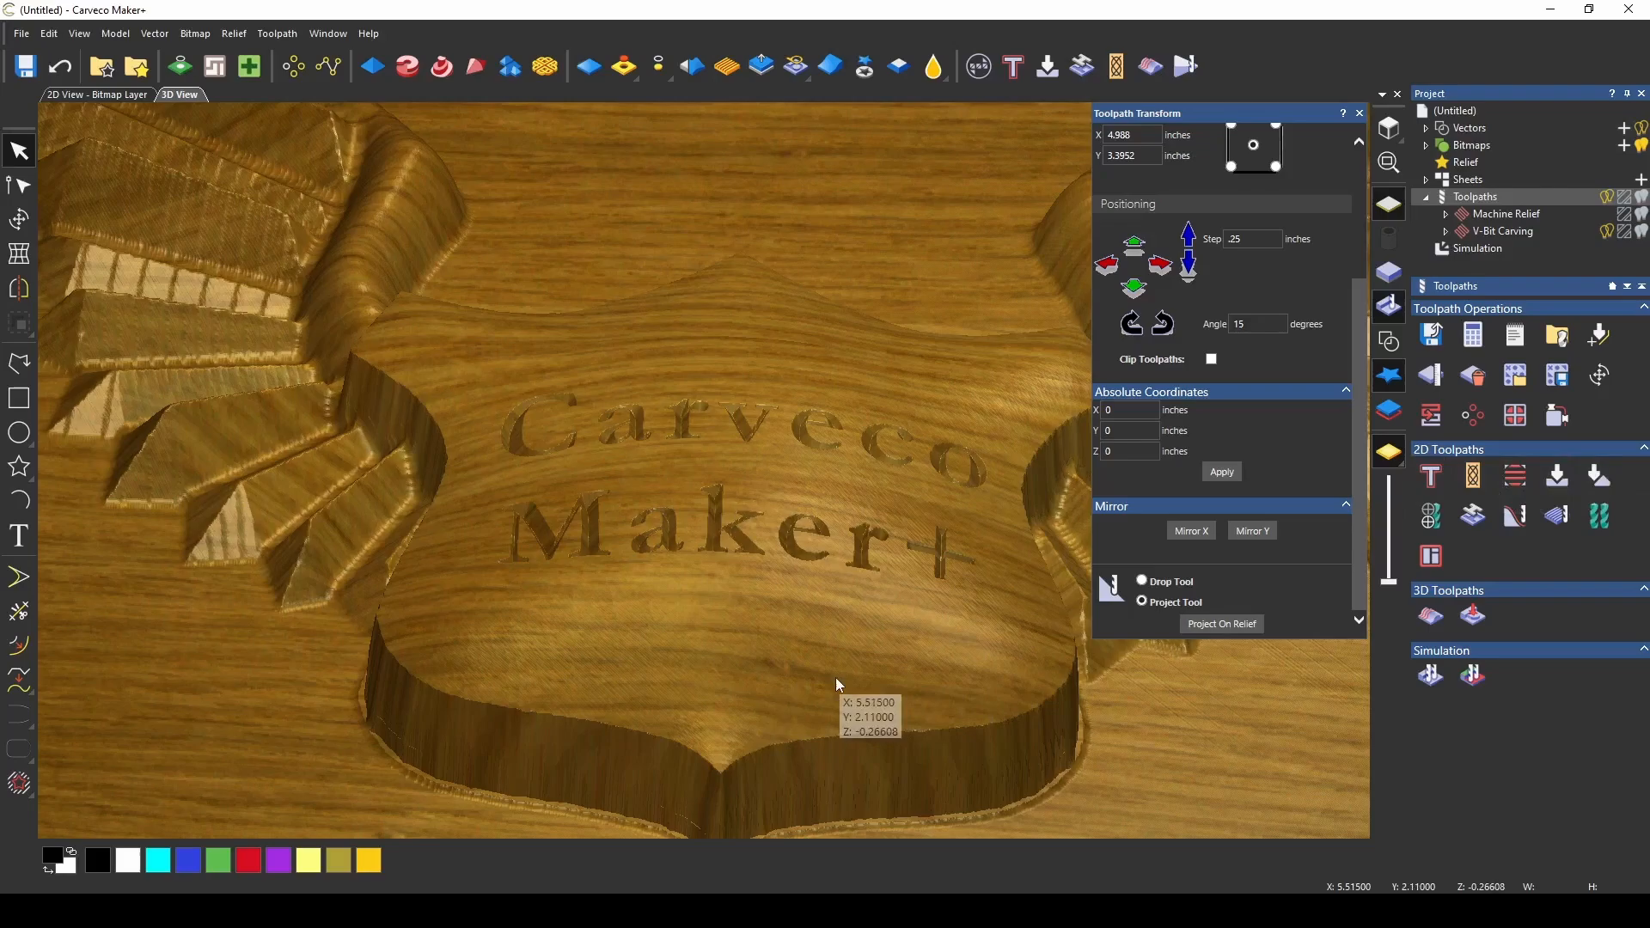